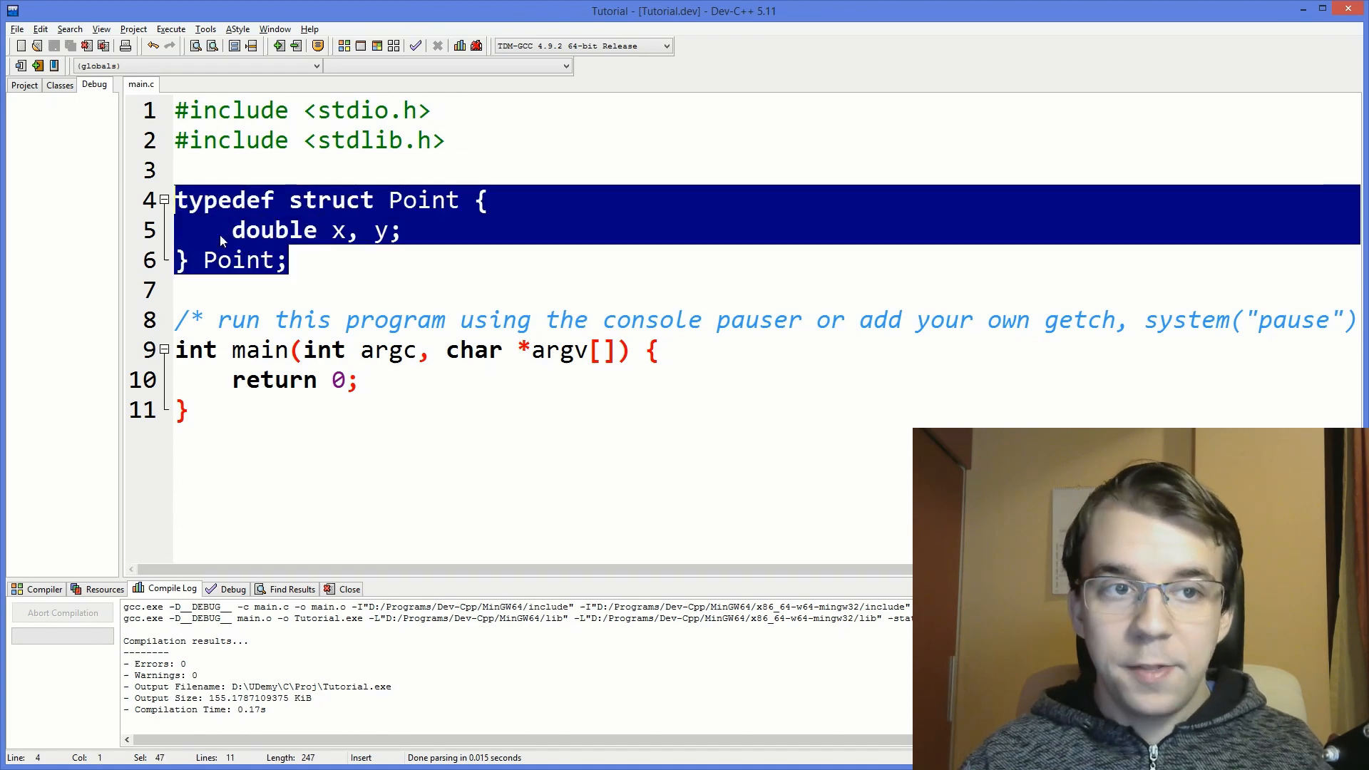
Declare Point p1 = { .x = 1, .y = 1 } on a new line inside main.
{"action": "left_click", "coordinate": [404, 260]}
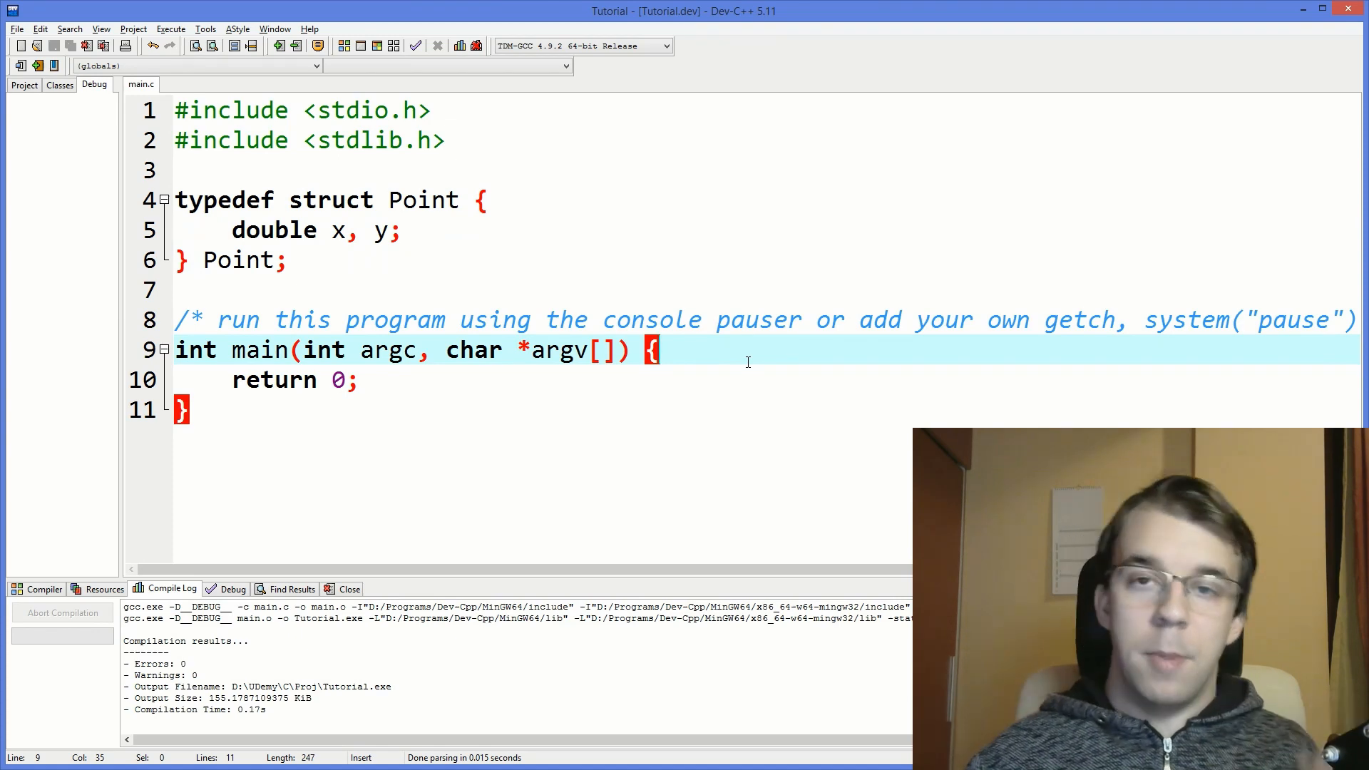
{"action": "key", "text": "Return"}
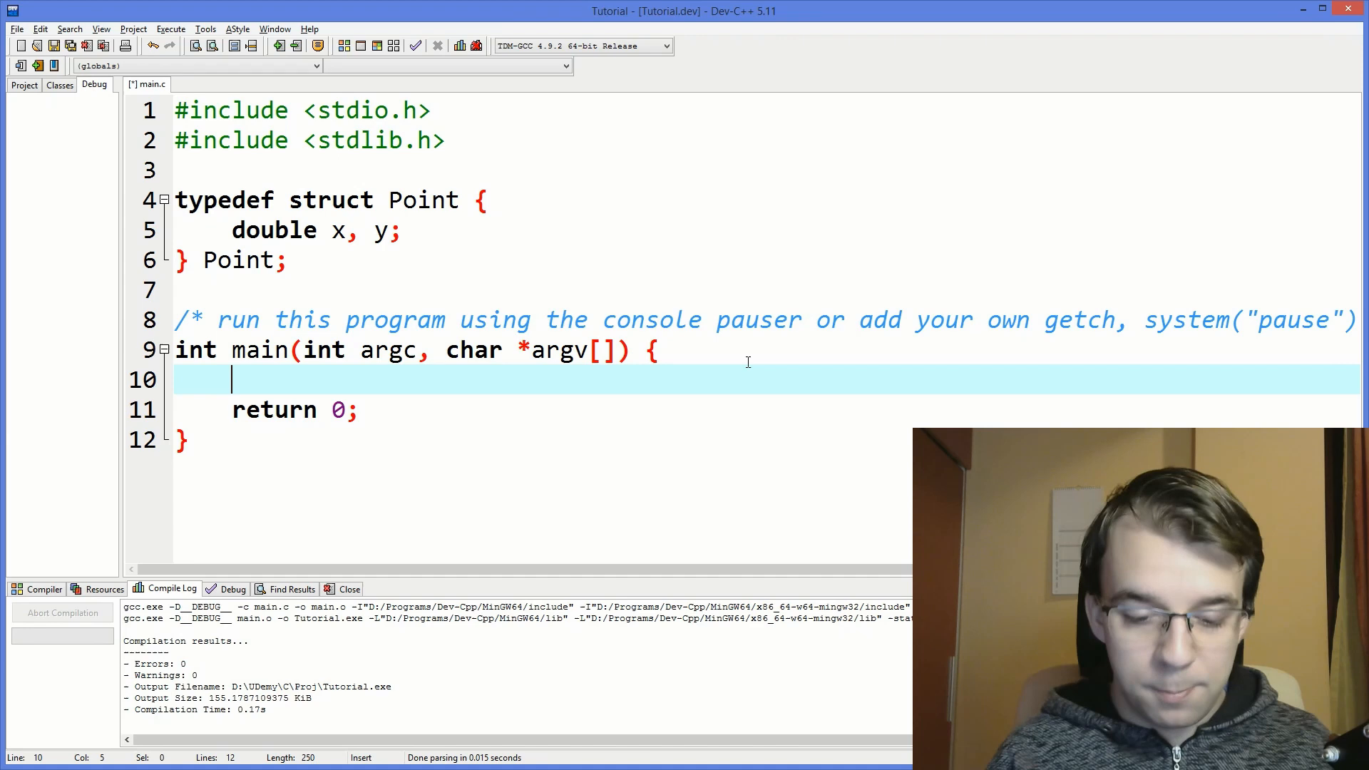
{"action": "type", "text": "Point"}
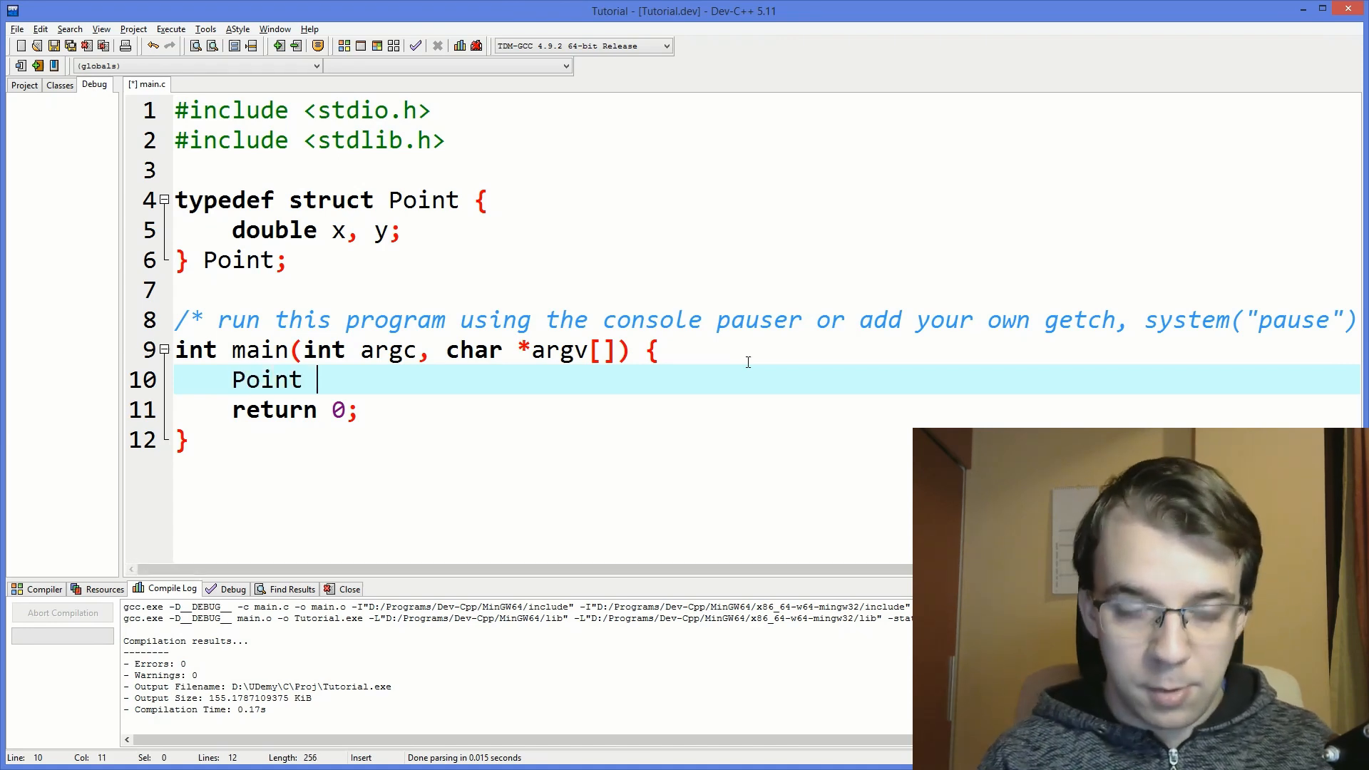
{"action": "type", "text": "p1 ="}
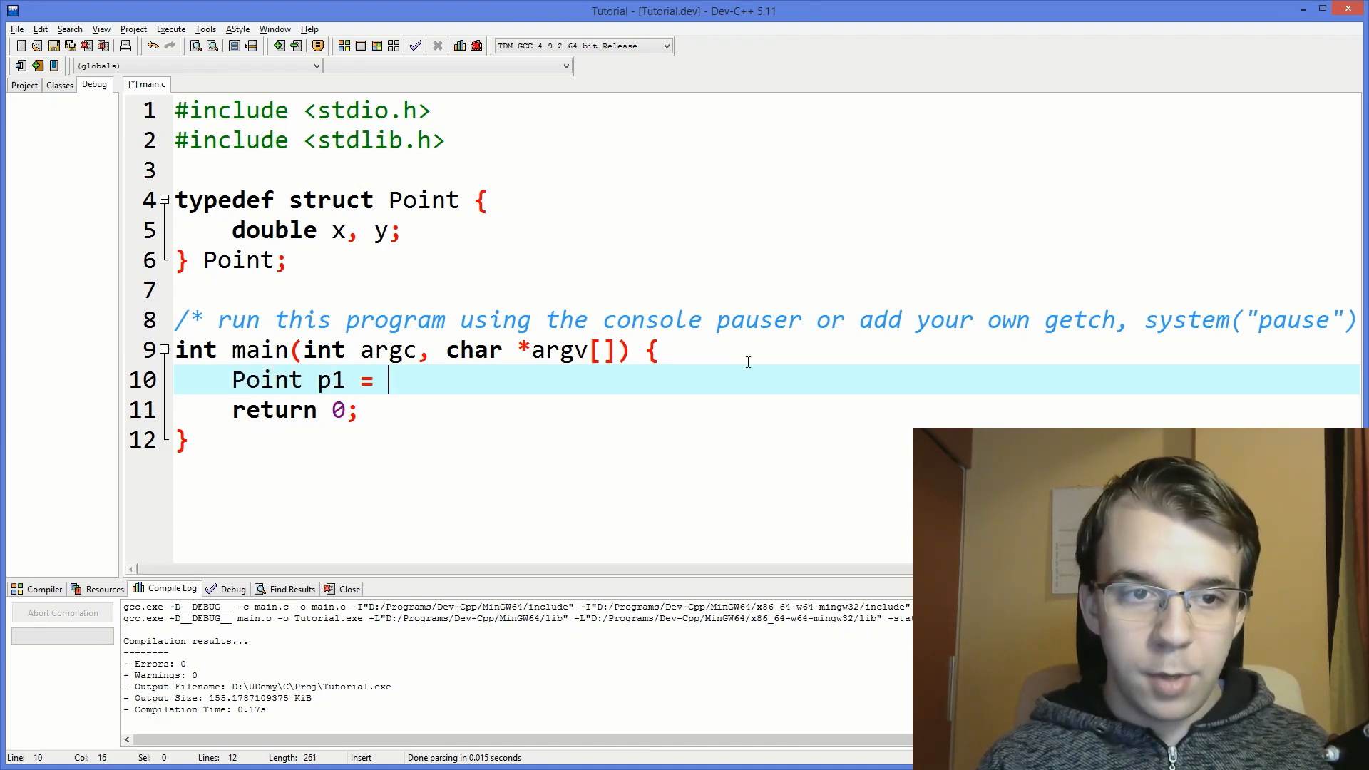
{"action": "type", "text": "{"}
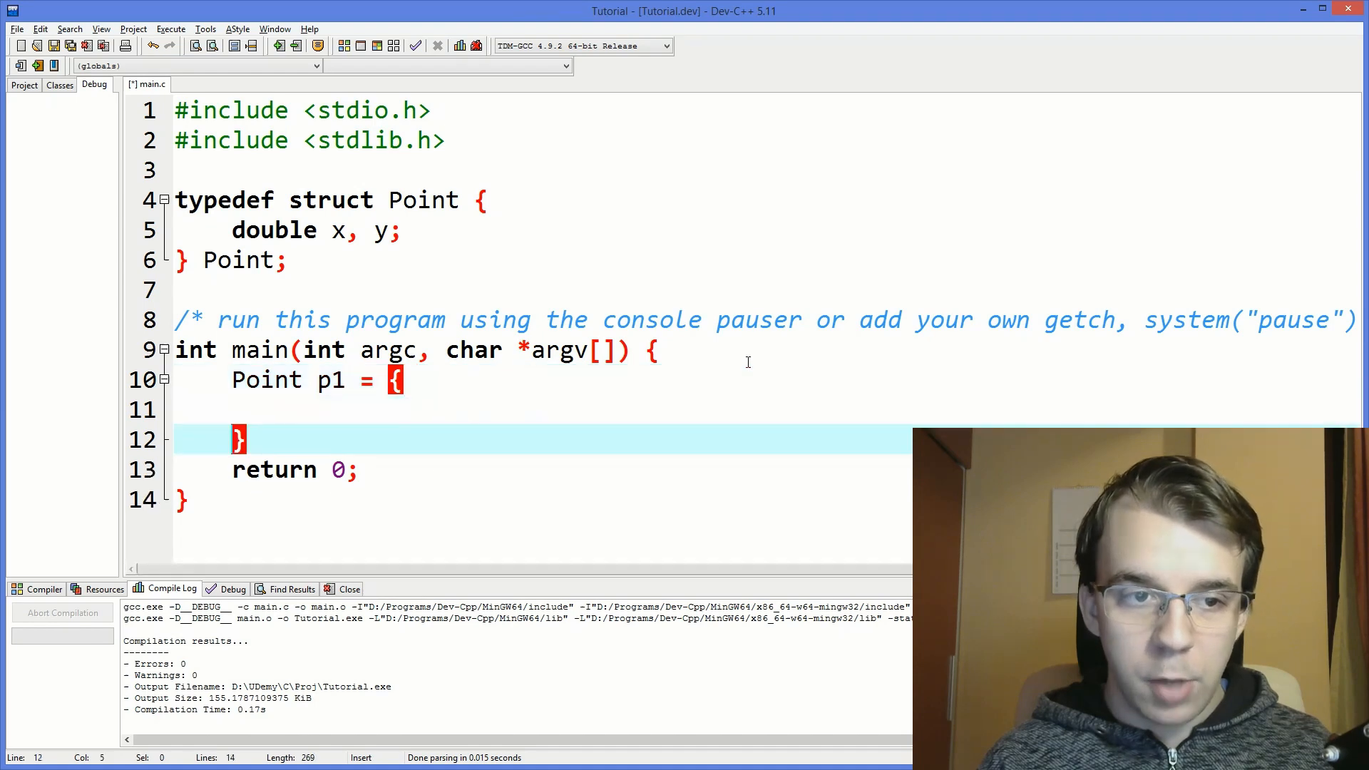
{"action": "type", "text": "."}
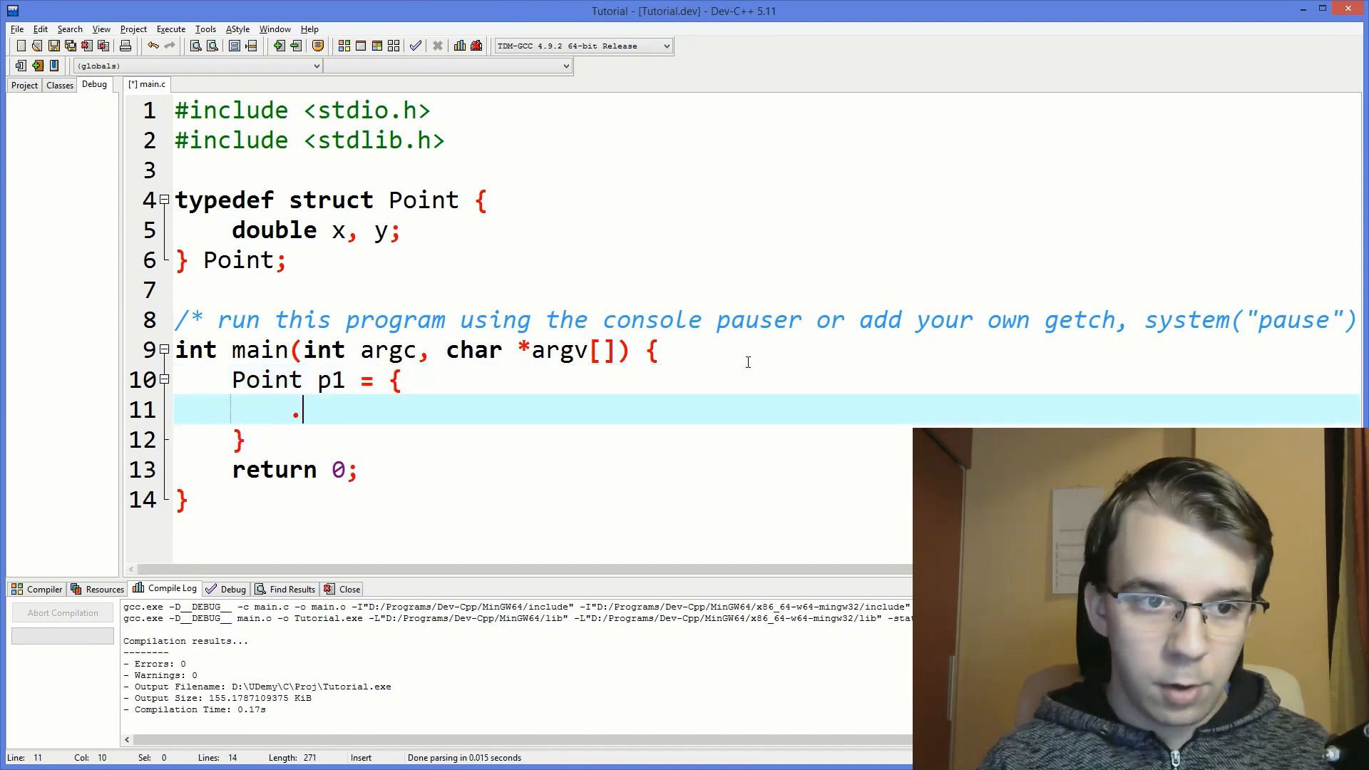
{"action": "type", "text": "x = 1,"}
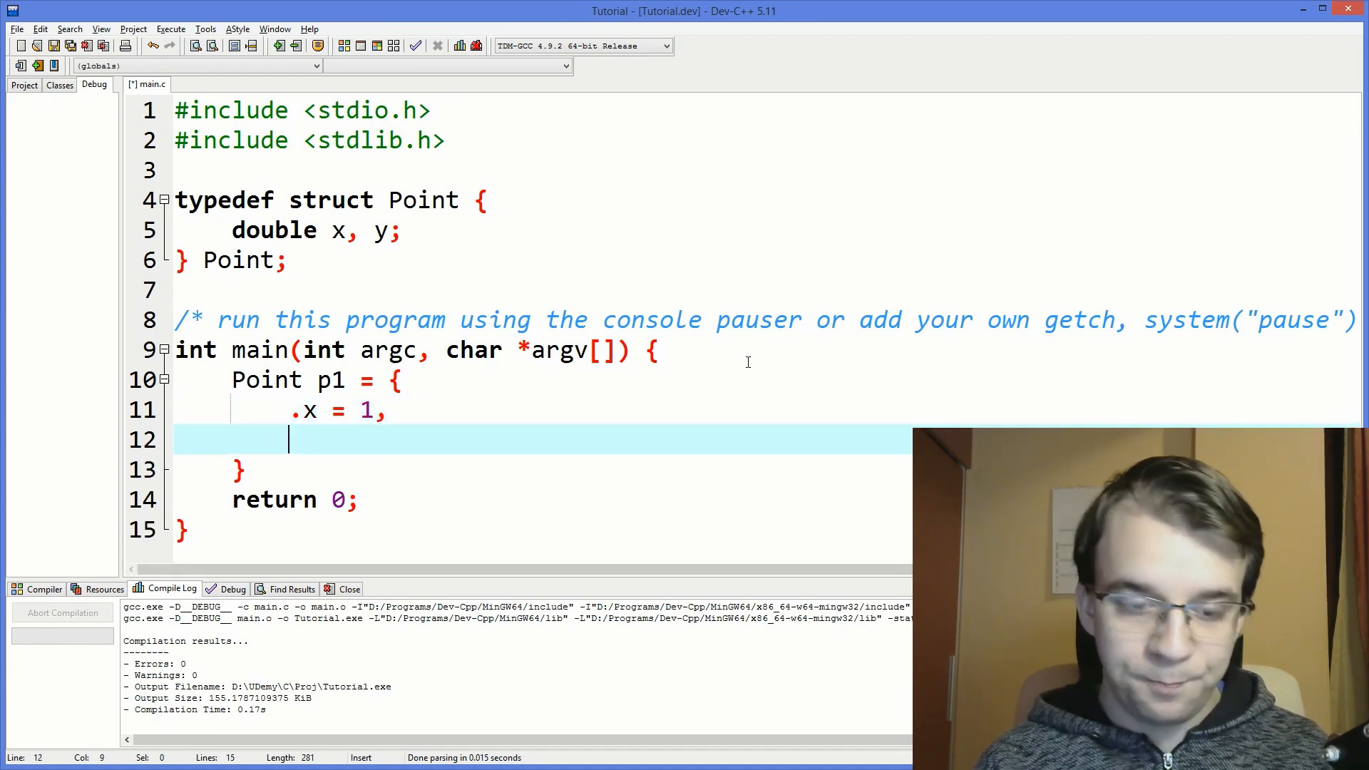
{"action": "type", "text": ".y = 1"}
{"action": "left_click", "coordinate": [540, 469]}
{"action": "type", "text": ";"}
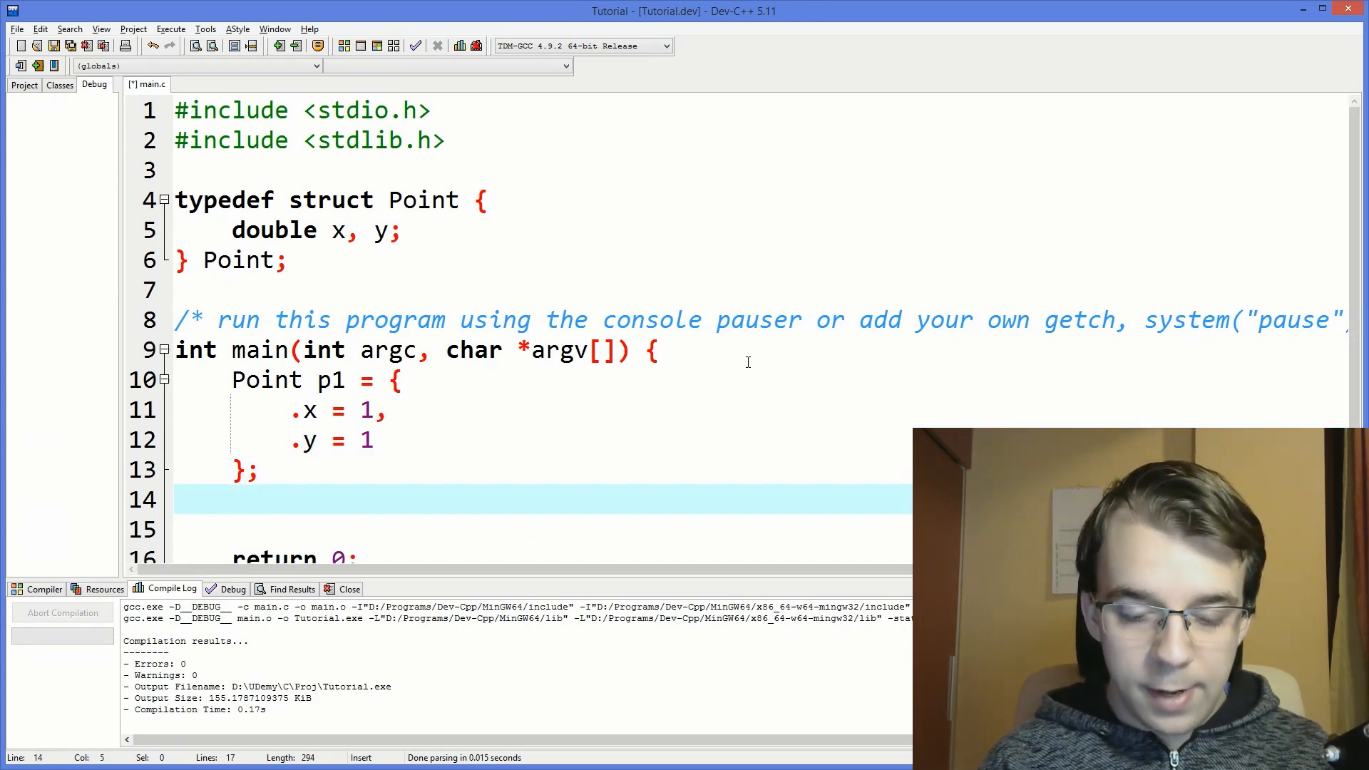
Begin a second declaration Point p2 = { .x = ... } after p1.
{"action": "type", "text": "Point p2 = {"}
{"action": "left_click", "coordinate": [542, 529]}
{"action": "type", "text": "."}
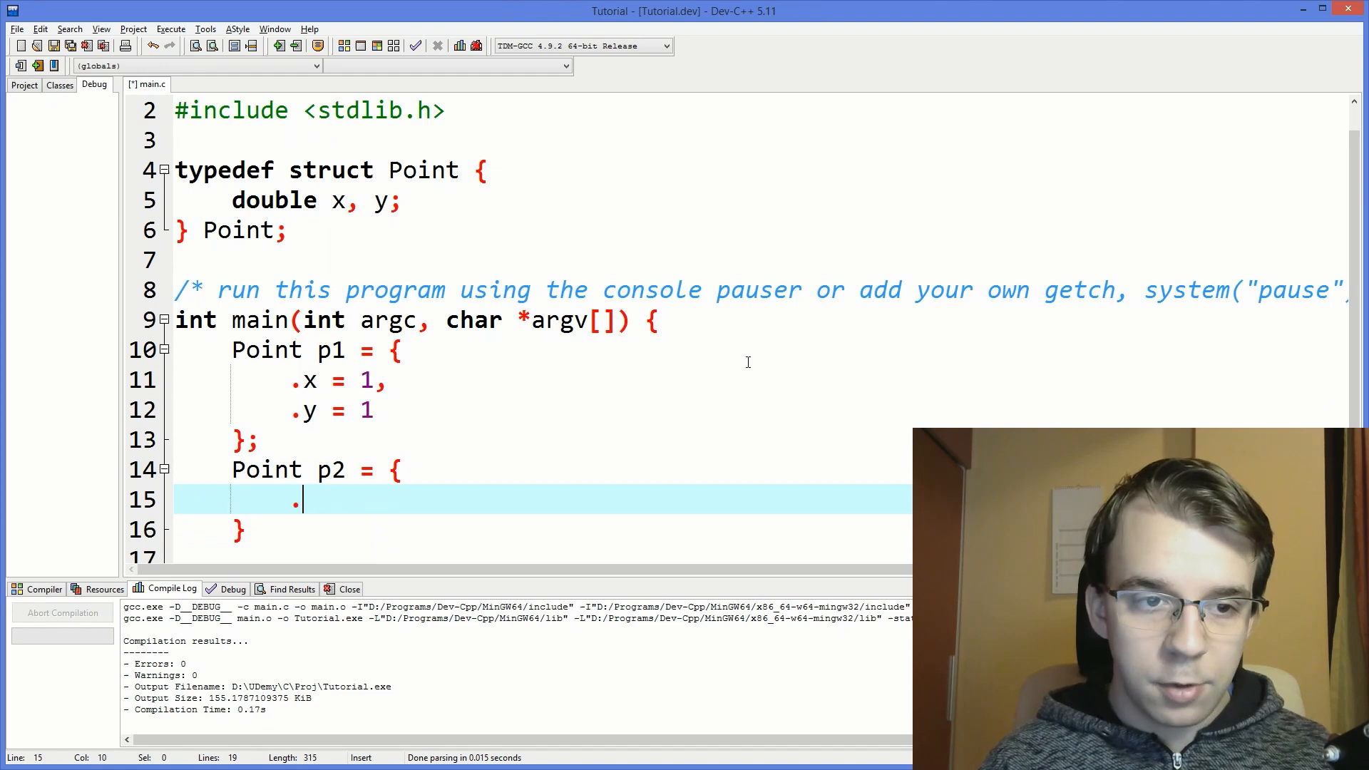
{"action": "type", "text": "x = 3,"}
{"action": "type", "text": ".y = 2"}
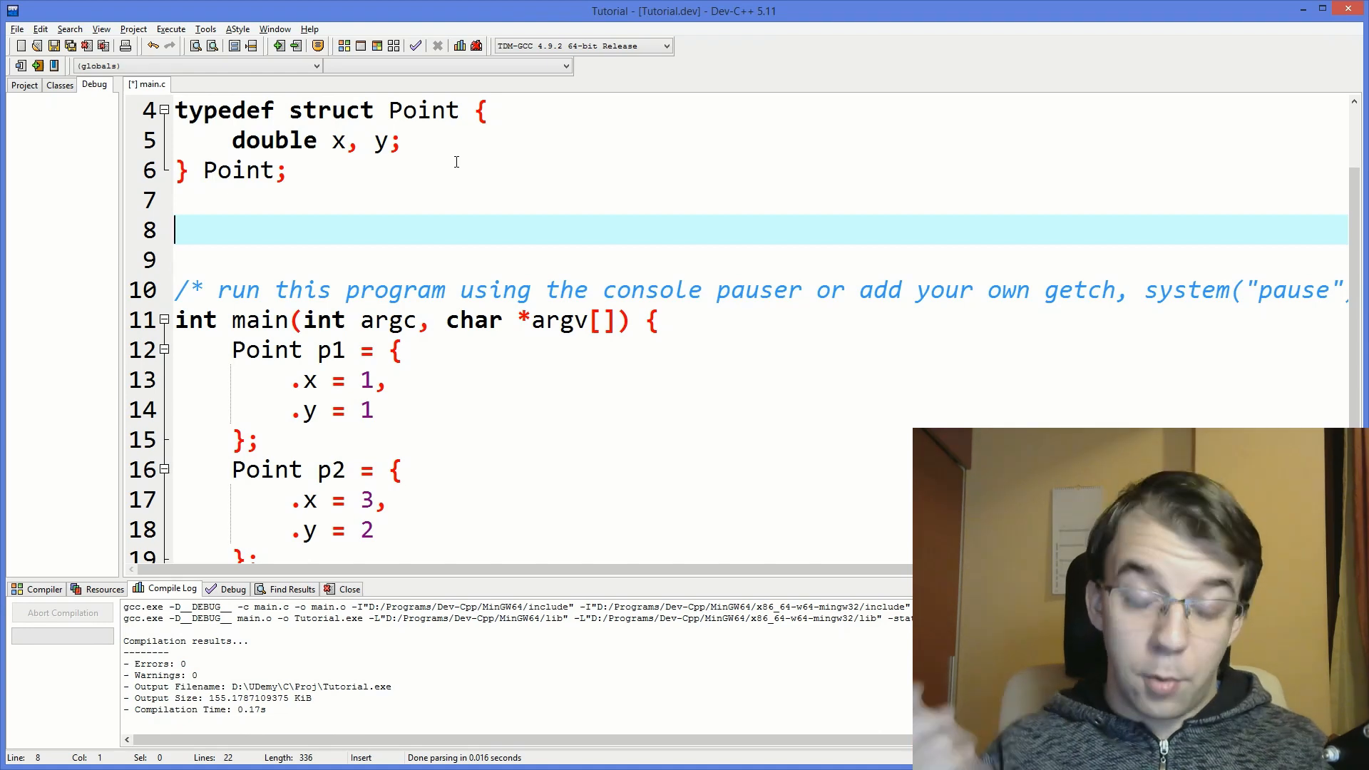
Write an empty Point getMiddlePoint(Point a, Point b) function above main.
{"action": "type", "text": "Point"}
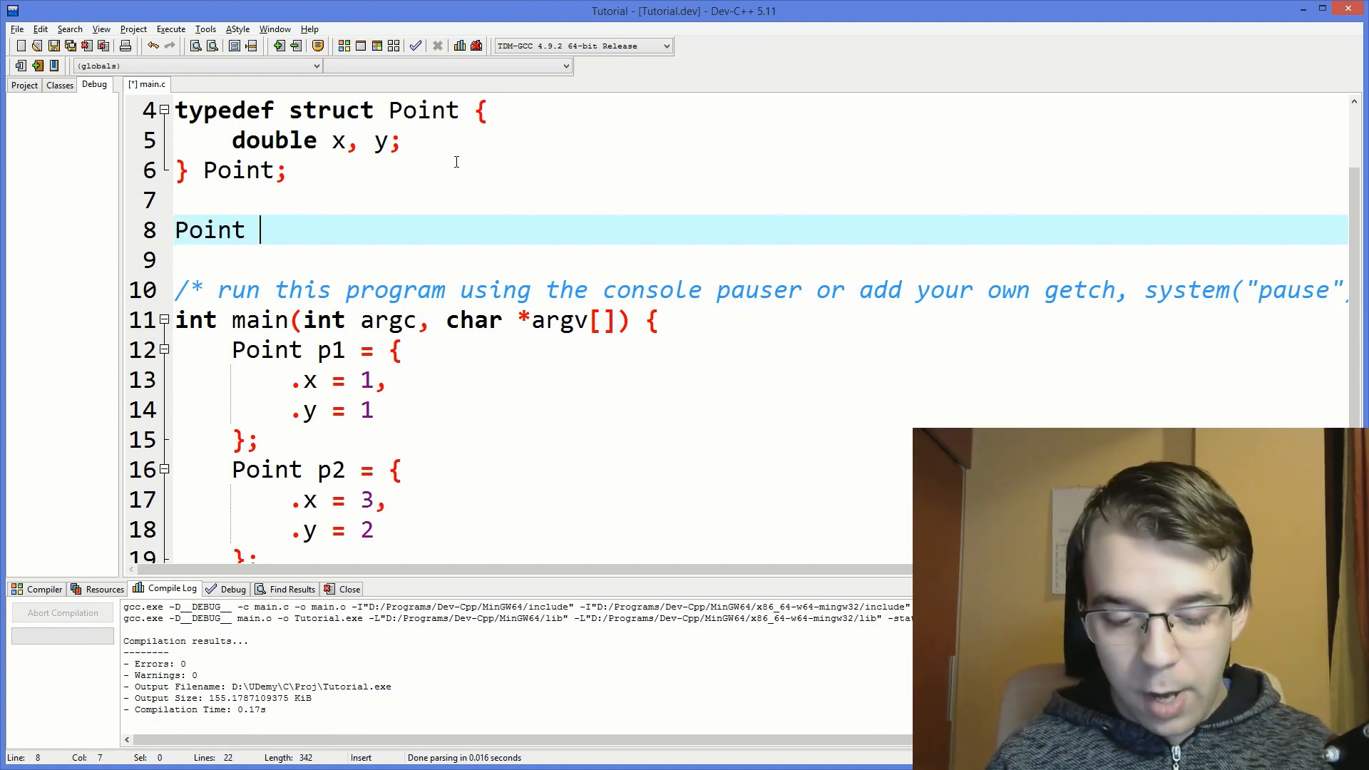
{"action": "type", "text": "getMidd"}
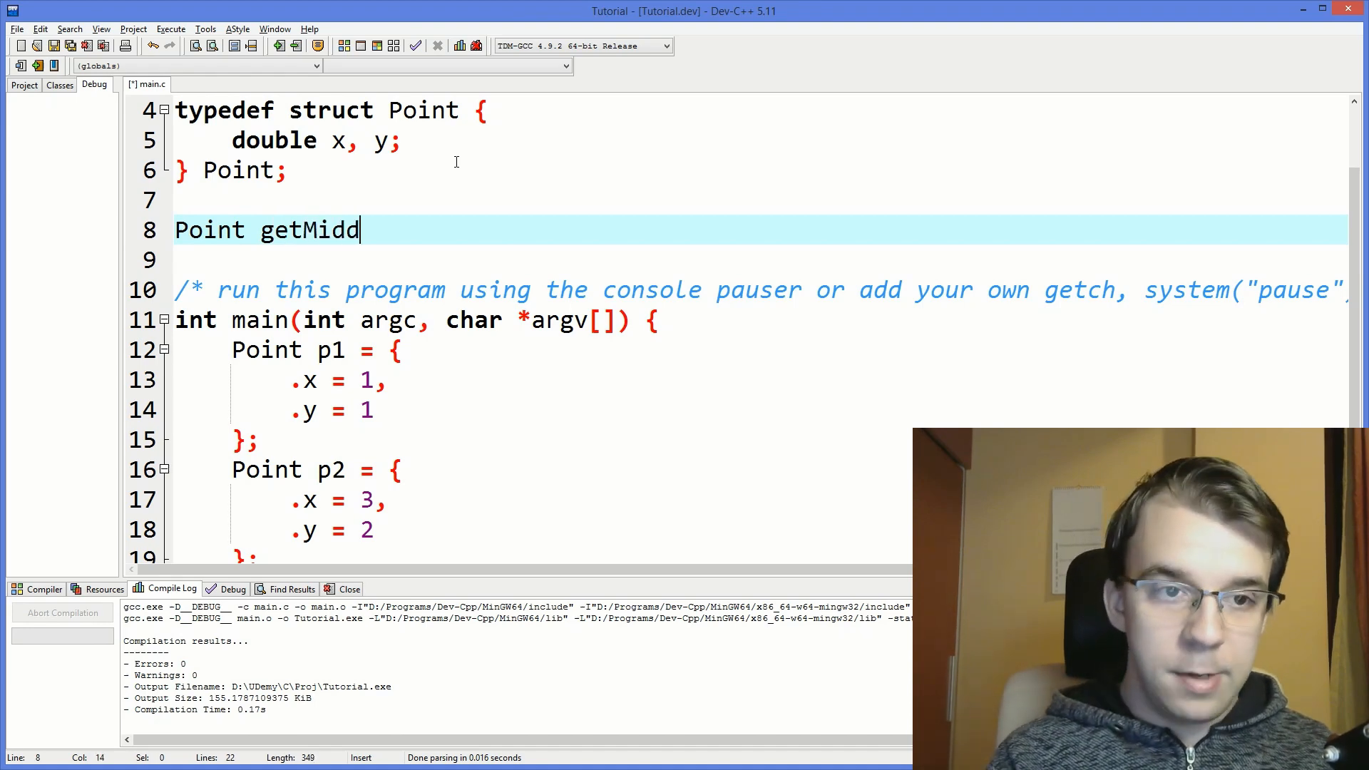
{"action": "type", "text": "lePoint)("}
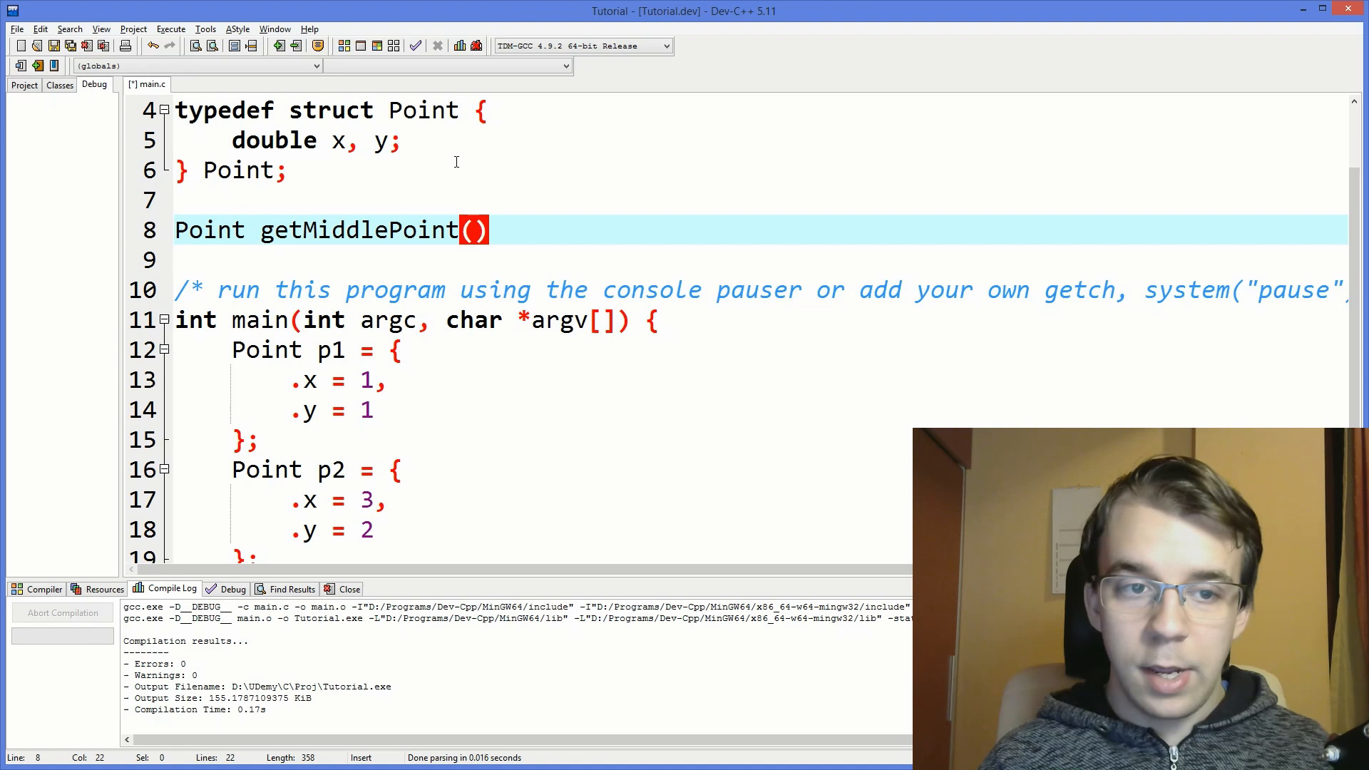
{"action": "type", "text": "Po"}
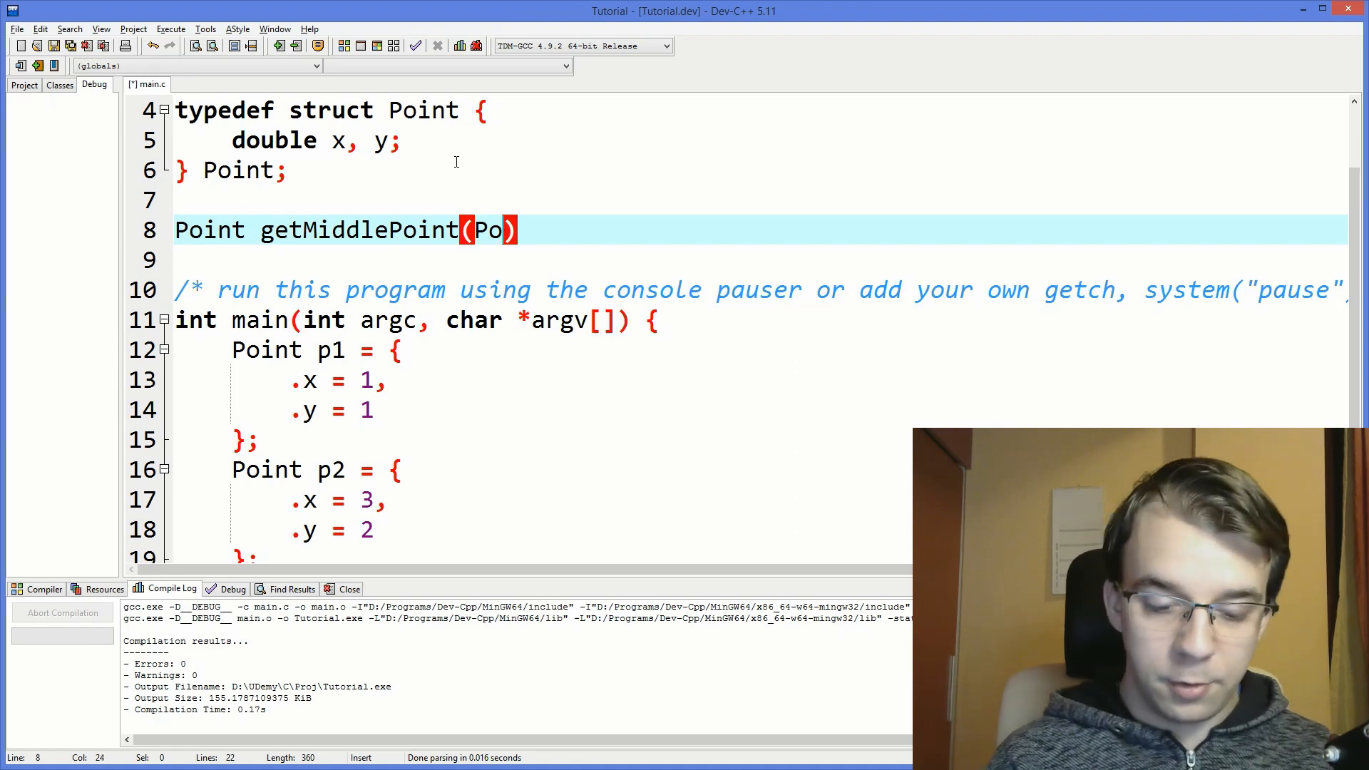
{"action": "type", "text": "int p"}
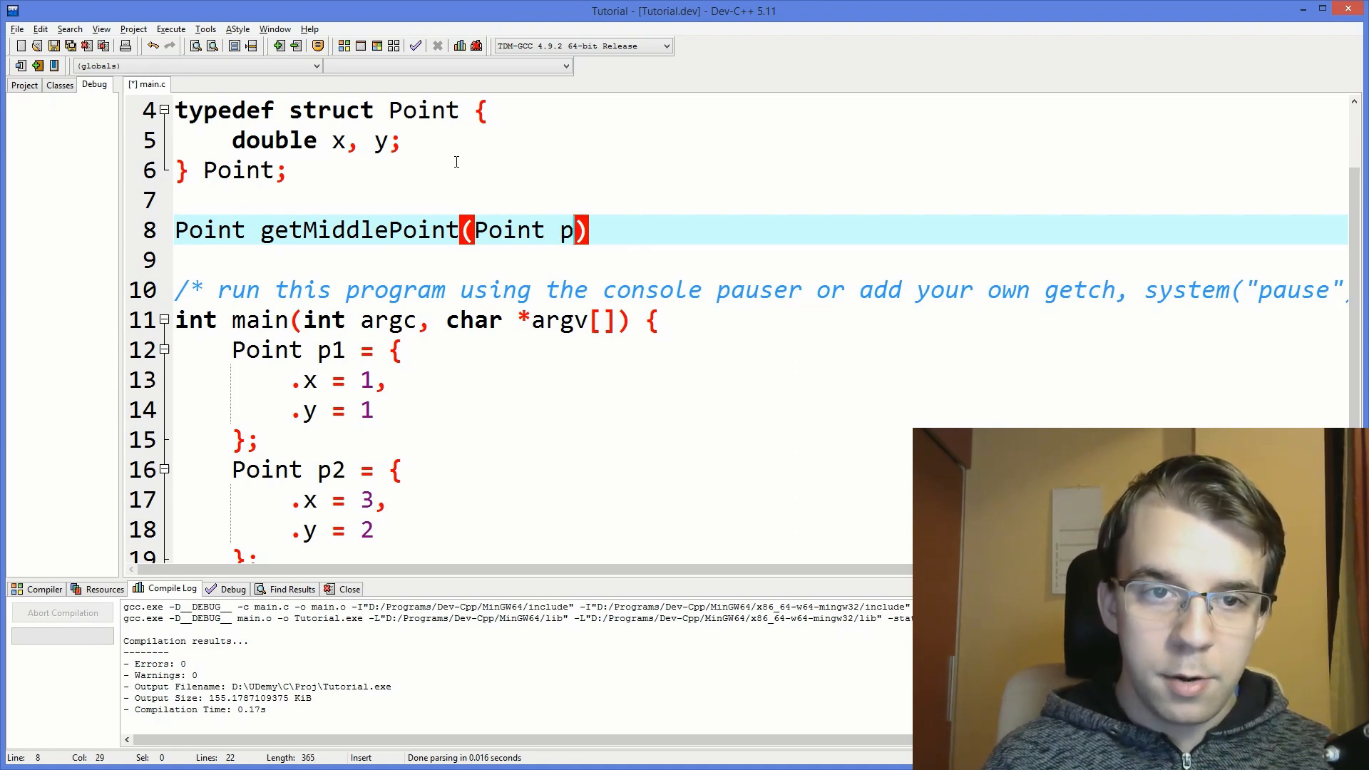
{"action": "type", "text": "1,"}
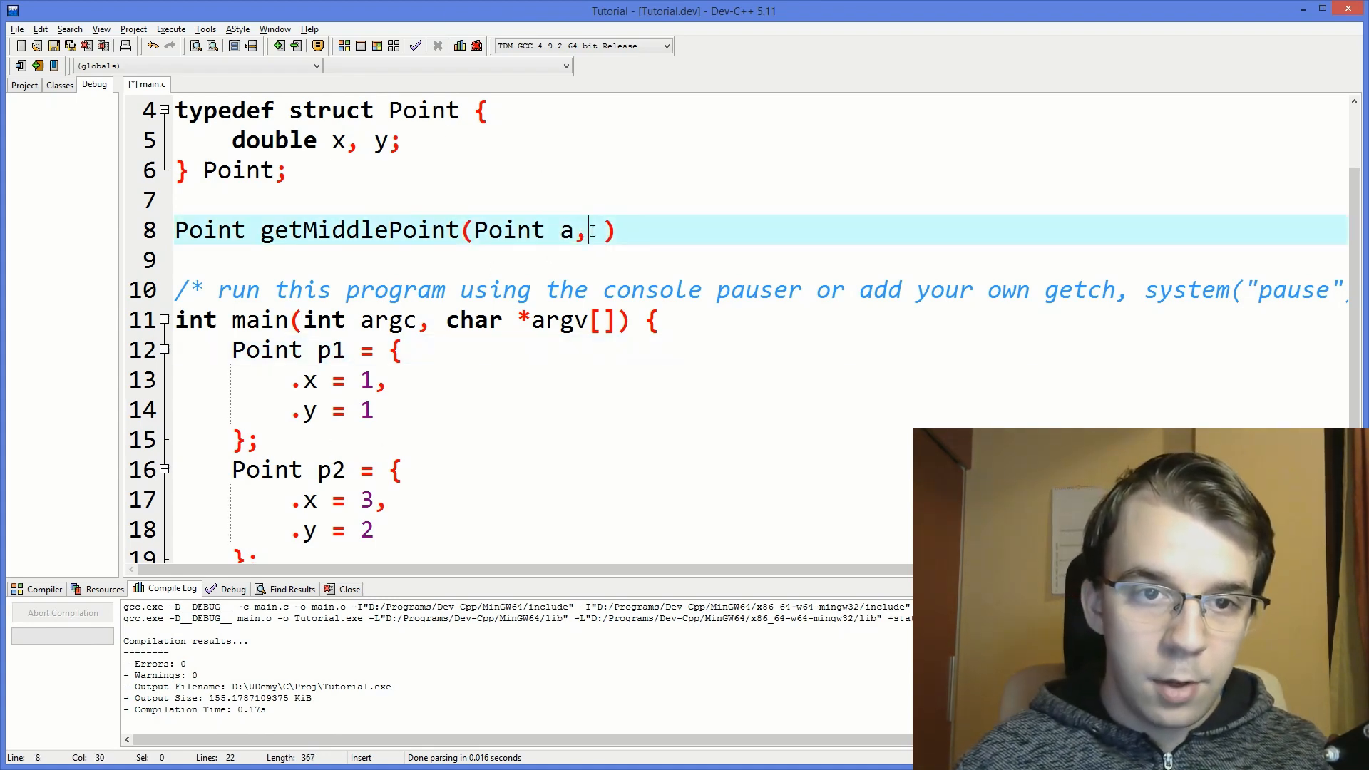
{"action": "type", "text": "Point b"}
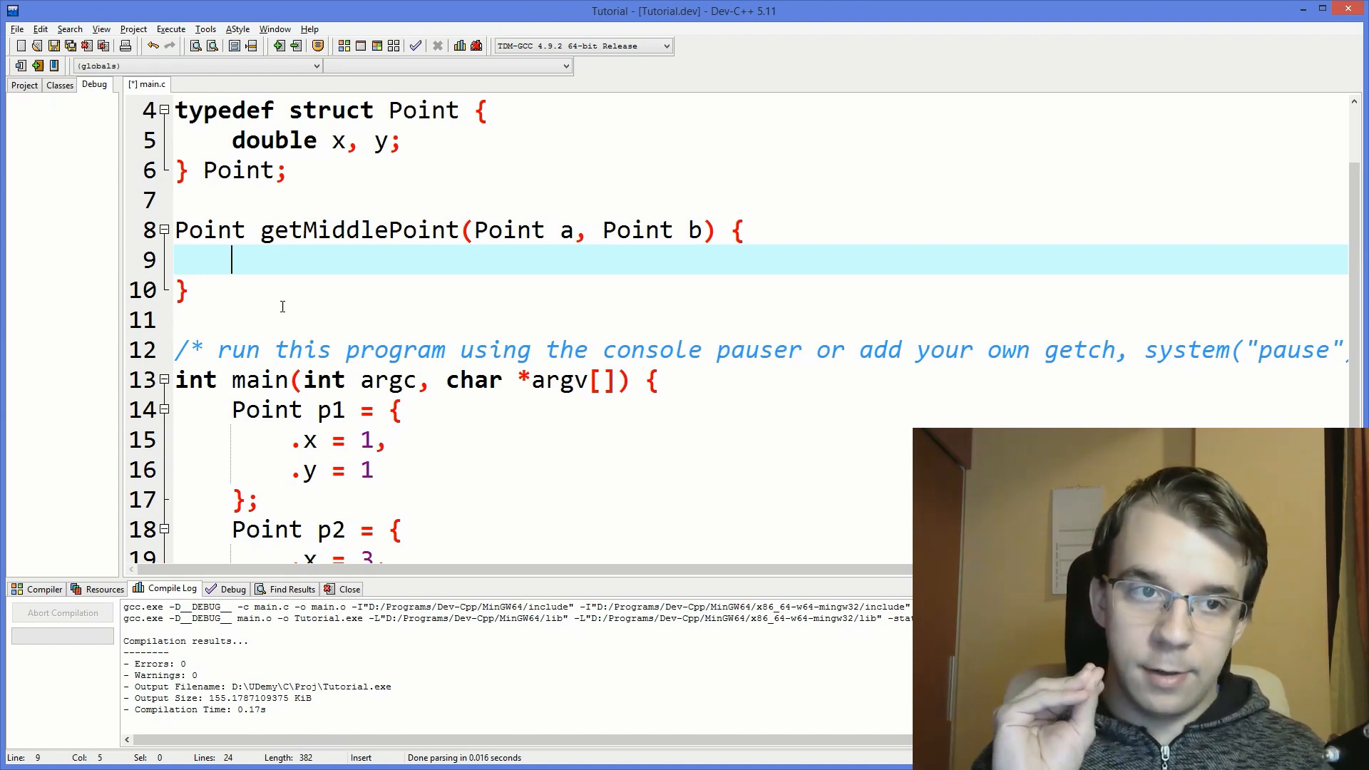
Declare Point m and set m.x = (a.x + b.x) / 2 in getMiddlePoint.
{"action": "type", "text": "Point m;"}
{"action": "type", "text": "m."}
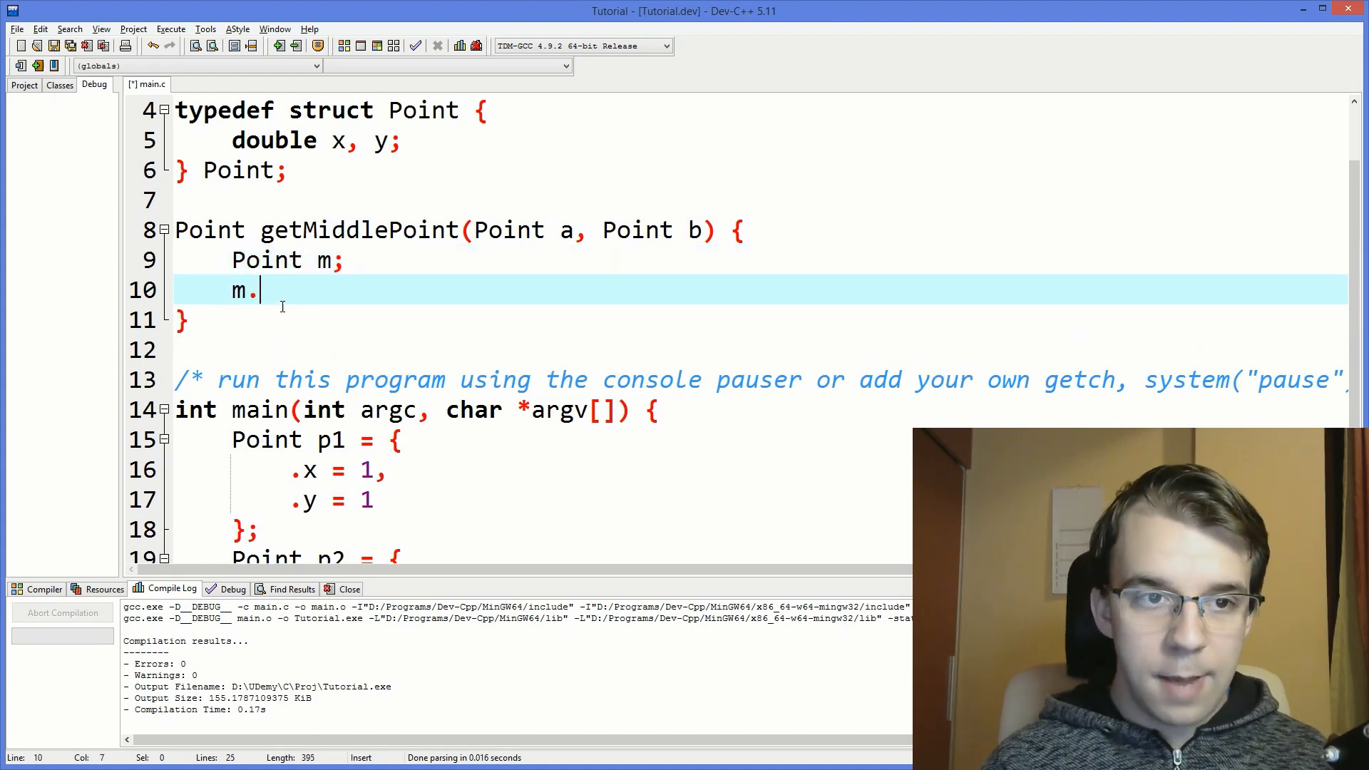
{"action": "type", "text": "x ="}
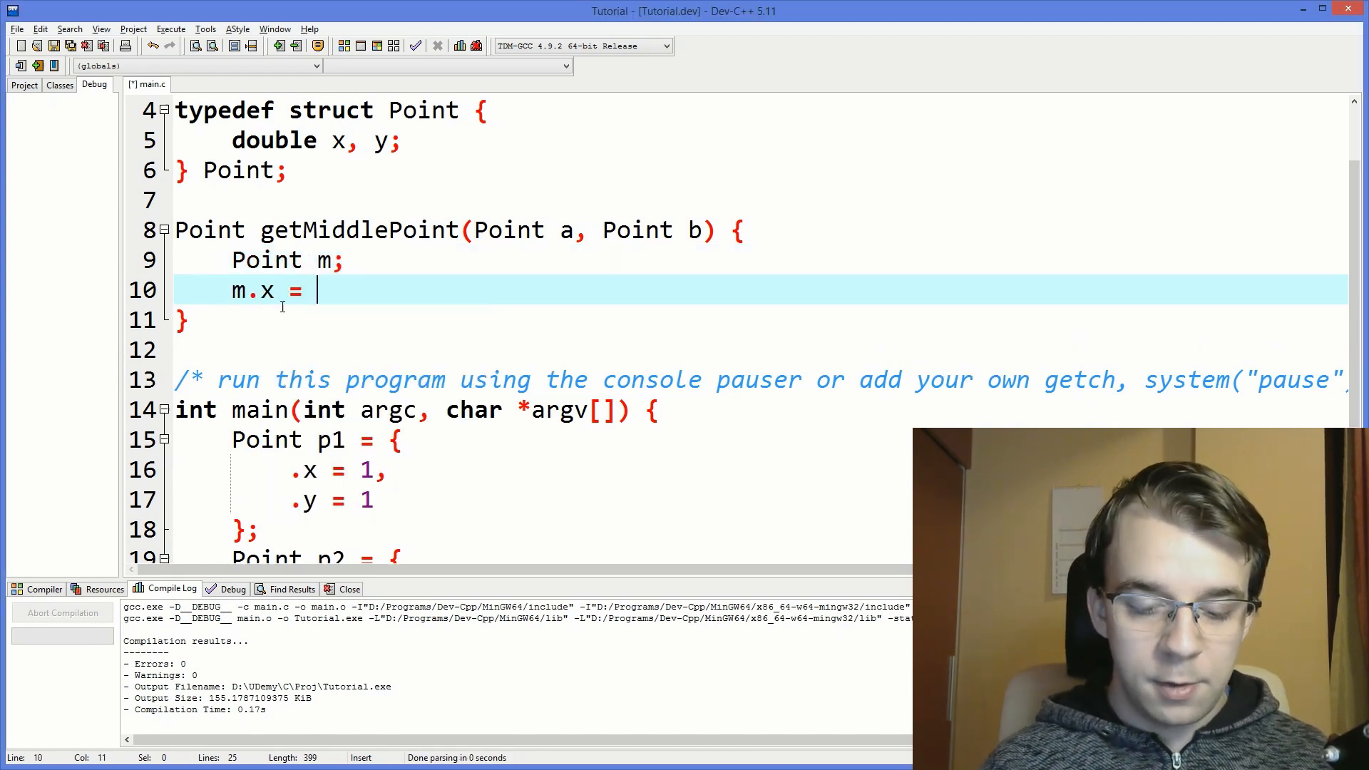
{"action": "type", "text": "a +"}
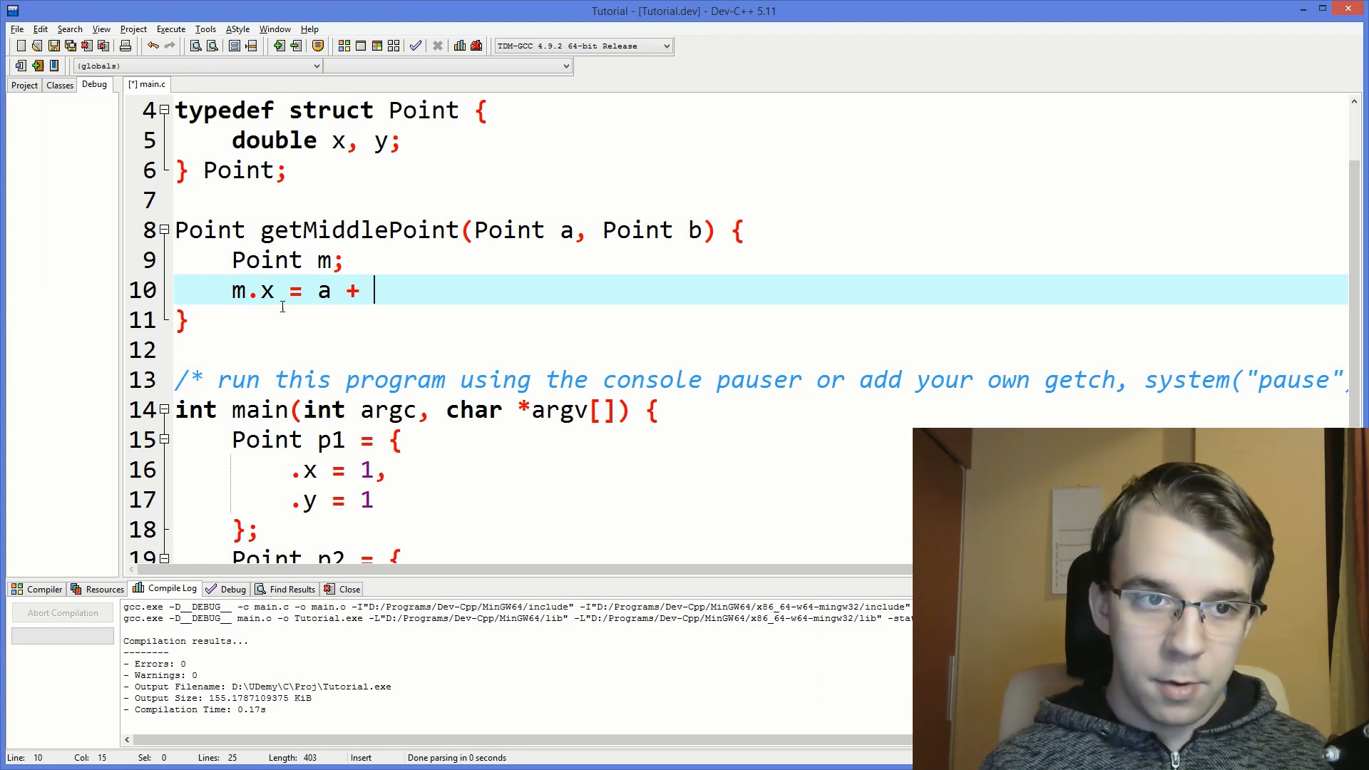
{"action": "type", "text": ".x + a"}
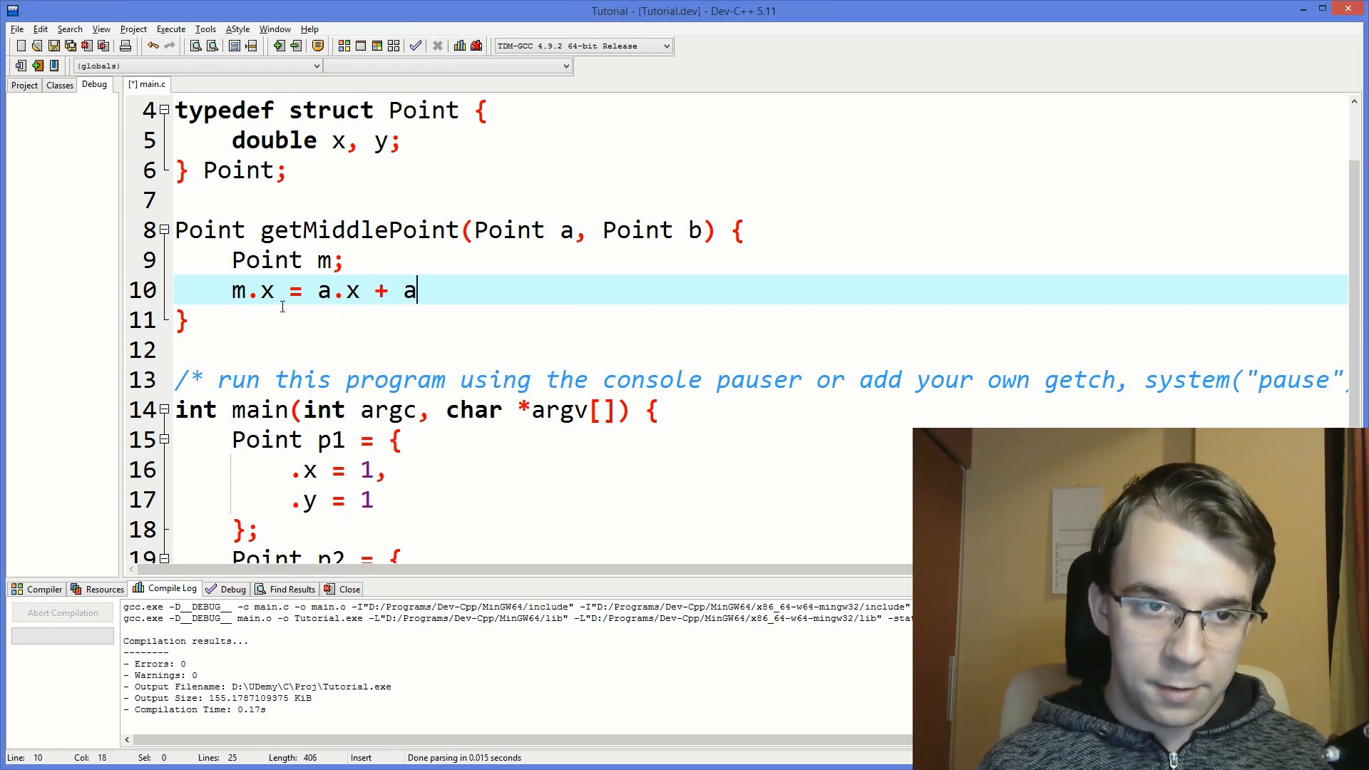
{"action": "type", "text": ".x"}
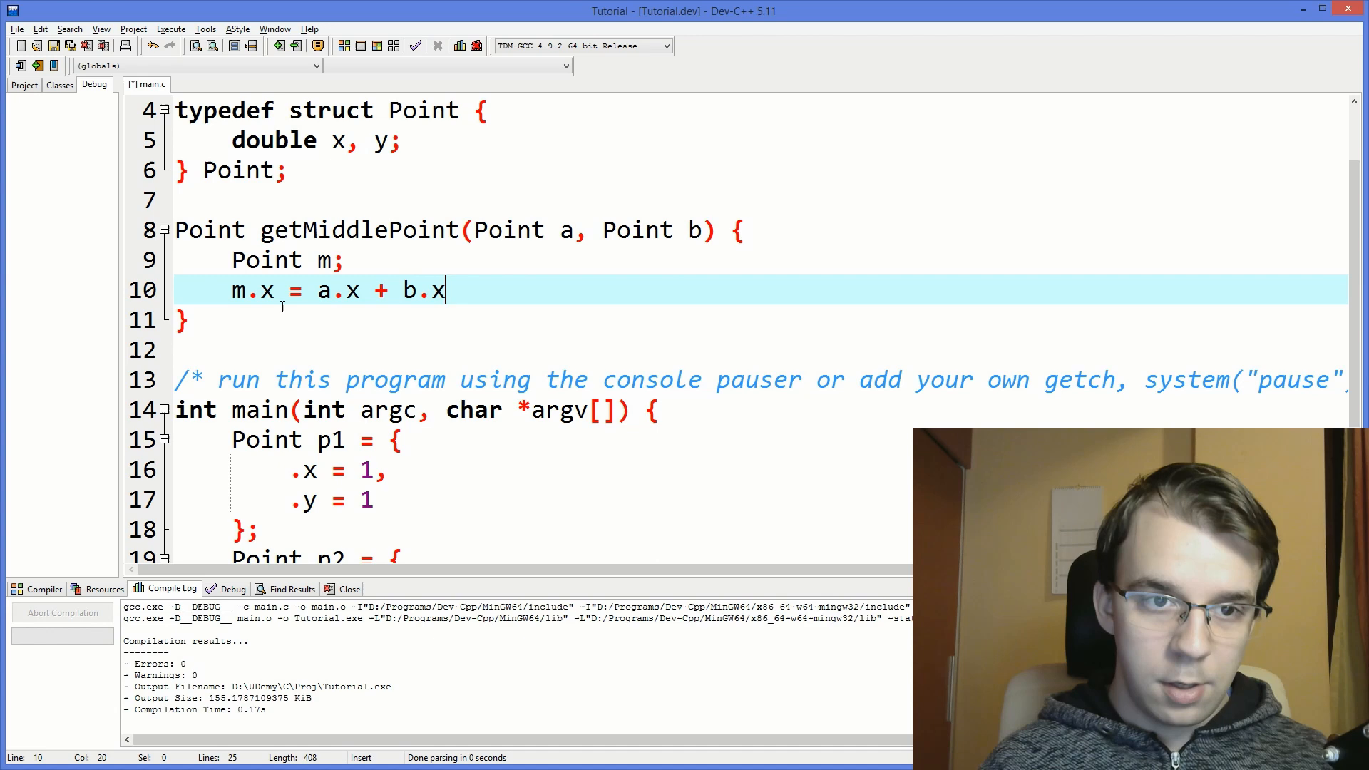
{"action": "type", "text": "("}
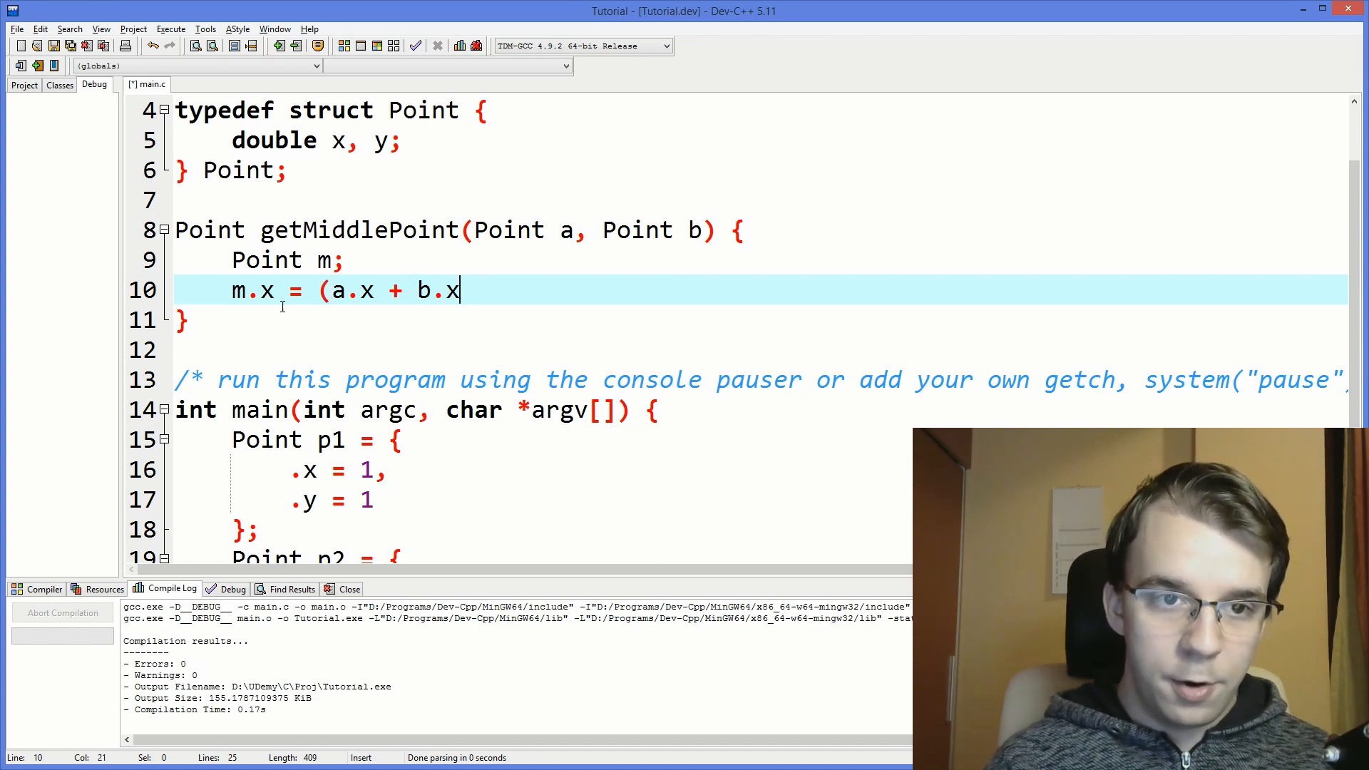
{"action": "type", "text": ") / 2;"}
{"action": "type", "text": "m"}
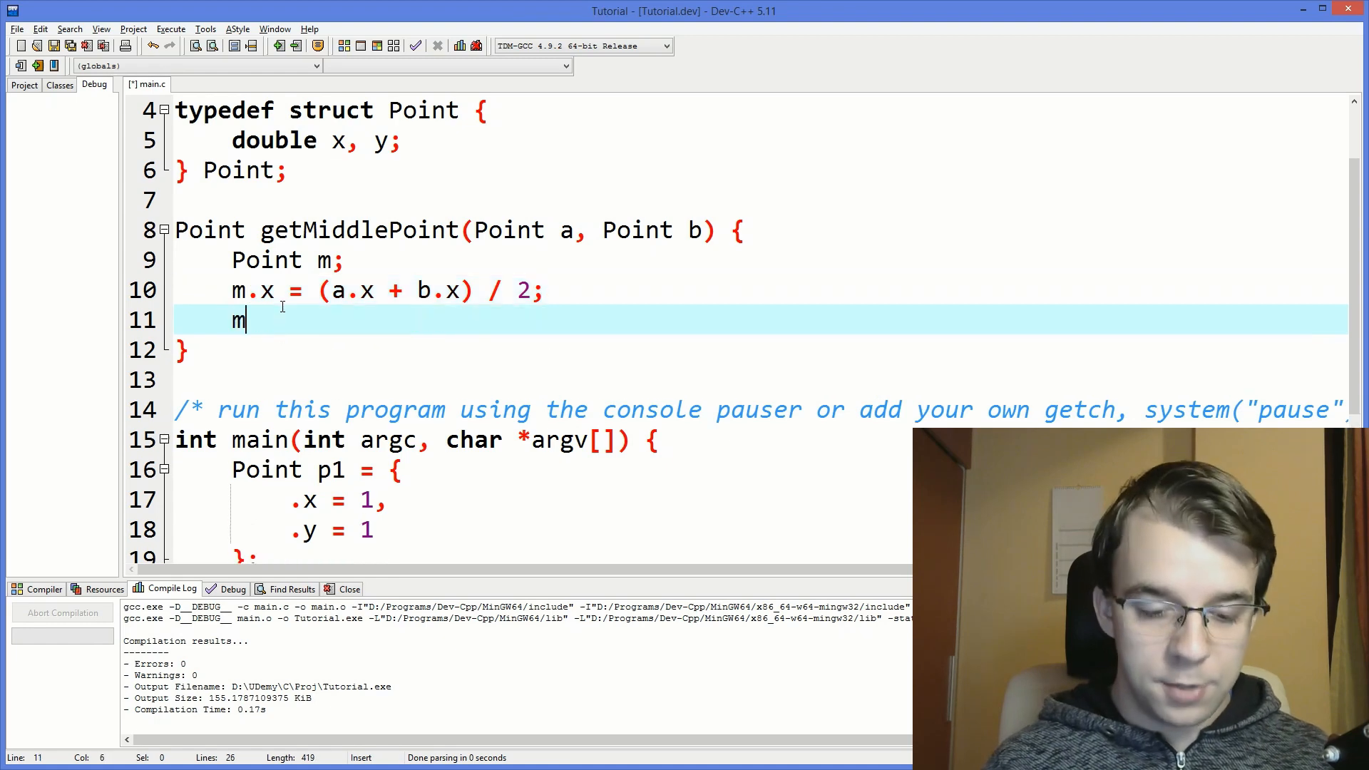
Set m.y = (a.y + b.y) / 2 and return m from getMiddlePoint.
{"action": "type", "text": ".y = (a.y"}
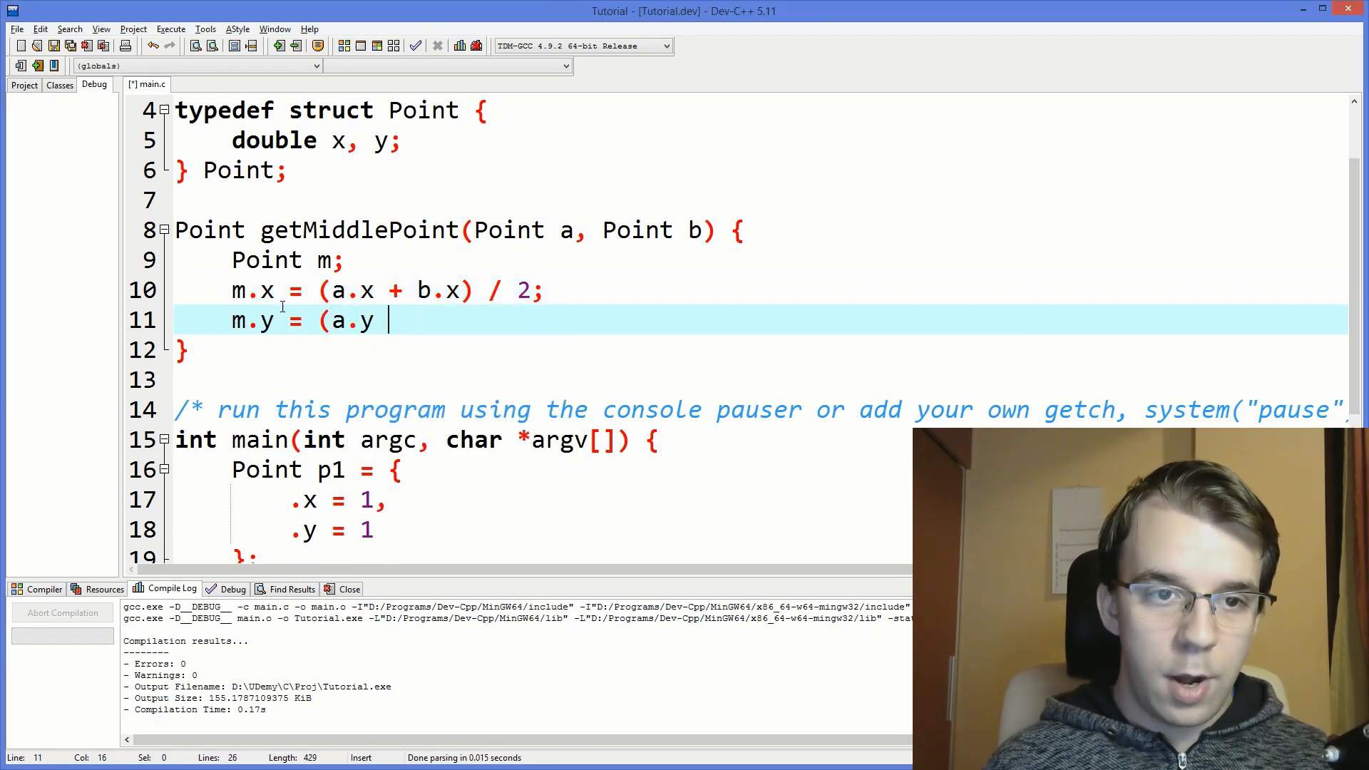
{"action": "type", "text": "+ b.y"}
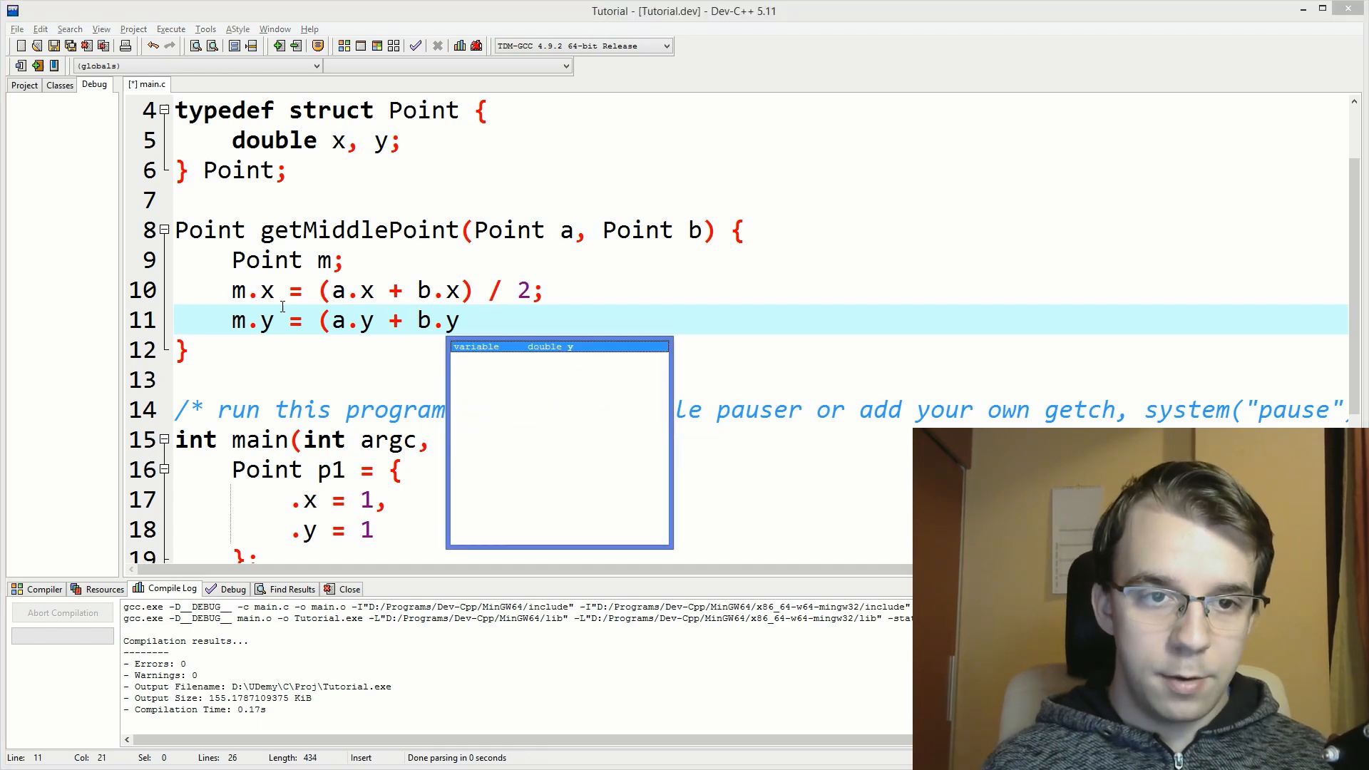
{"action": "type", "text": ") / 2;"}
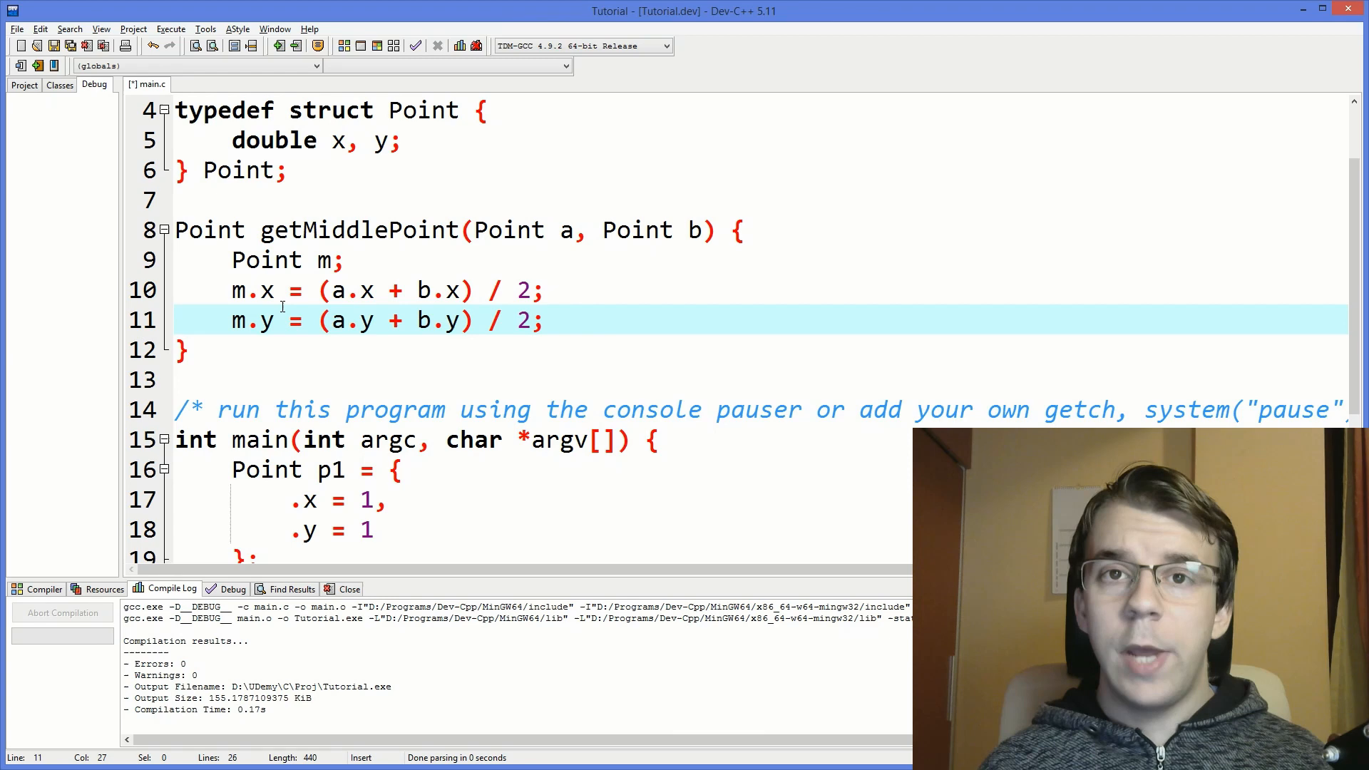
{"action": "key", "text": "Return"}
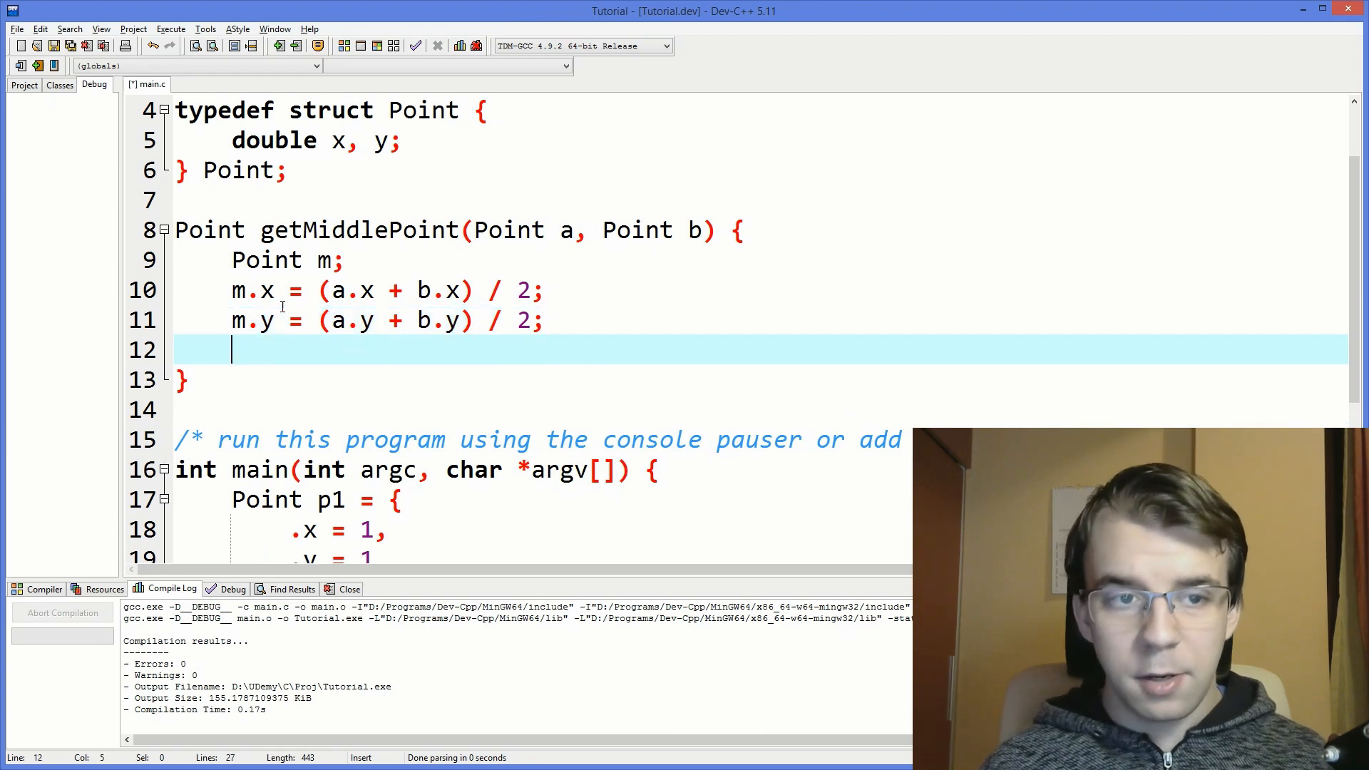
{"action": "type", "text": "return m;"}
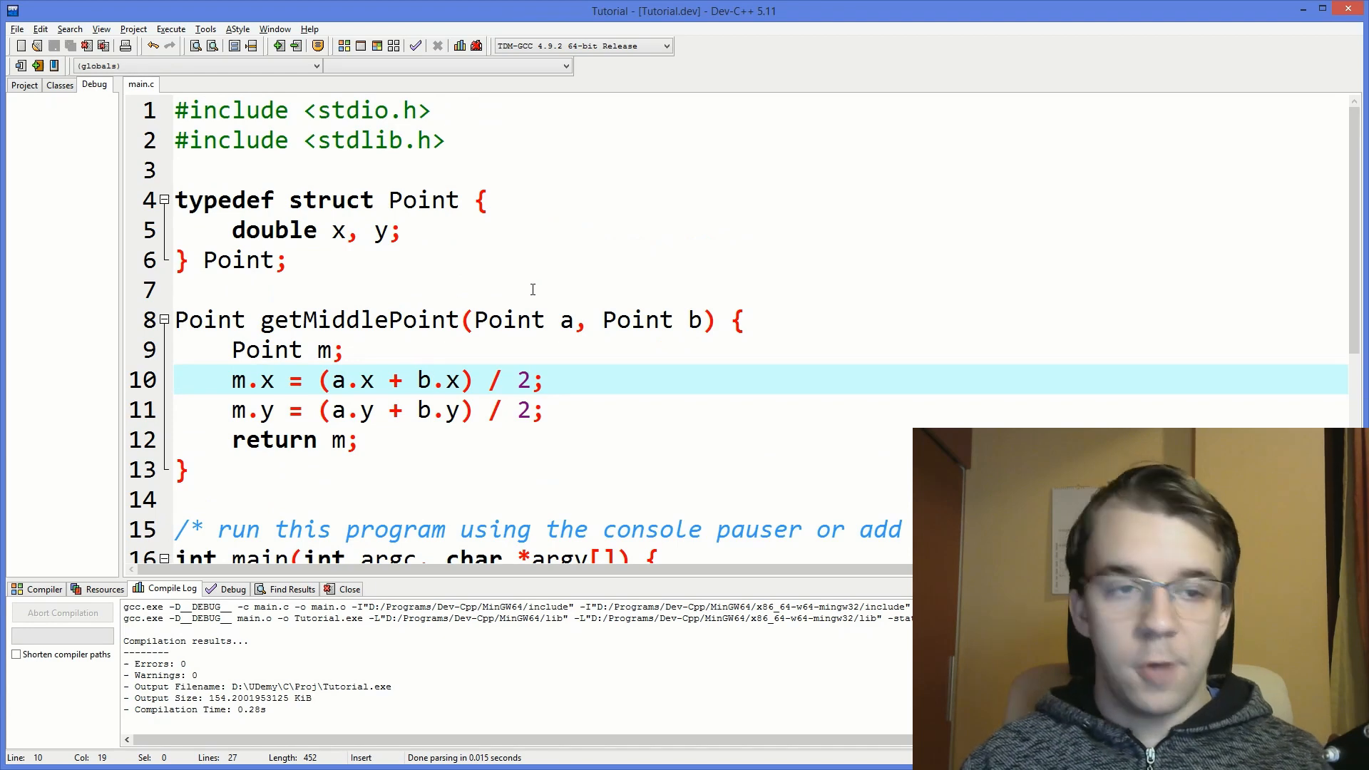
Declare Point middle and assign it getMiddlePoint(p1, p2) in main.
{"action": "type", "text": "P"}
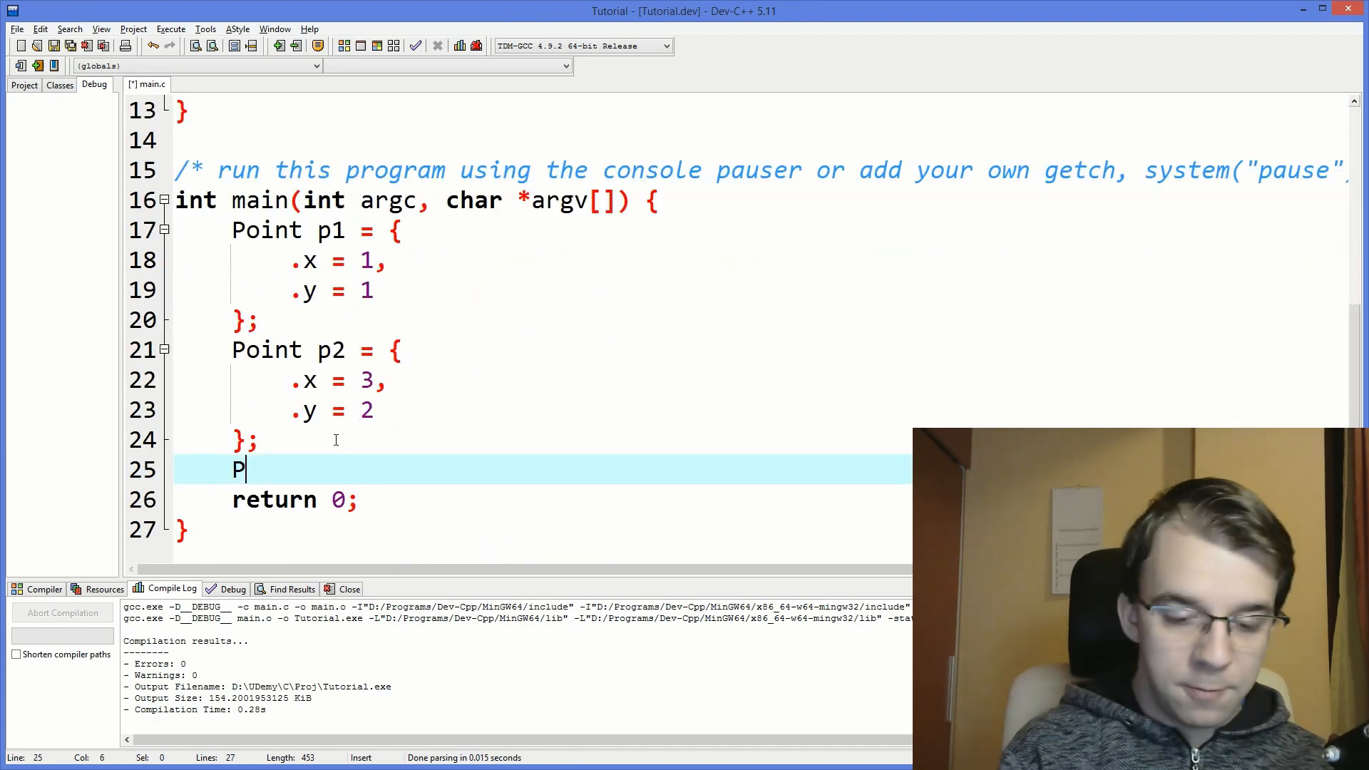
{"action": "type", "text": "oint m"}
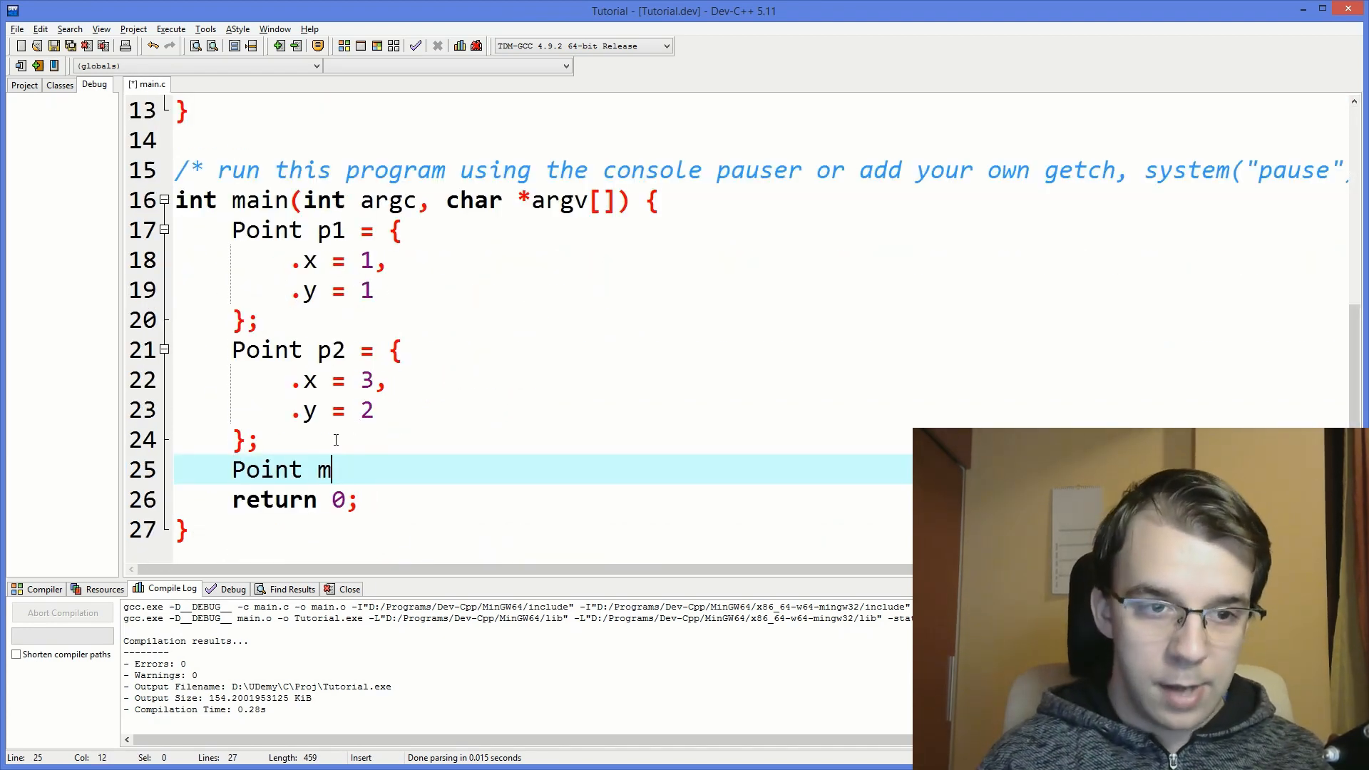
{"action": "type", "text": "iddle;"}
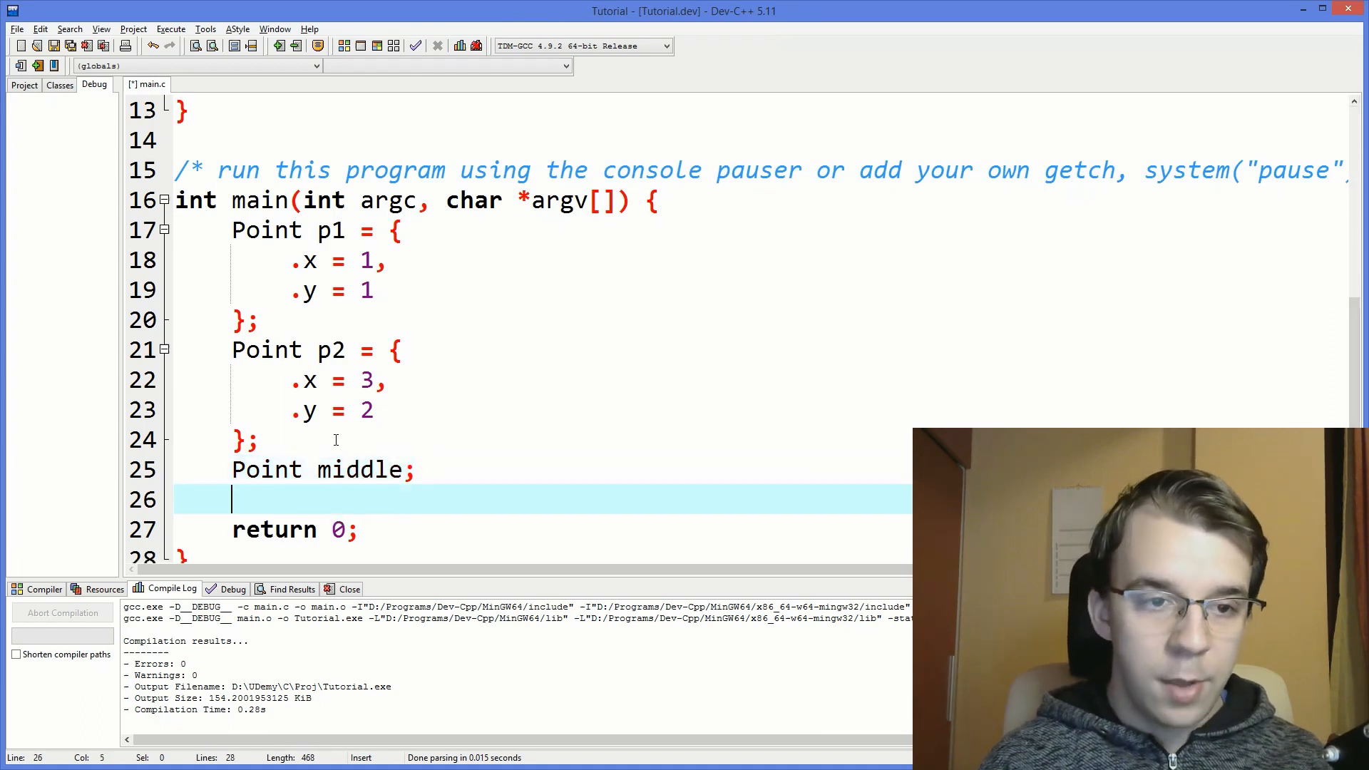
{"action": "type", "text": "middle = g"}
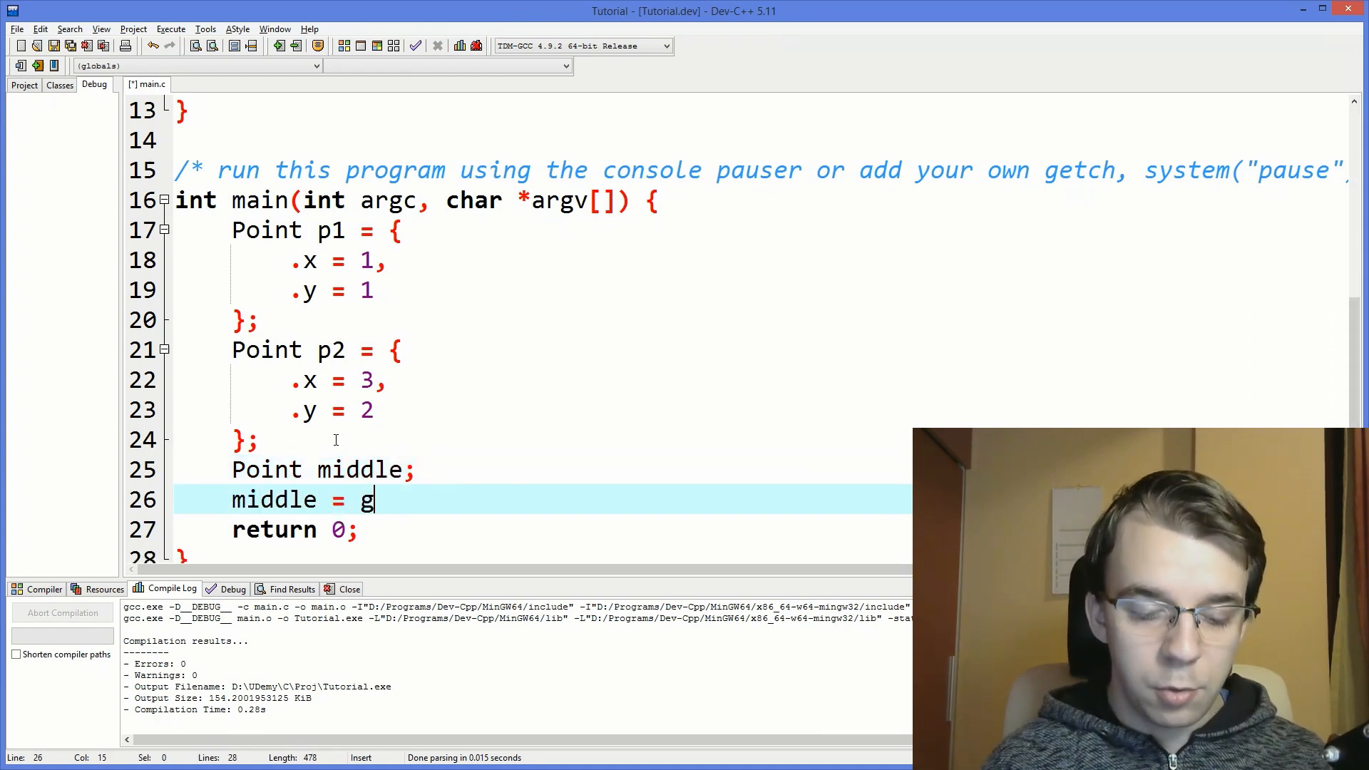
{"action": "type", "text": "etMiddlePoint("}
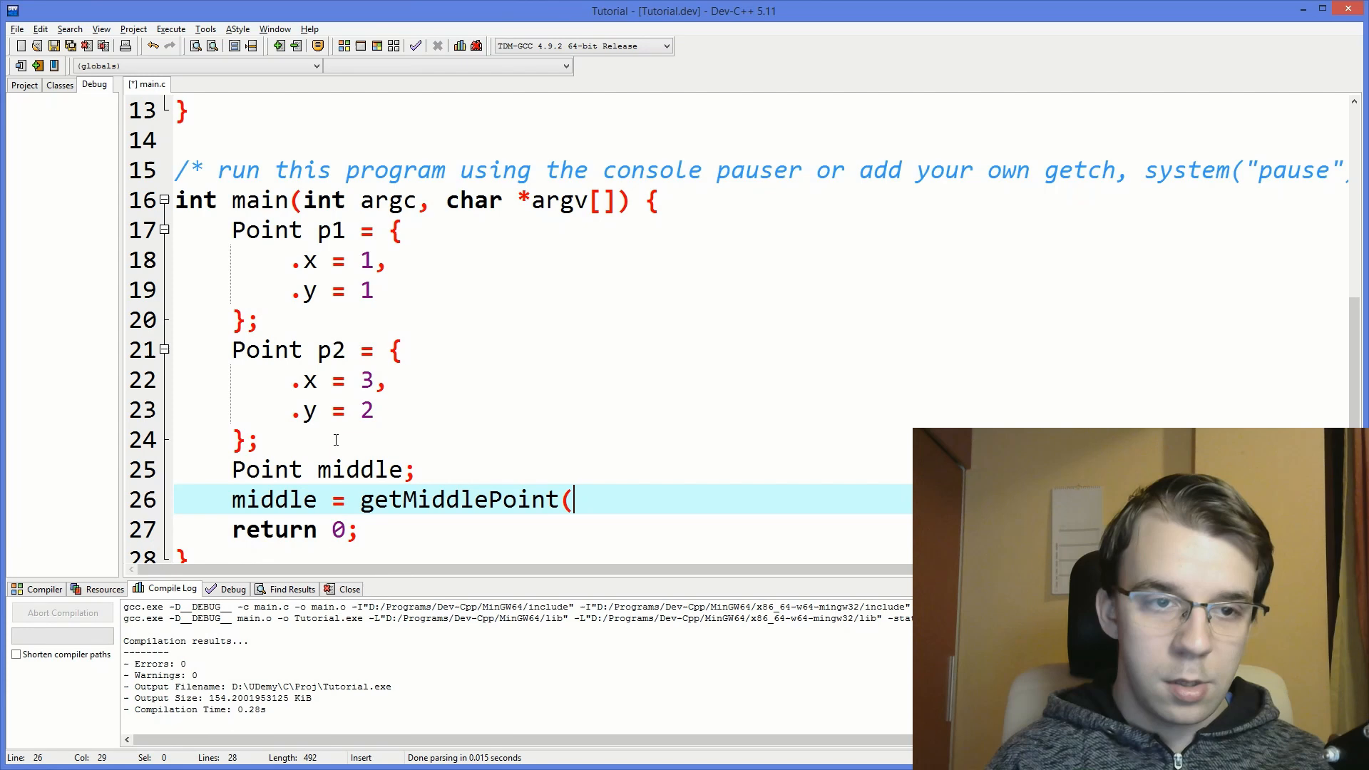
{"action": "type", "text": "p1, p2);"}
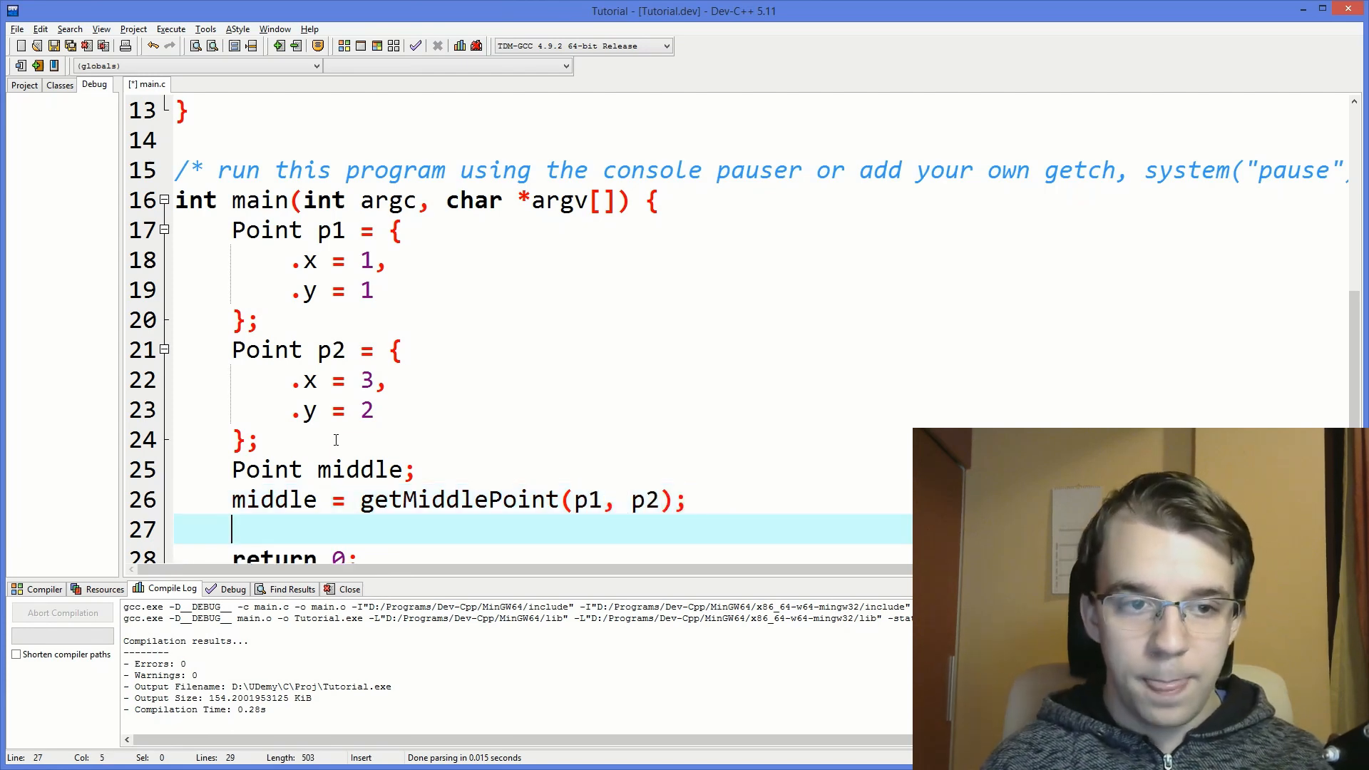
Add a printf that outputs middle.x and middle.y.
{"action": "type", "text": "printf(\"%lf, %lf\\n\", middle."}
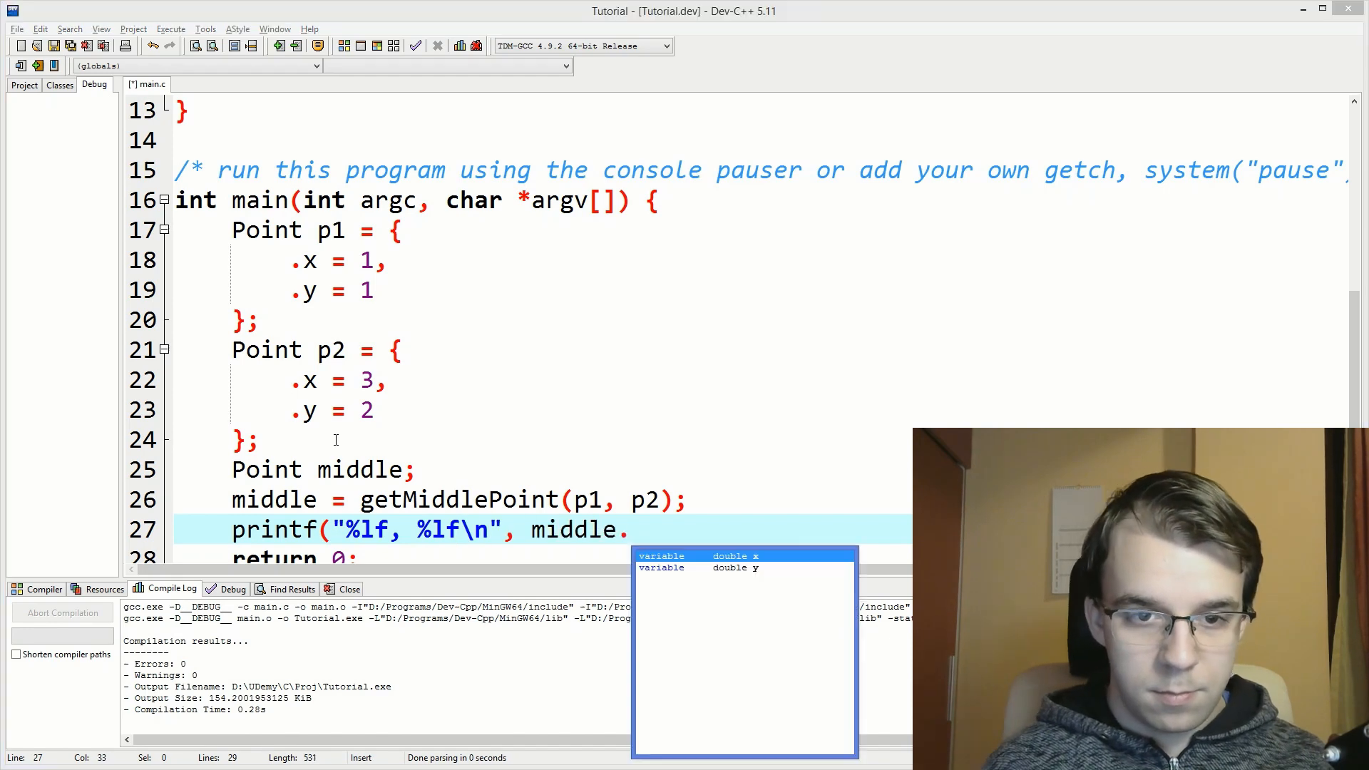
{"action": "type", "text": "x, middle.y);"}
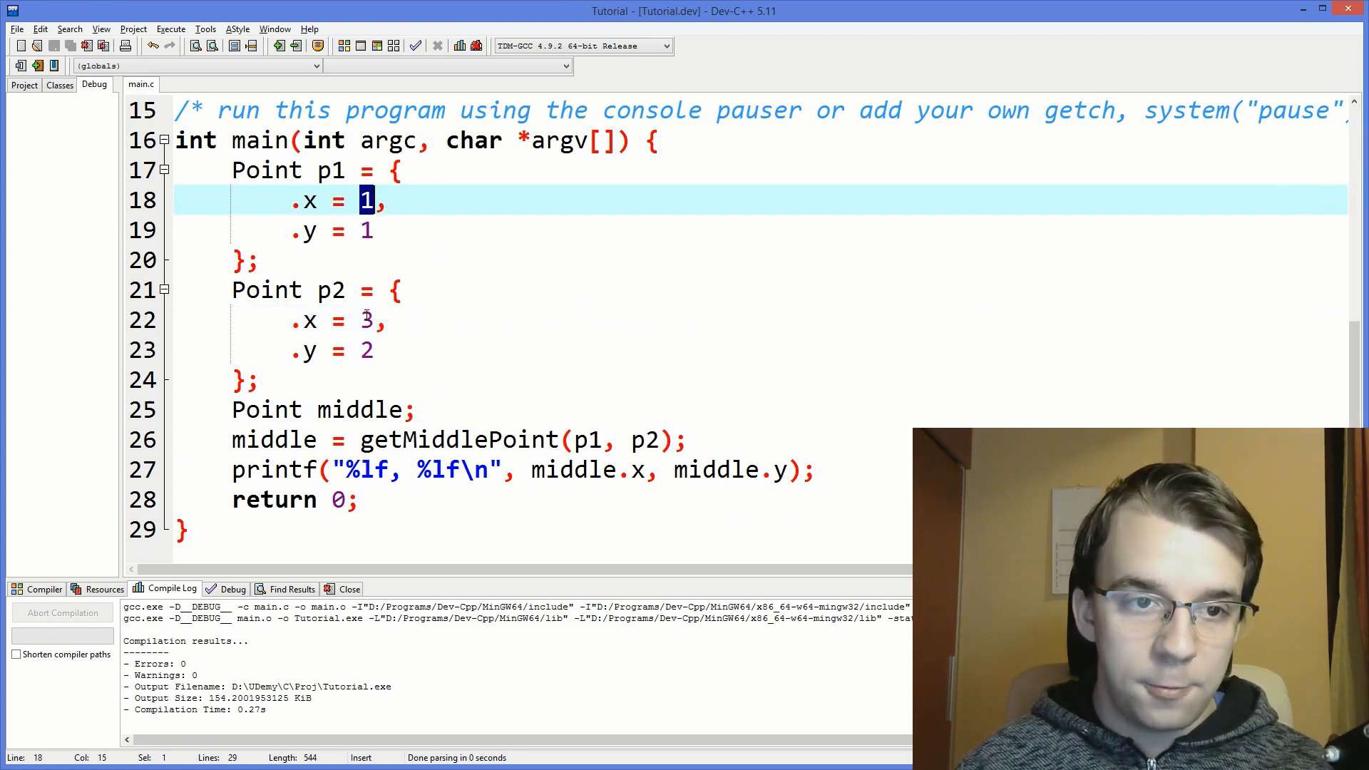
{"action": "mouse_move", "coordinate": [374, 210]}
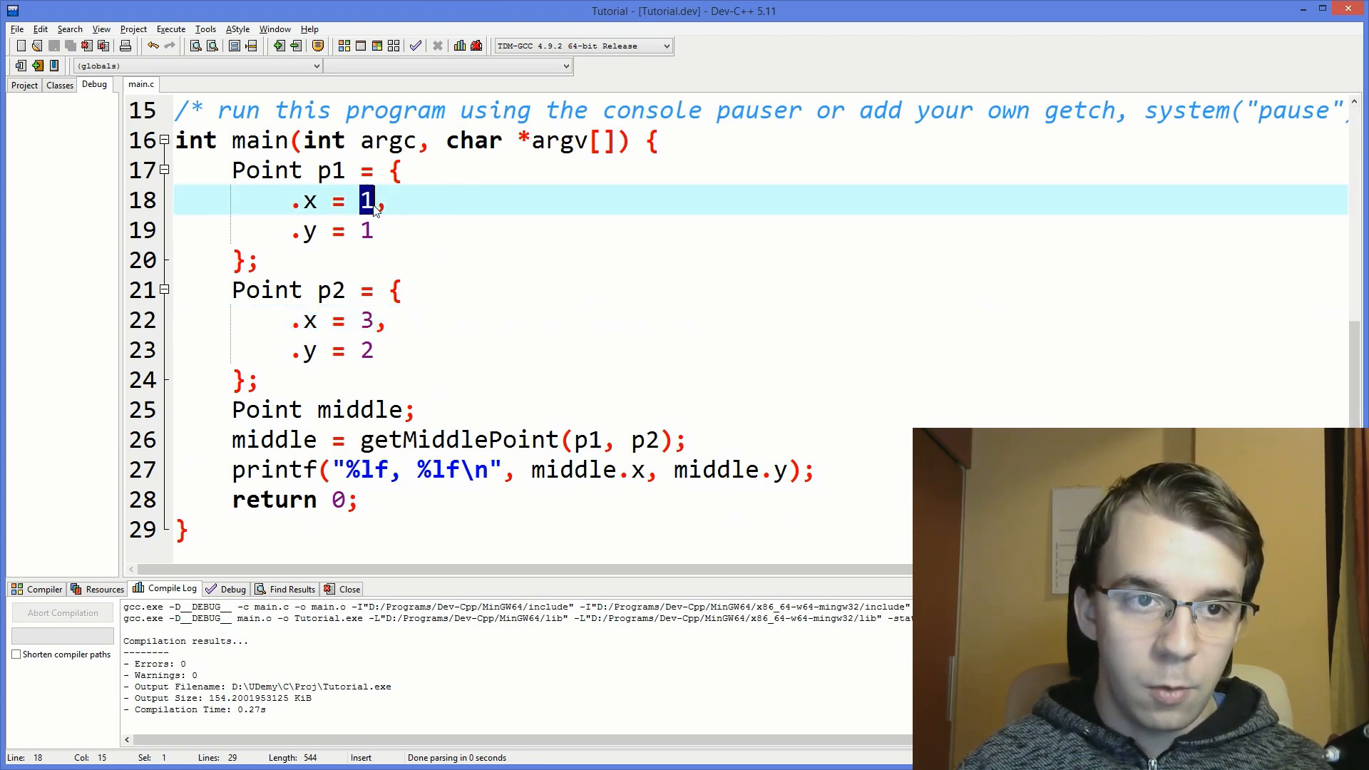
Point out the y coordinate values of p1 and p2 after the clean build.
{"action": "left_click", "coordinate": [367, 231]}
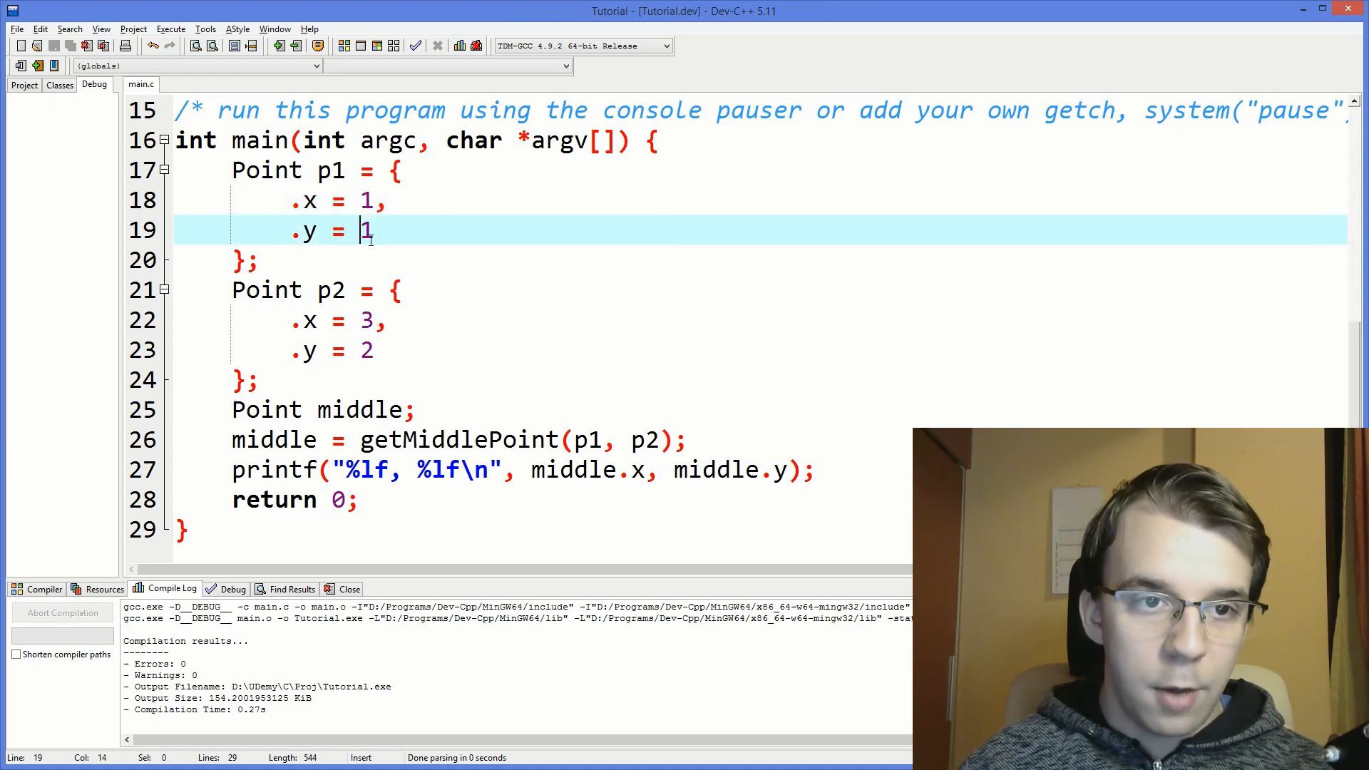
{"action": "double_click", "coordinate": [365, 351]}
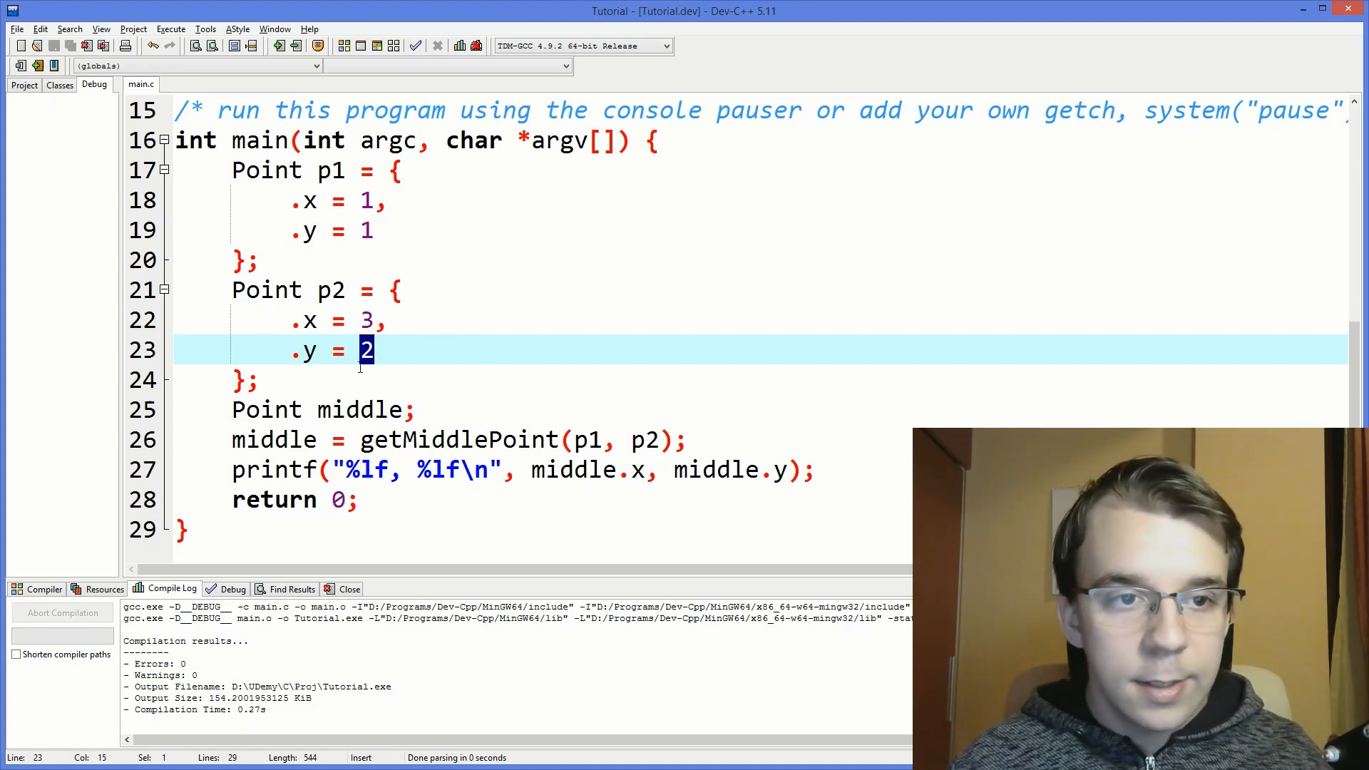
{"action": "scroll", "scroll_direction": "up", "scroll_amount": 3}
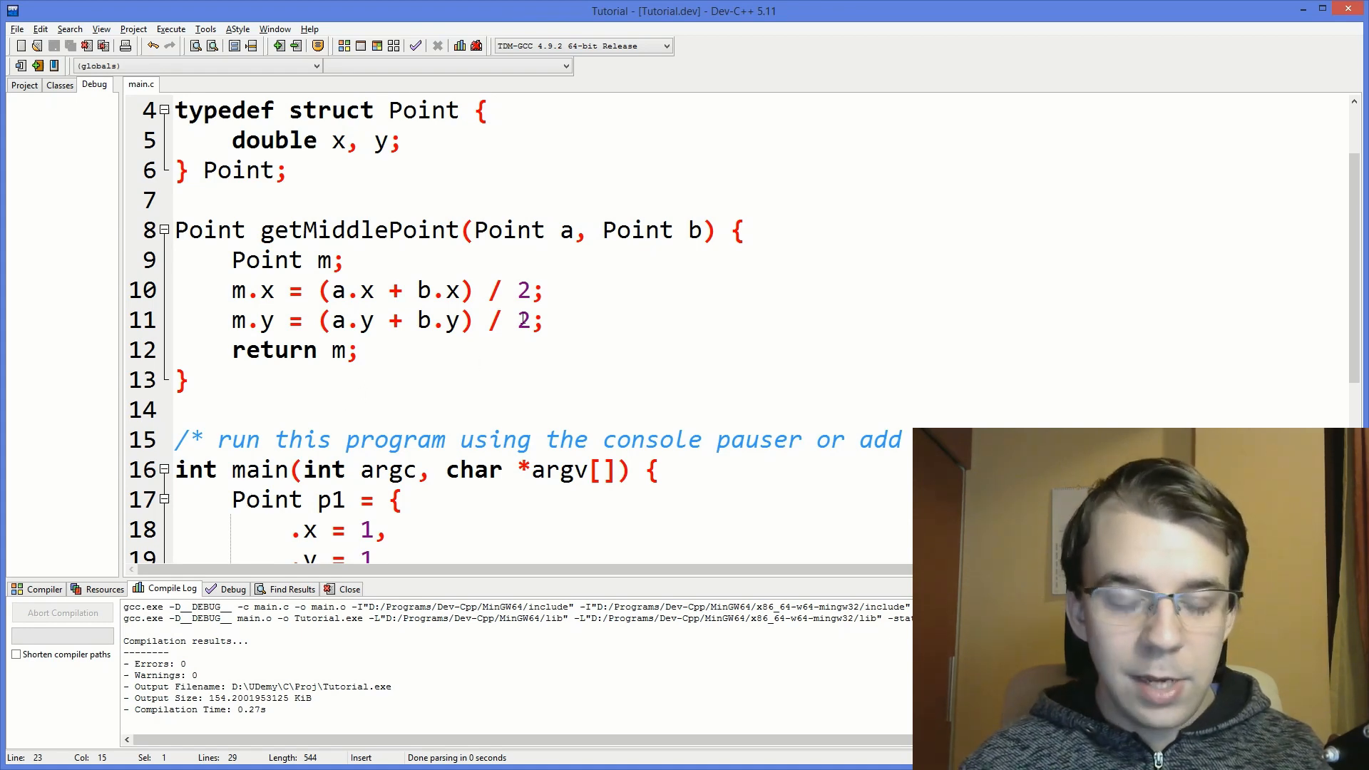
{"action": "double_click", "coordinate": [506, 229]}
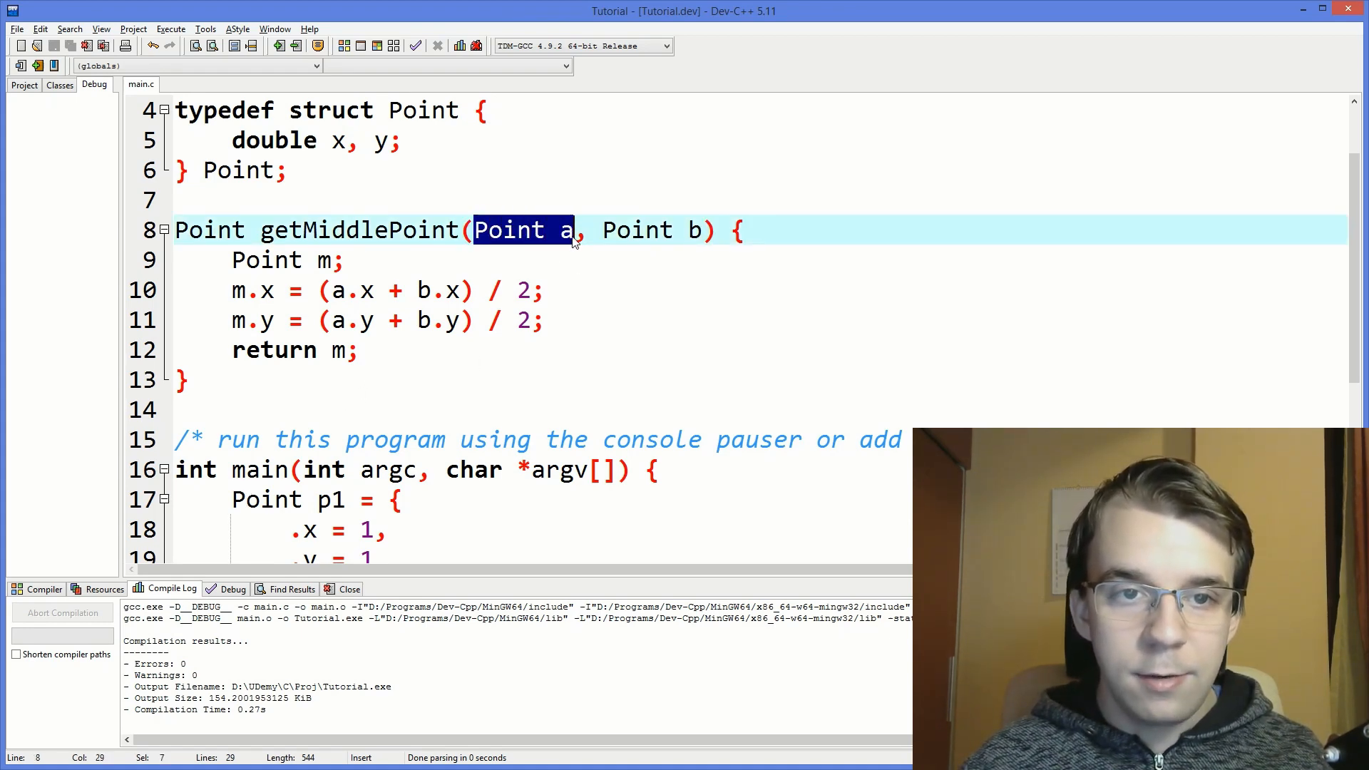
{"action": "double_click", "coordinate": [637, 230]}
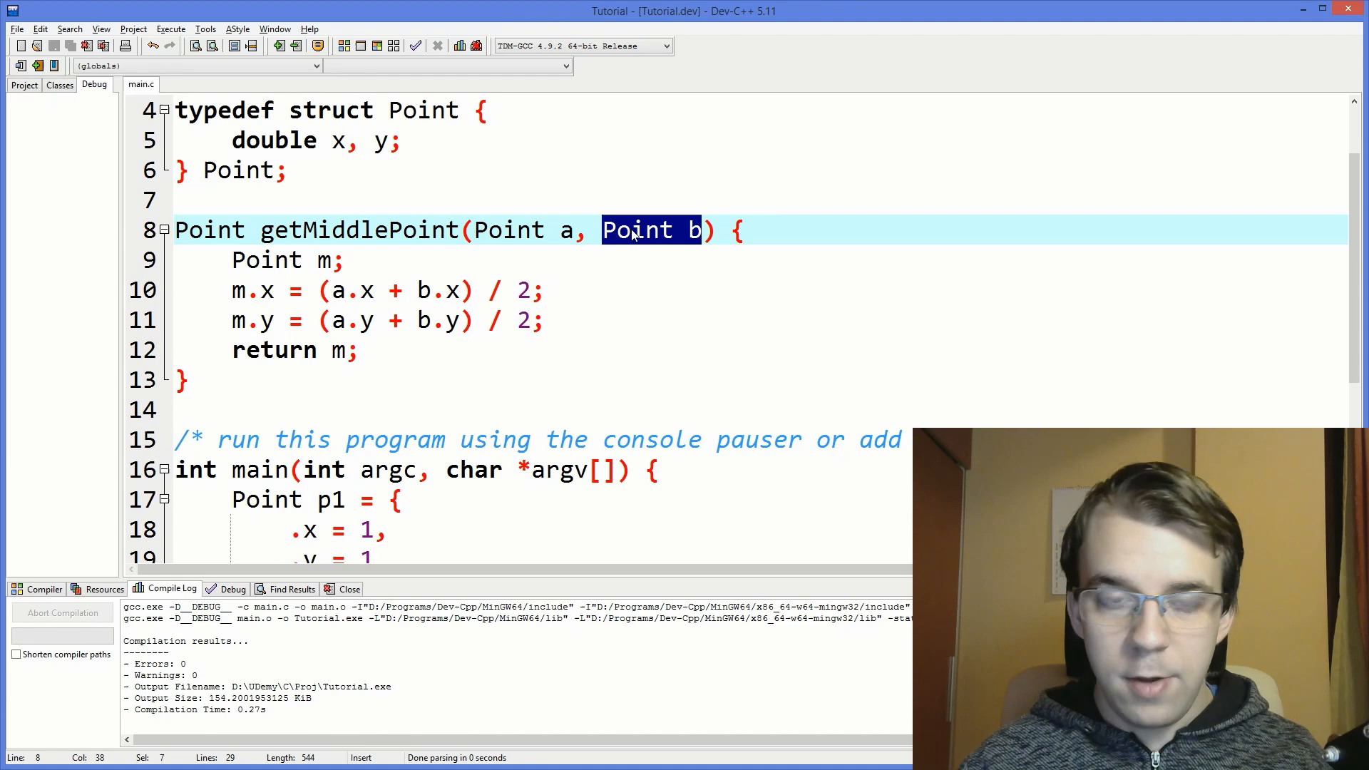
{"action": "mouse_move", "coordinate": [650, 235]}
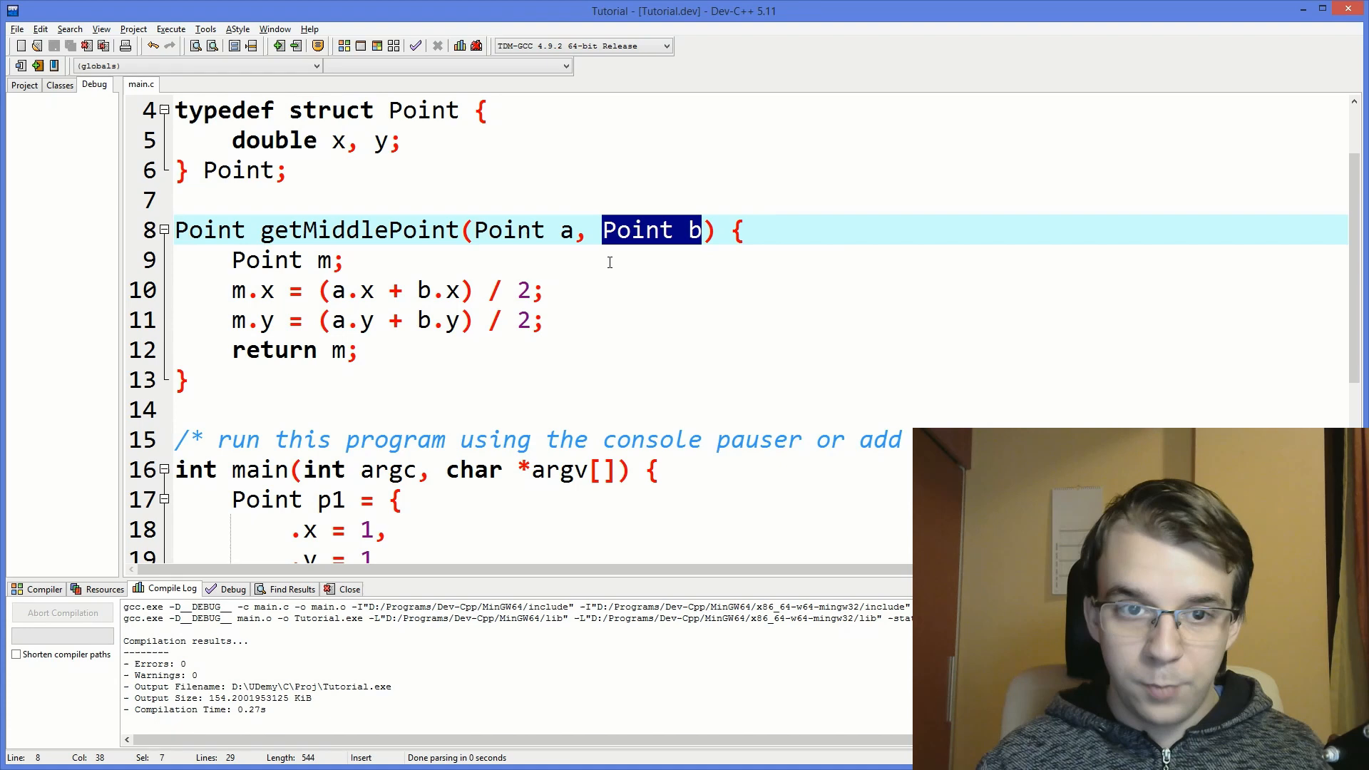
{"action": "scroll", "scroll_direction": "down", "scroll_amount": 3}
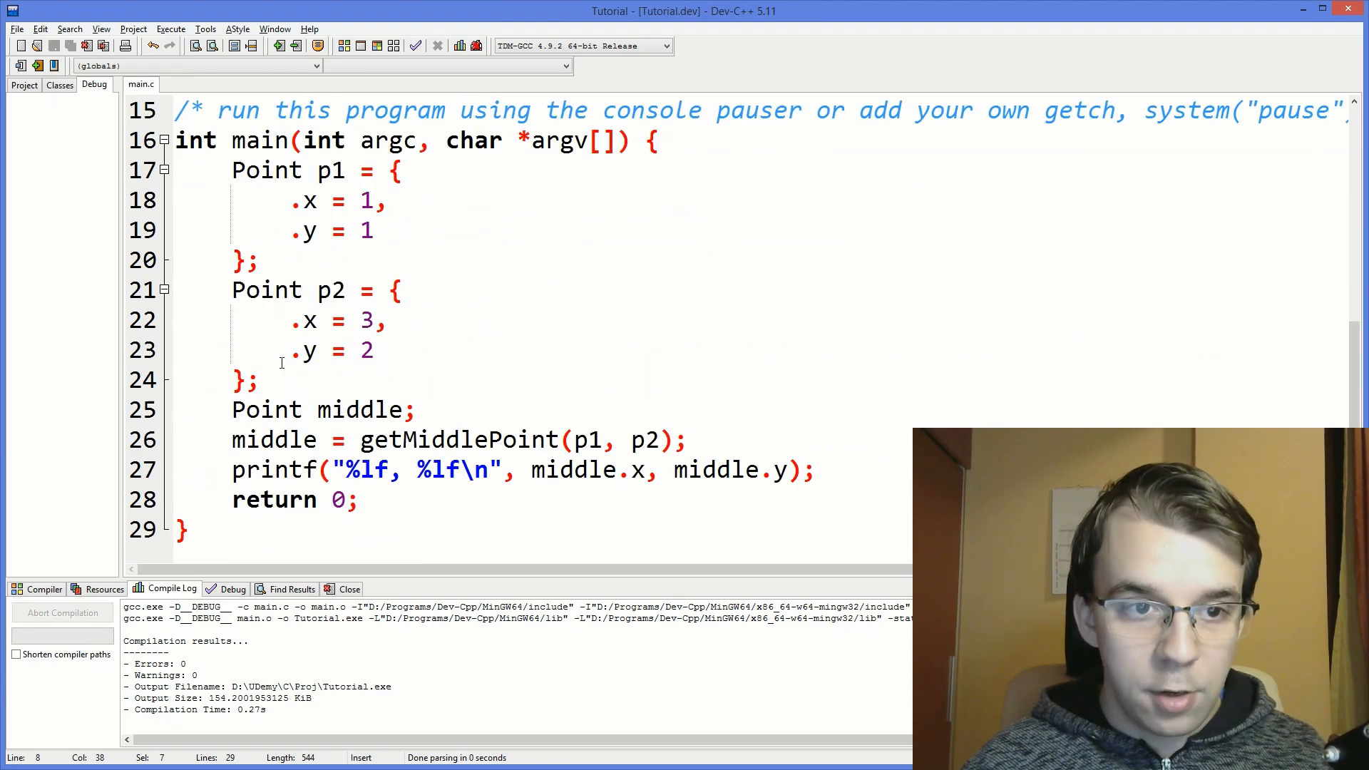
{"action": "double_click", "coordinate": [467, 439]}
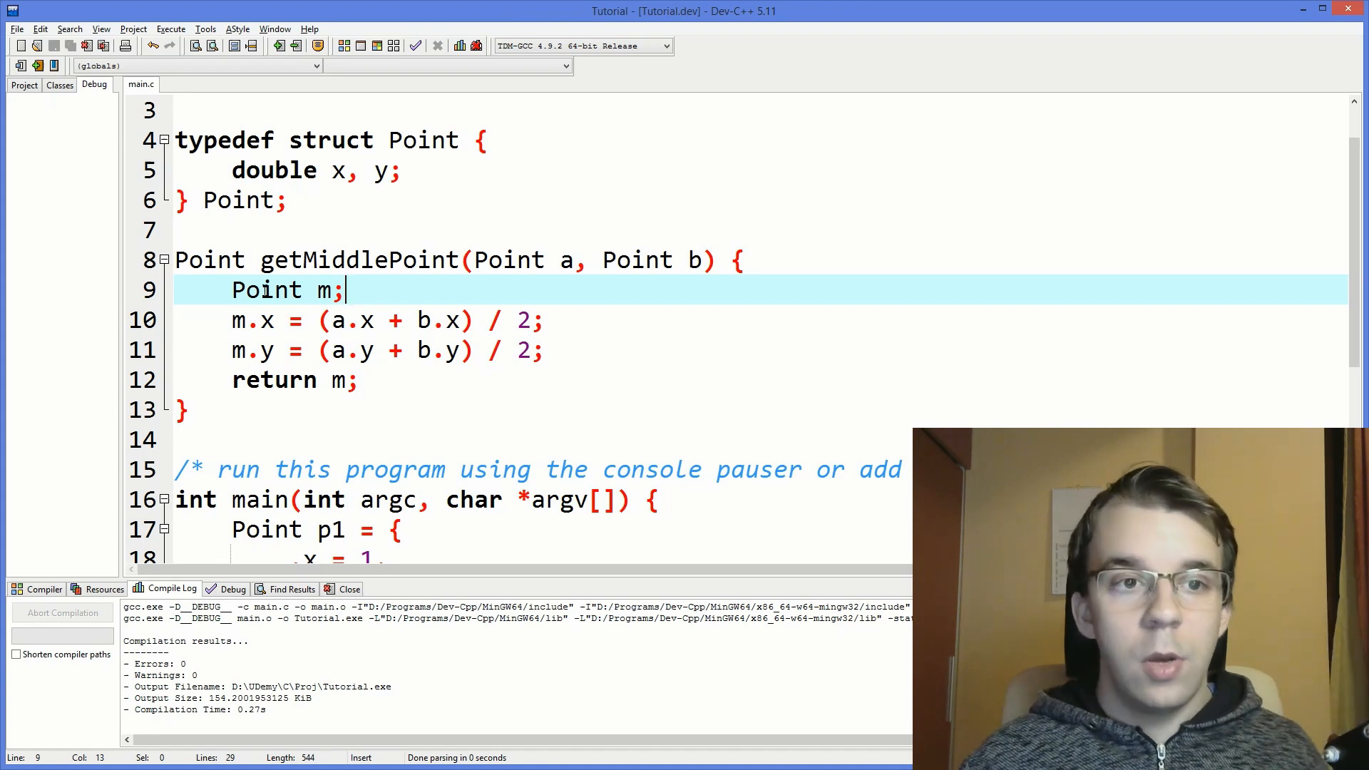
{"action": "double_click", "coordinate": [321, 289]}
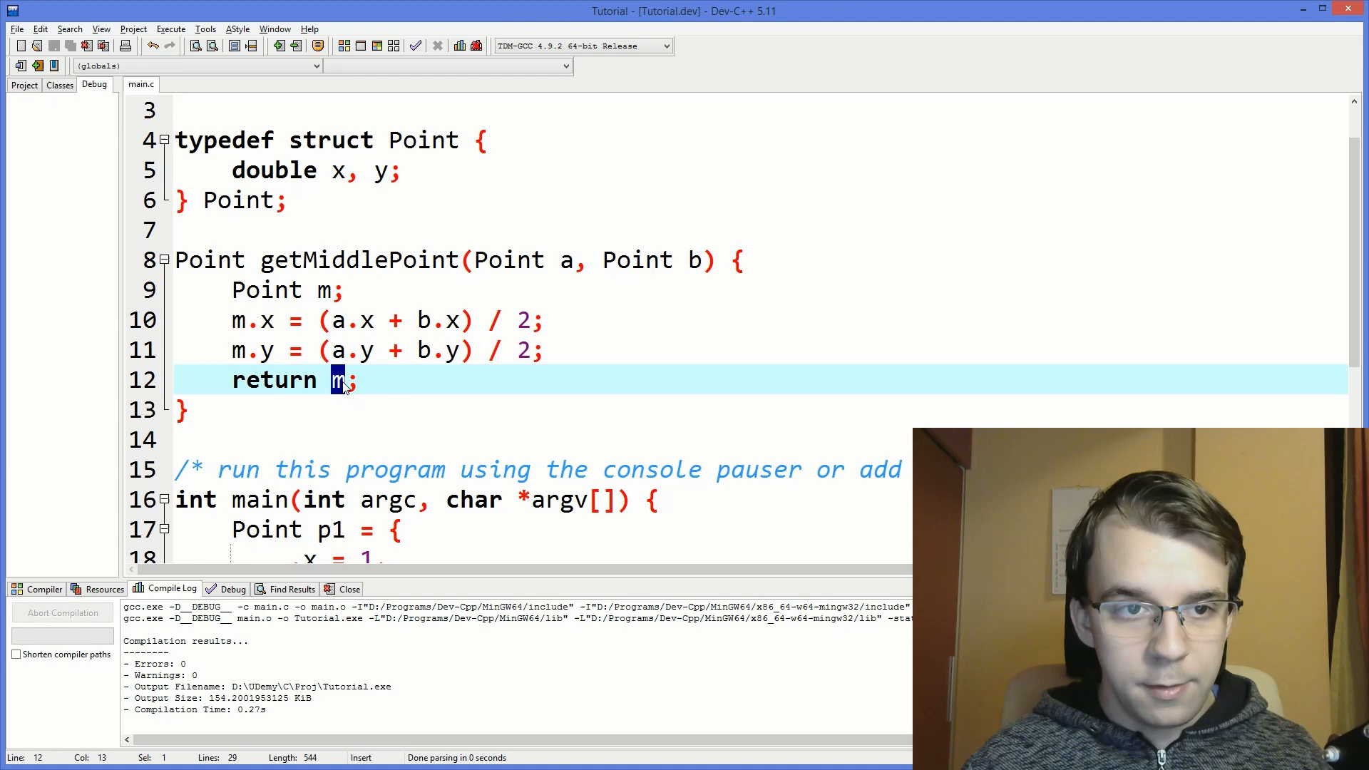
{"action": "mouse_move", "coordinate": [573, 345]}
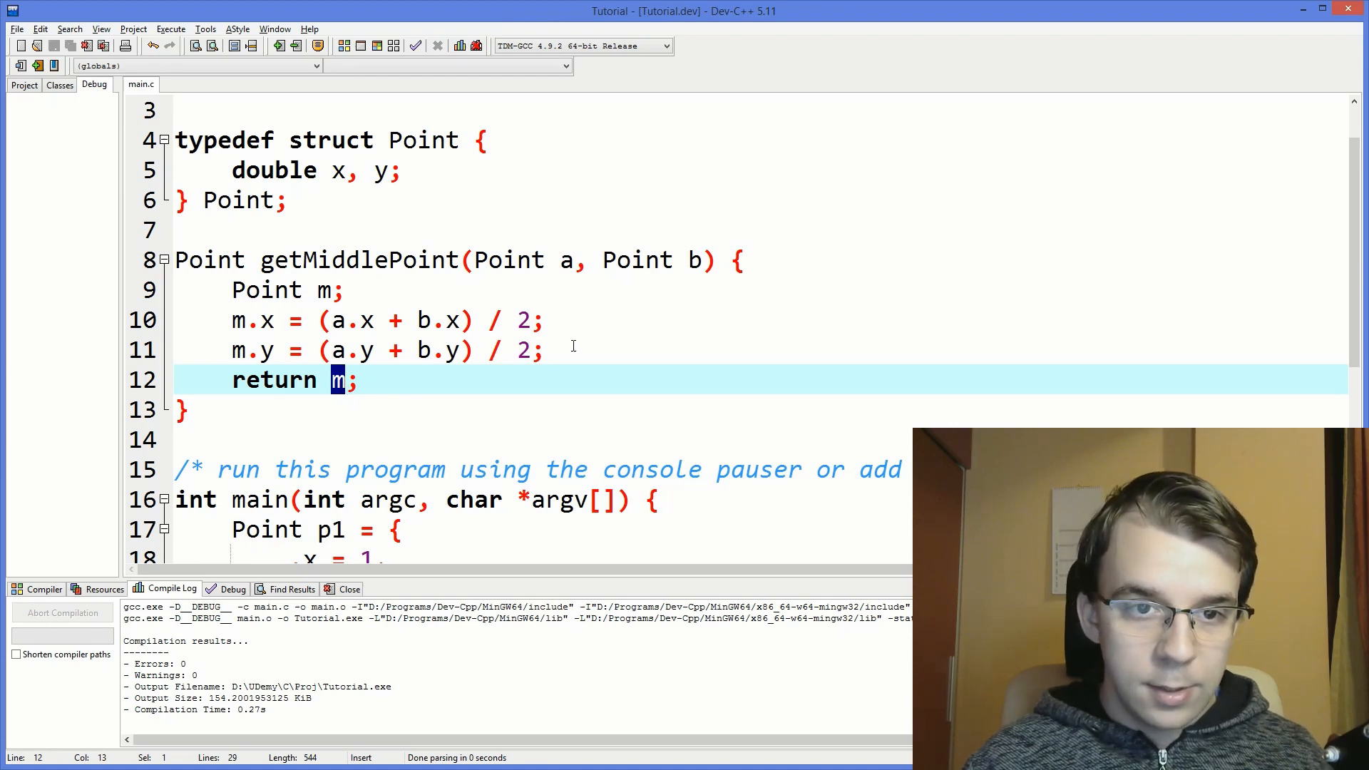
{"action": "scroll", "scroll_direction": "down", "scroll_amount": 3}
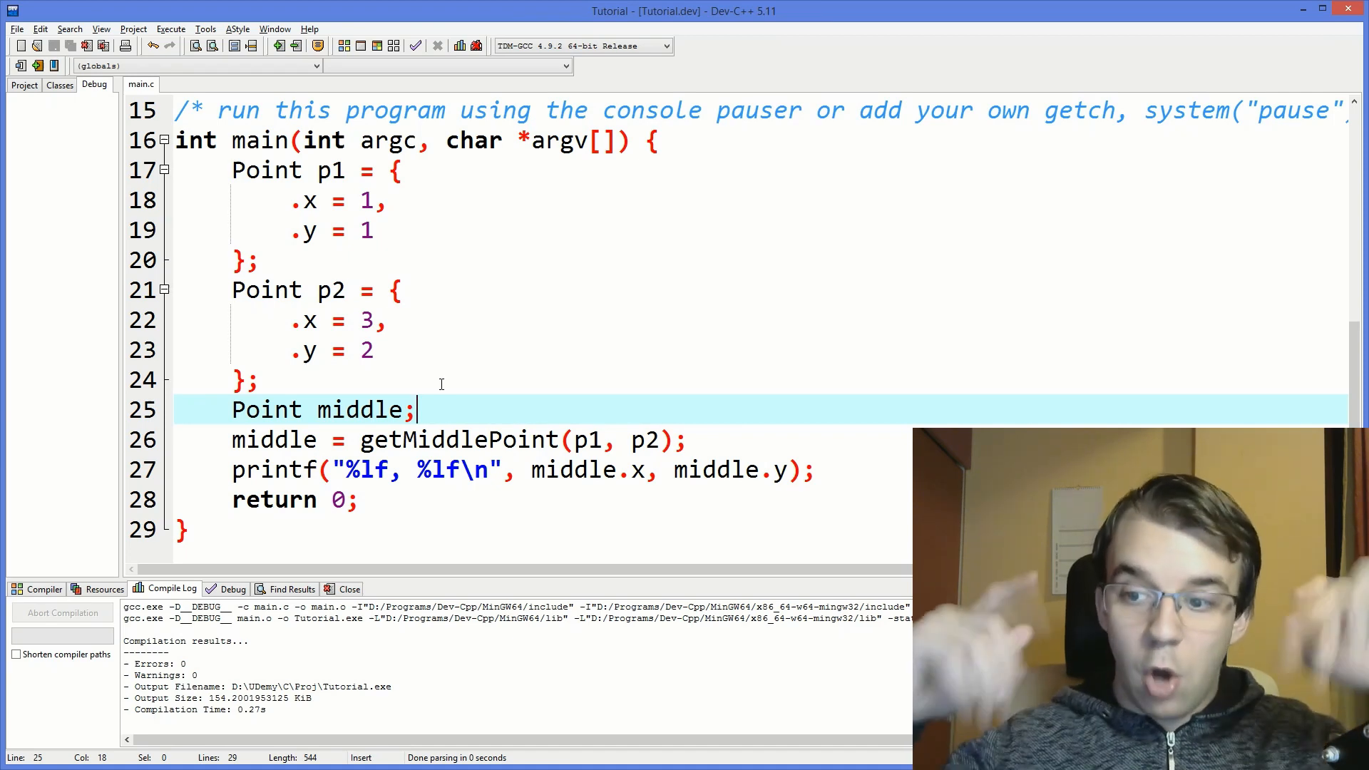
{"action": "scroll", "scroll_direction": "up", "scroll_amount": 3}
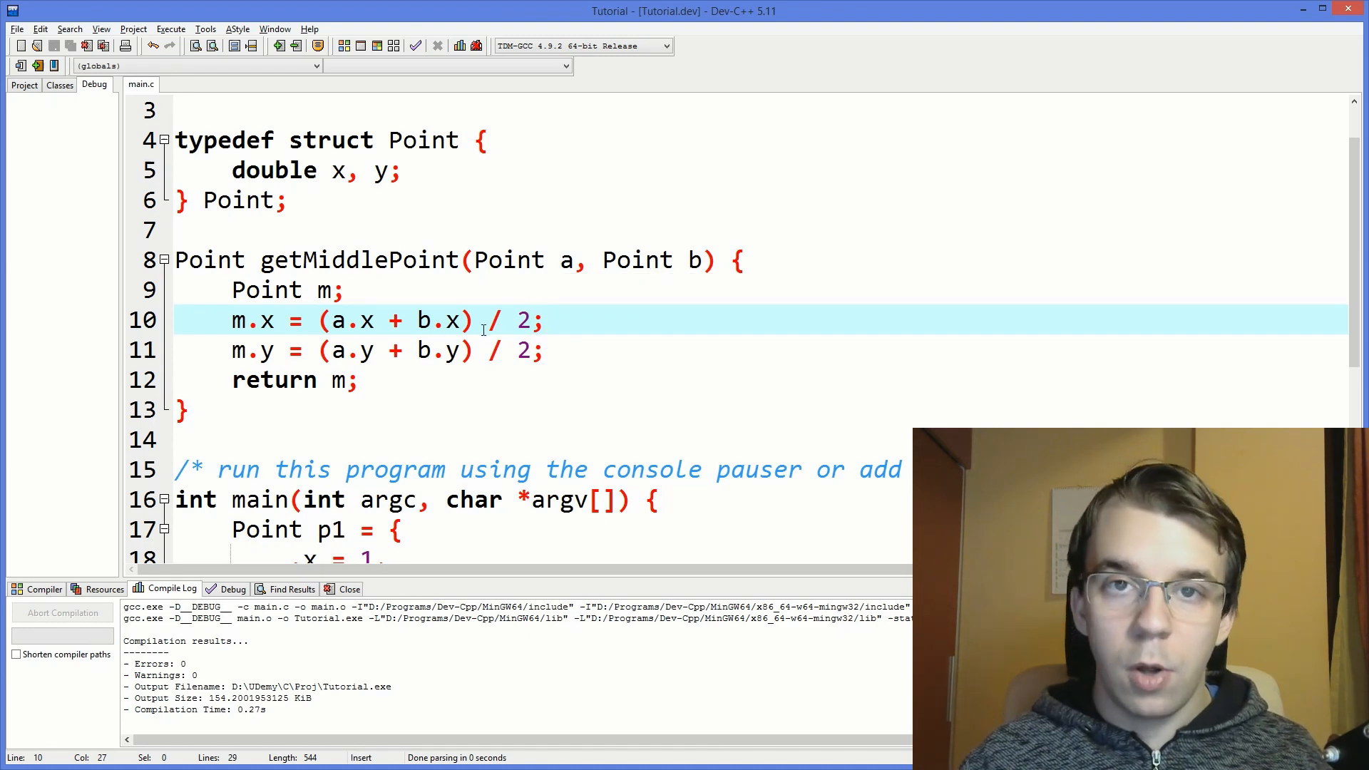
Change getMiddlePoint's parameters to const Point* a and const Point* b.
{"action": "left_click", "coordinate": [548, 260]}
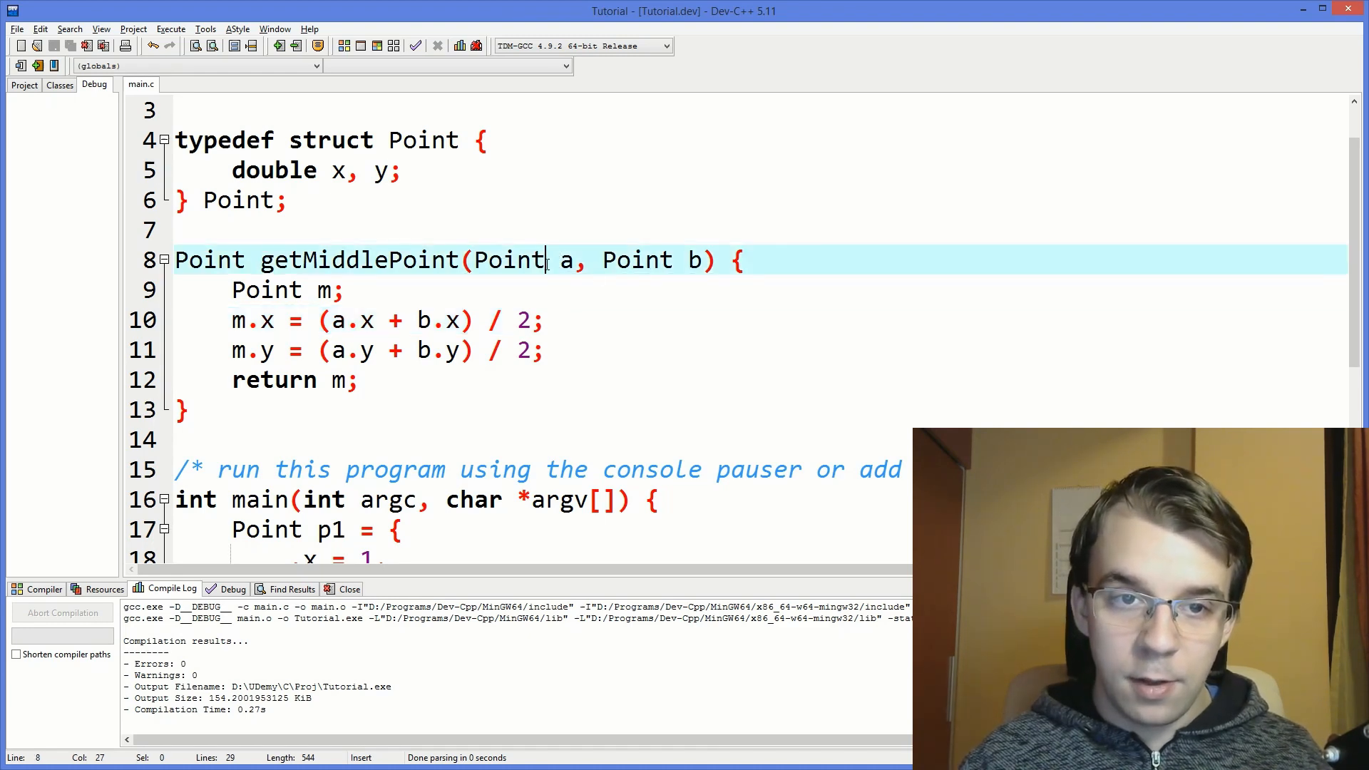
{"action": "type", "text": "*"}
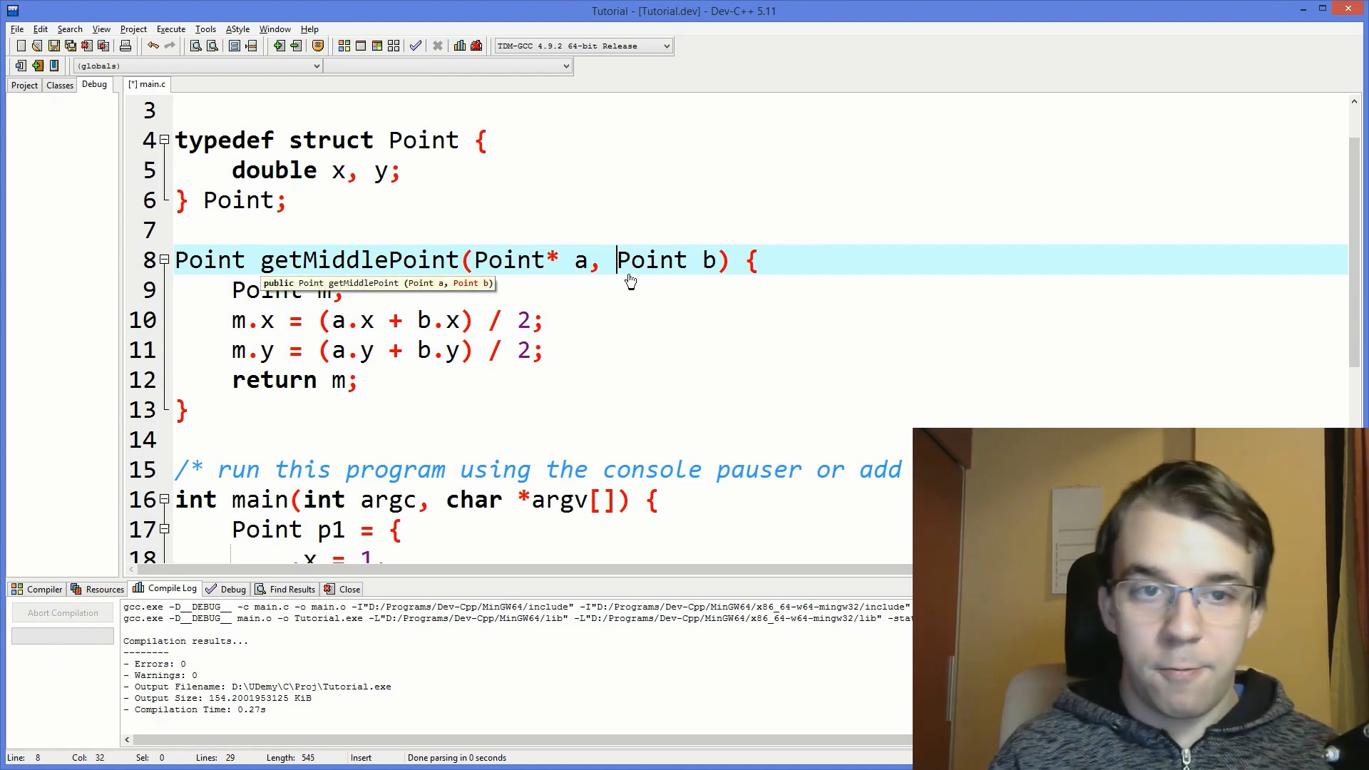
{"action": "type", "text": "*"}
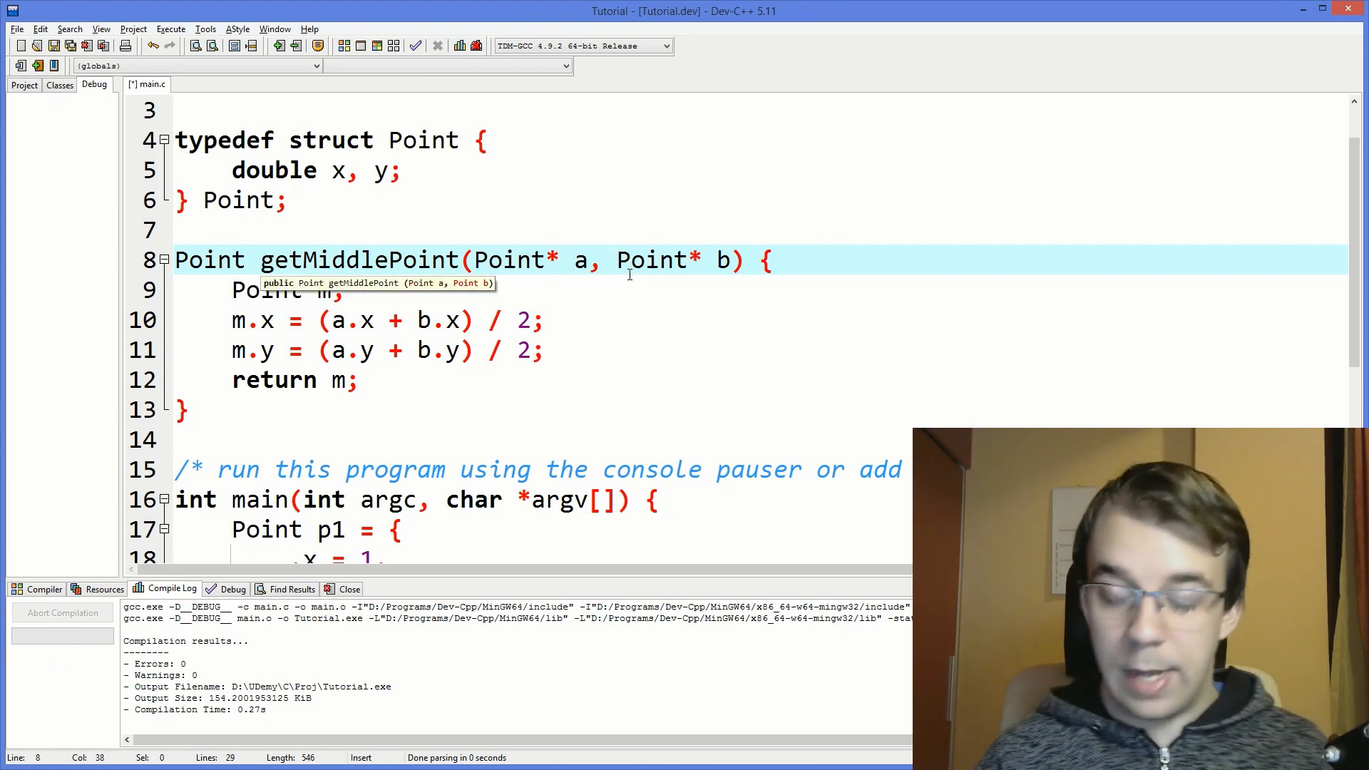
{"action": "mouse_move", "coordinate": [630, 281]}
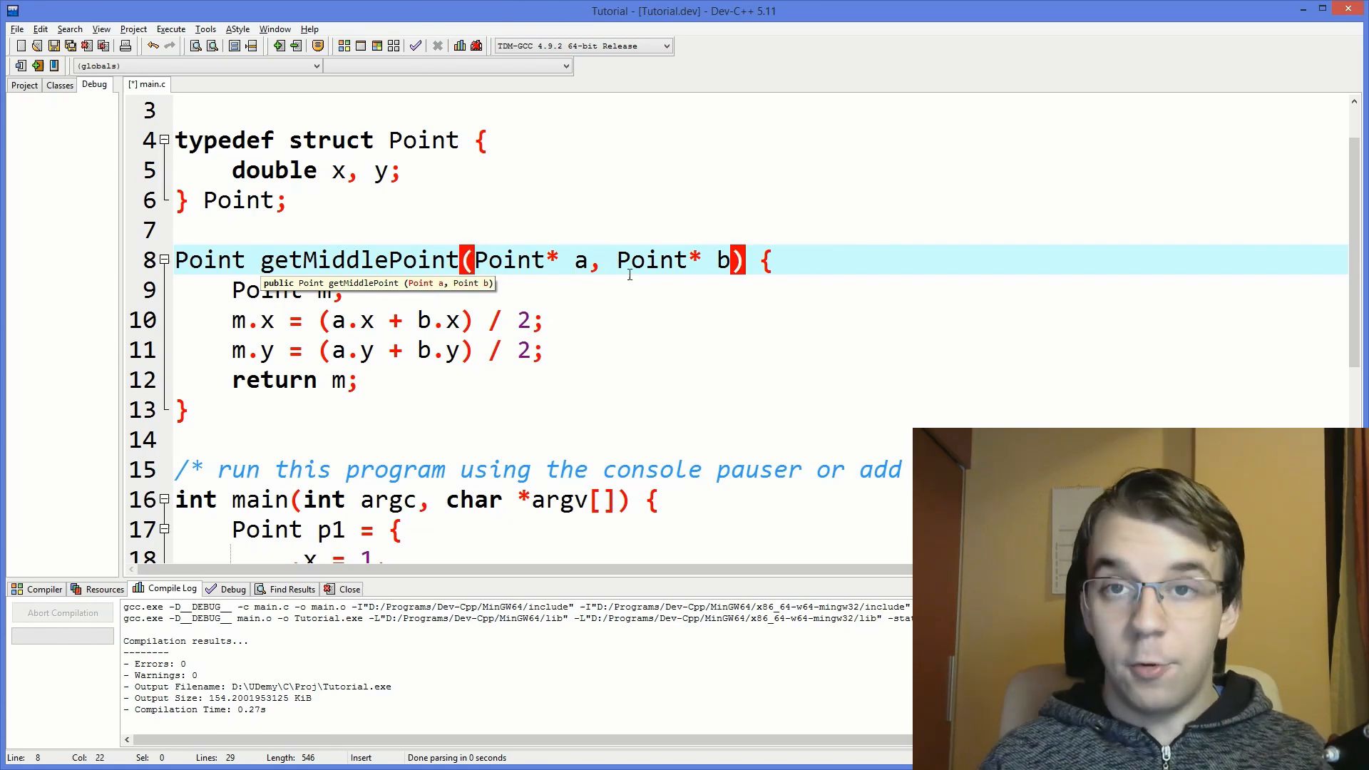
{"action": "type", "text": "const"}
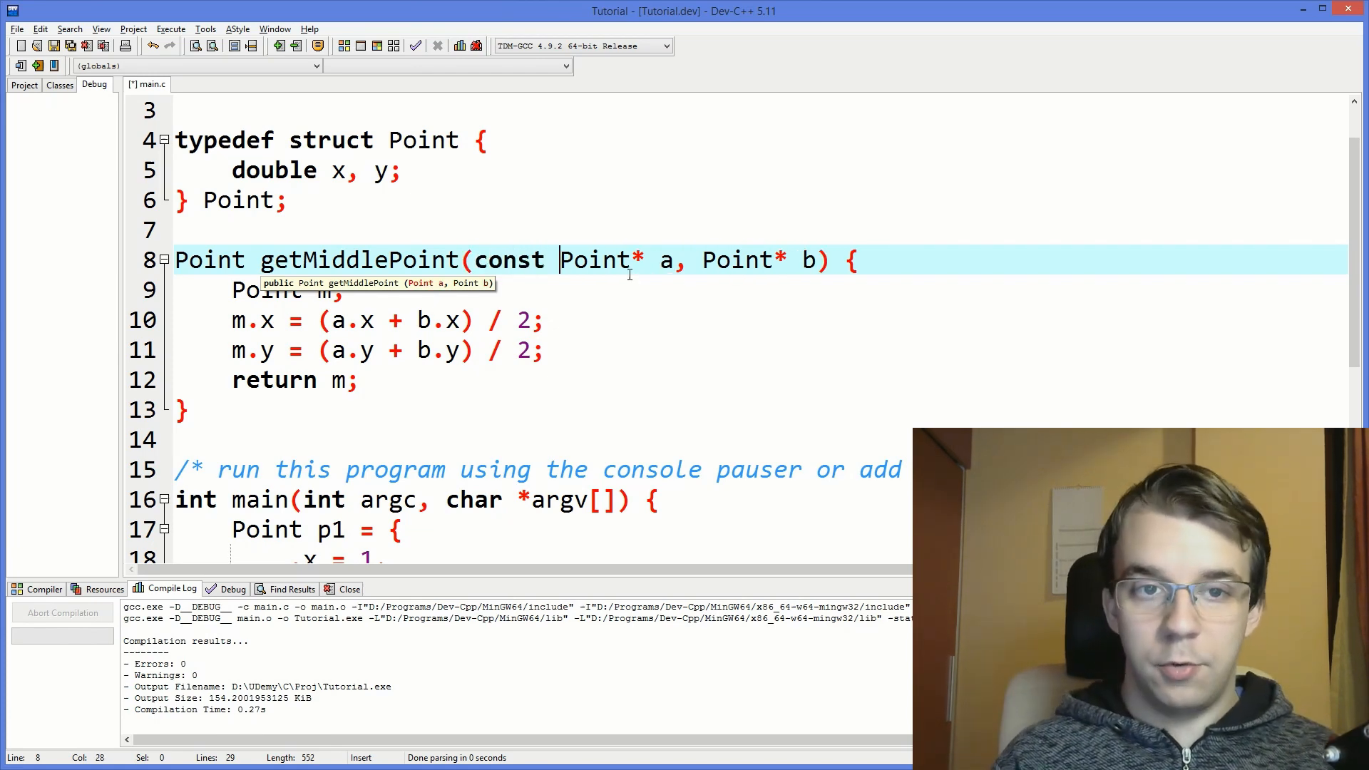
{"action": "type", "text": "cons"}
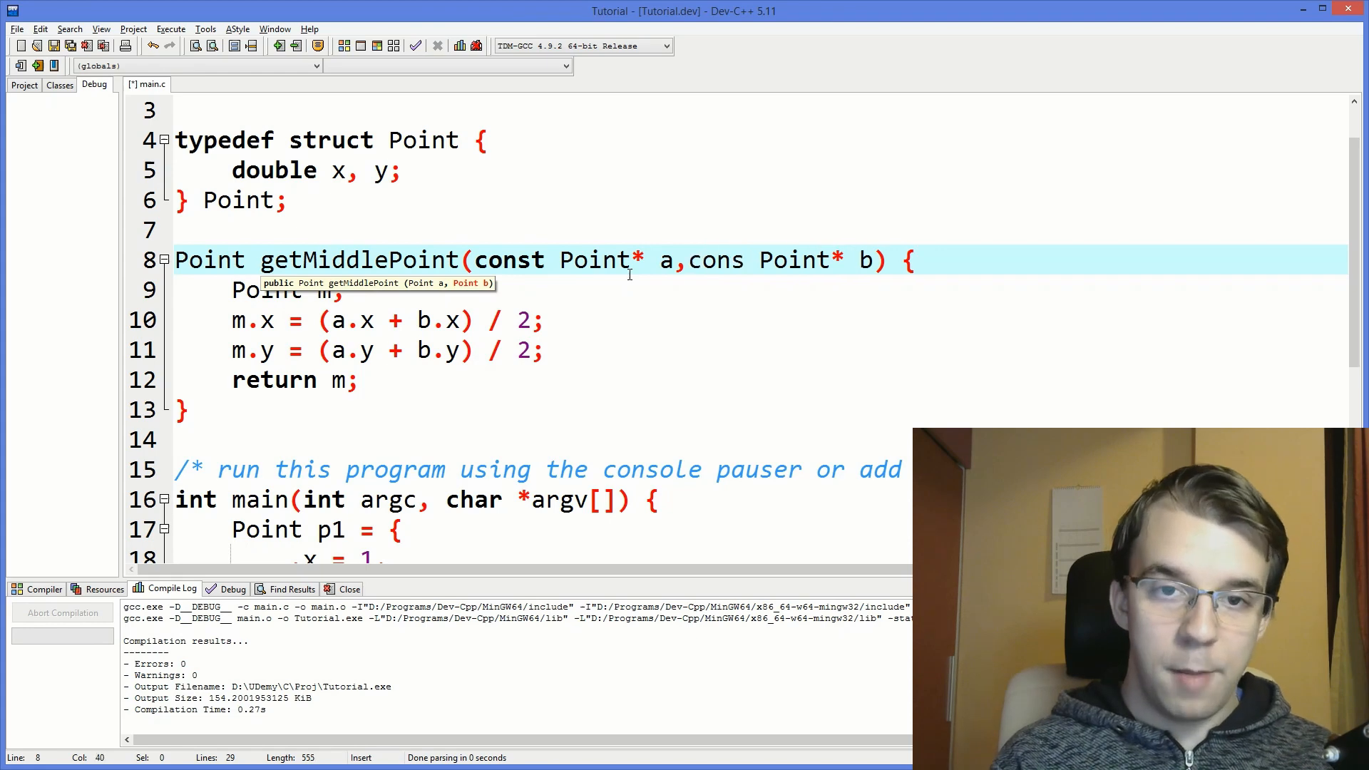
Jump to the first member-access compile error in the log.
{"action": "scroll", "scroll_direction": "down", "scroll_amount": 3}
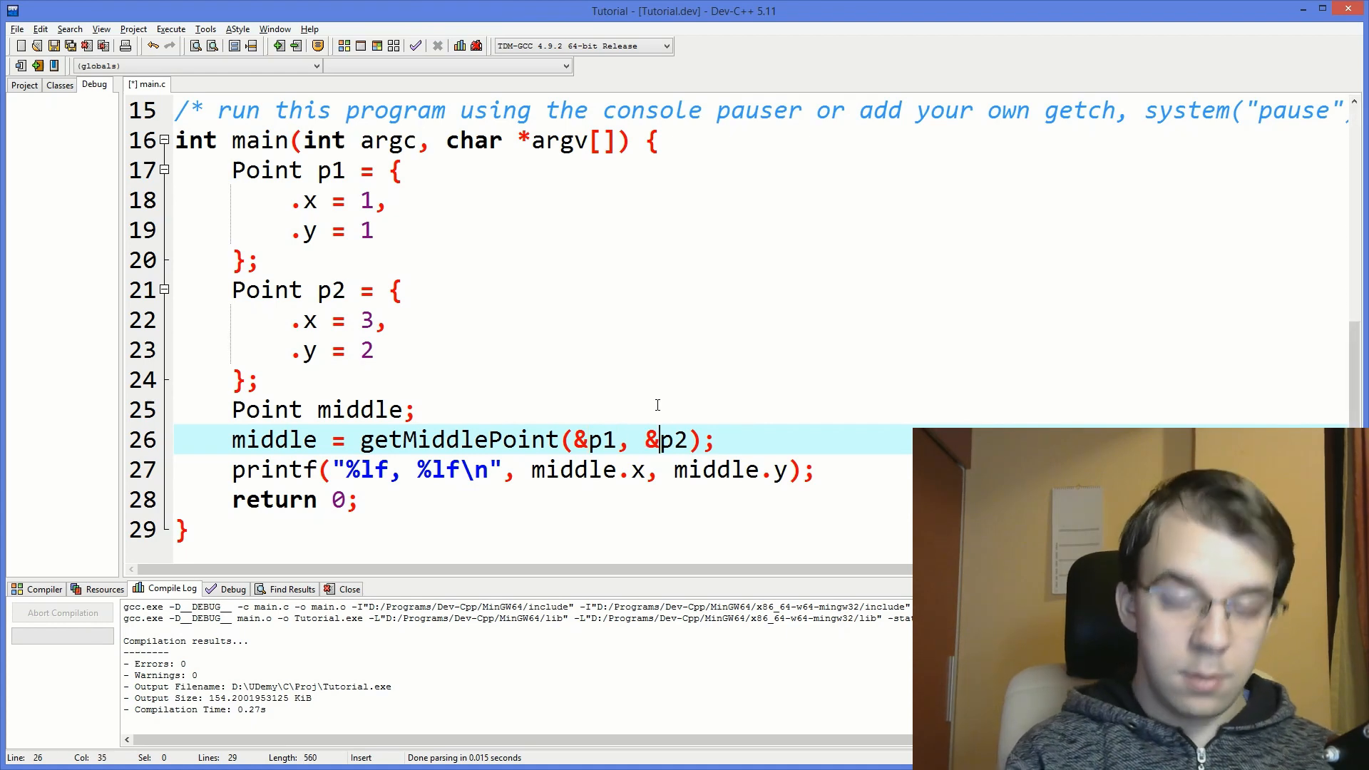
{"action": "double_click", "coordinate": [596, 439]}
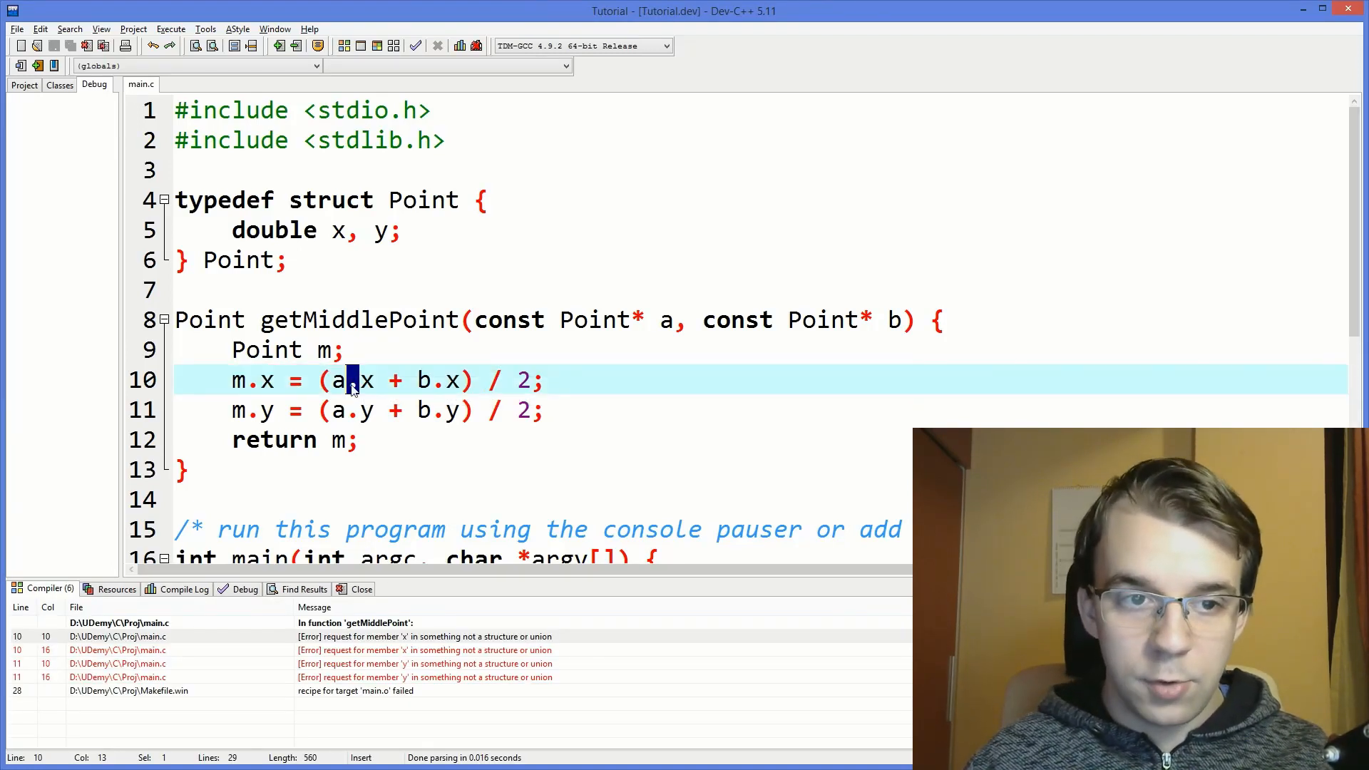
Replace dot access with a->x, b->x, a->y, b->y so the build succeeds.
{"action": "type", "text": "->"}
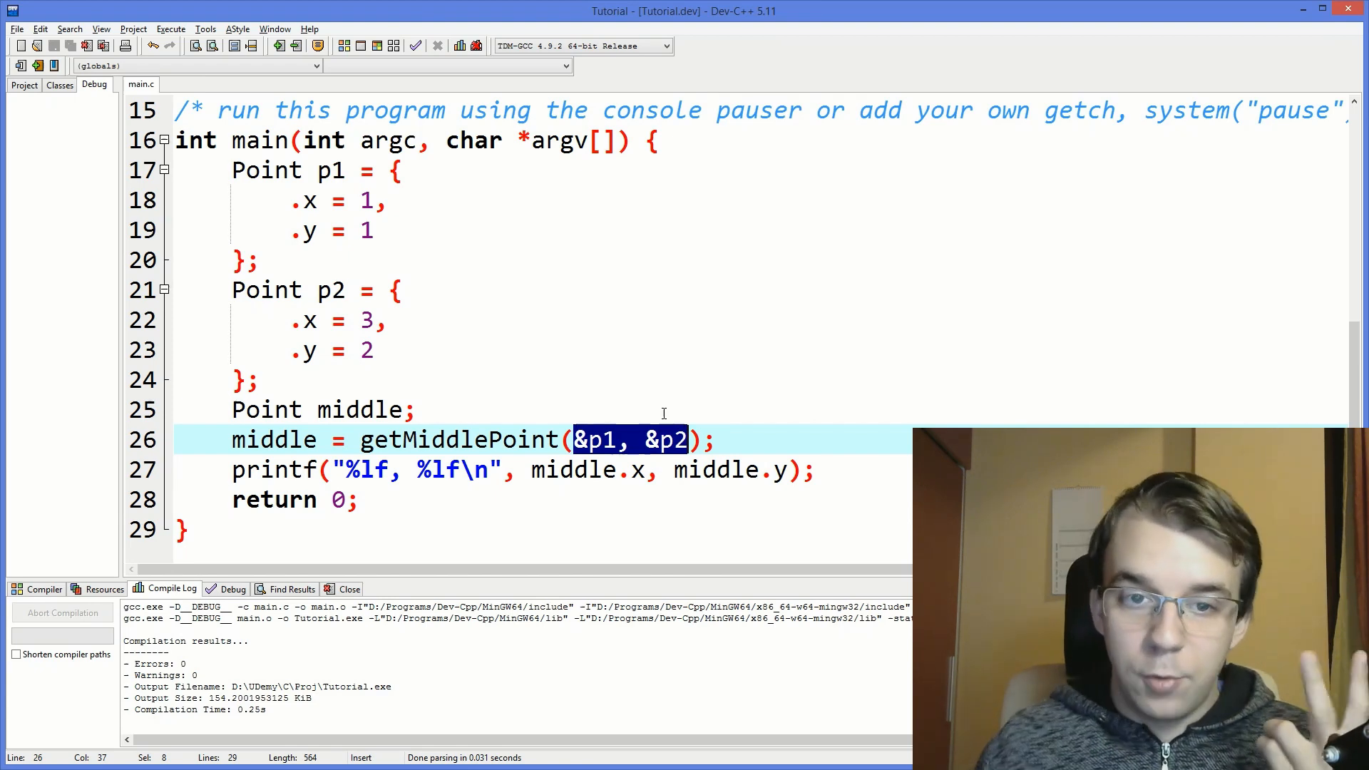
{"action": "mouse_move", "coordinate": [650, 440]}
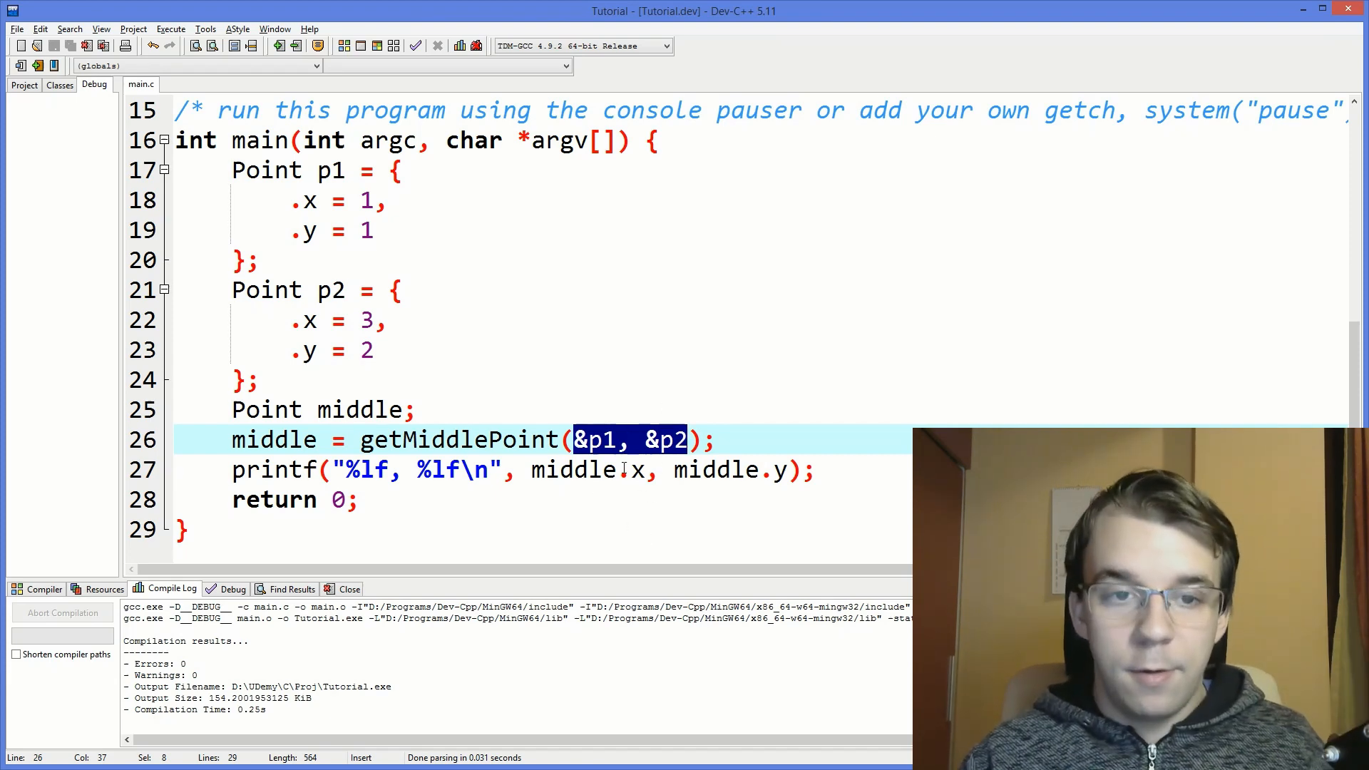
{"action": "scroll", "scroll_direction": "up", "scroll_amount": 3}
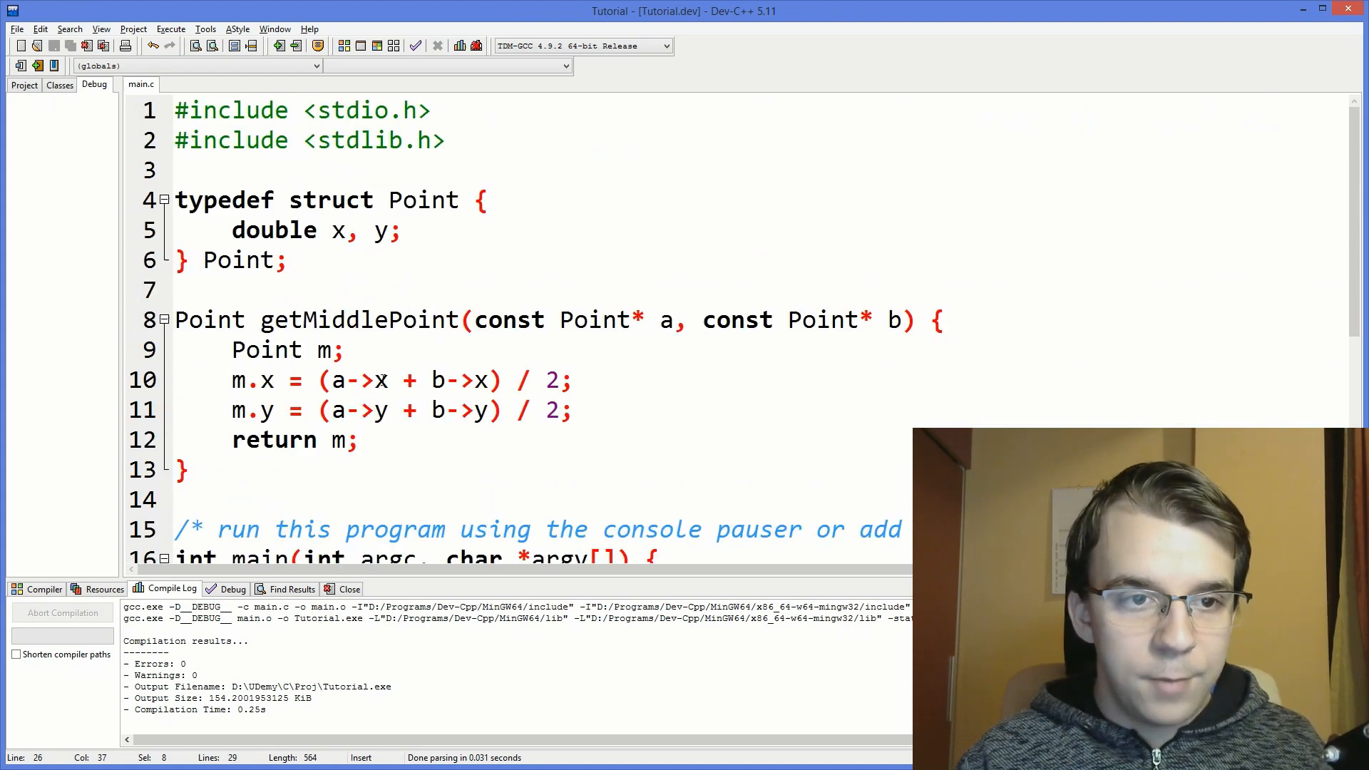
Make getMiddlePoint return Point* and return &m, then view the build errors.
{"action": "double_click", "coordinate": [210, 321]}
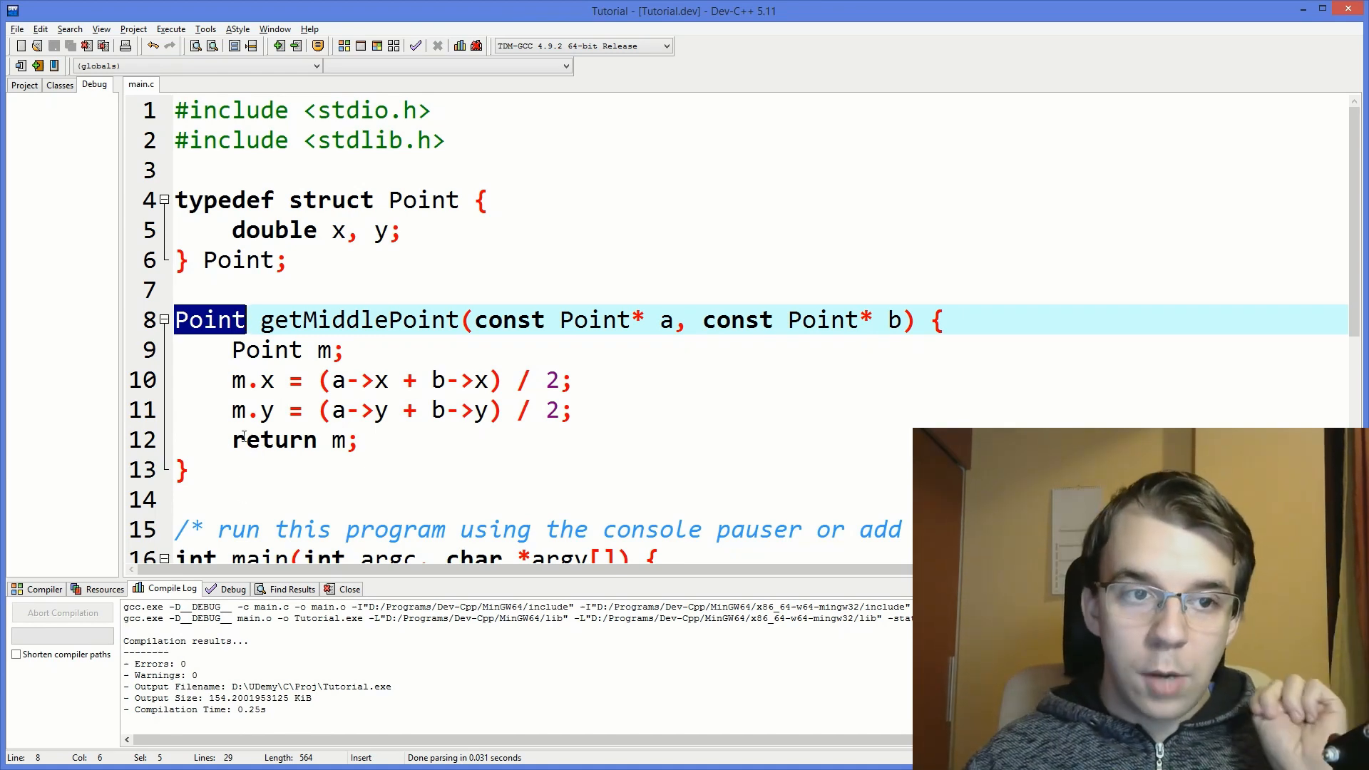
{"action": "left_click", "coordinate": [250, 320]}
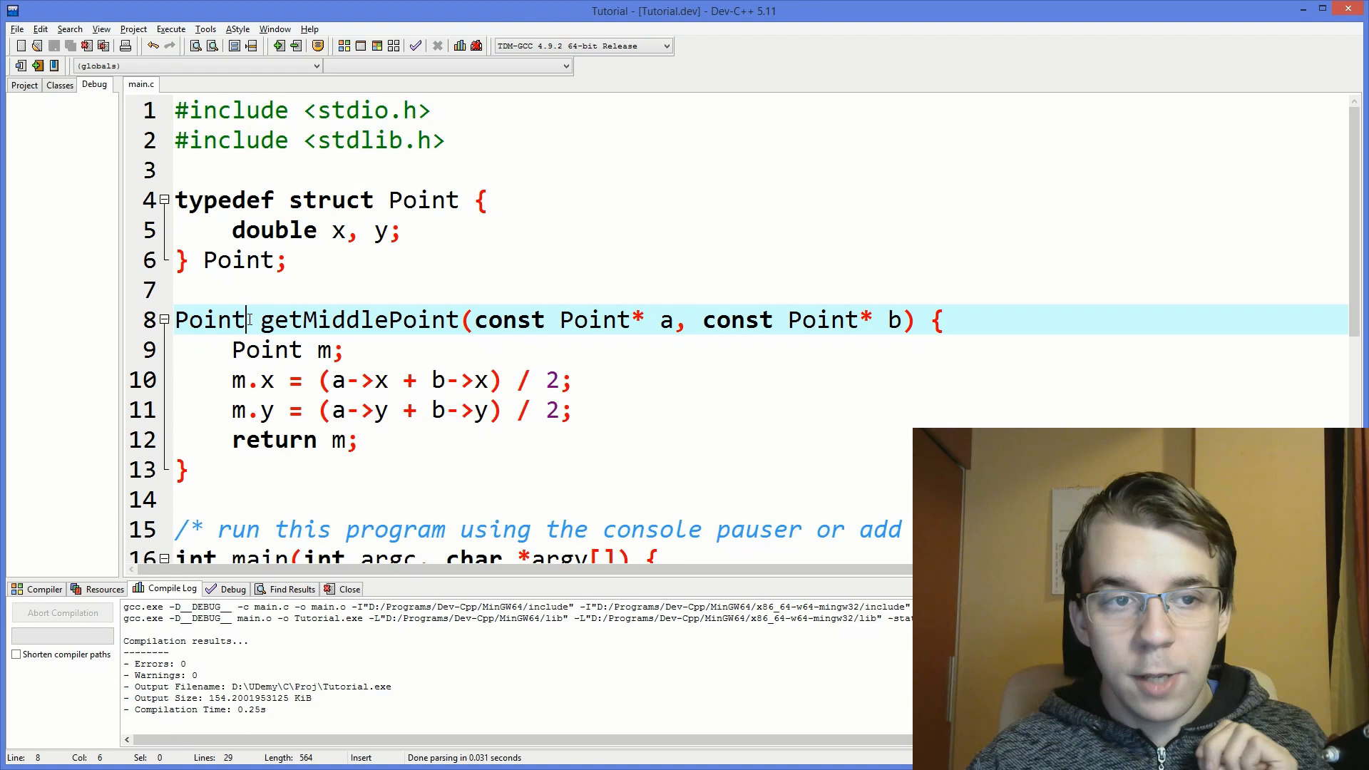
{"action": "type", "text": "*"}
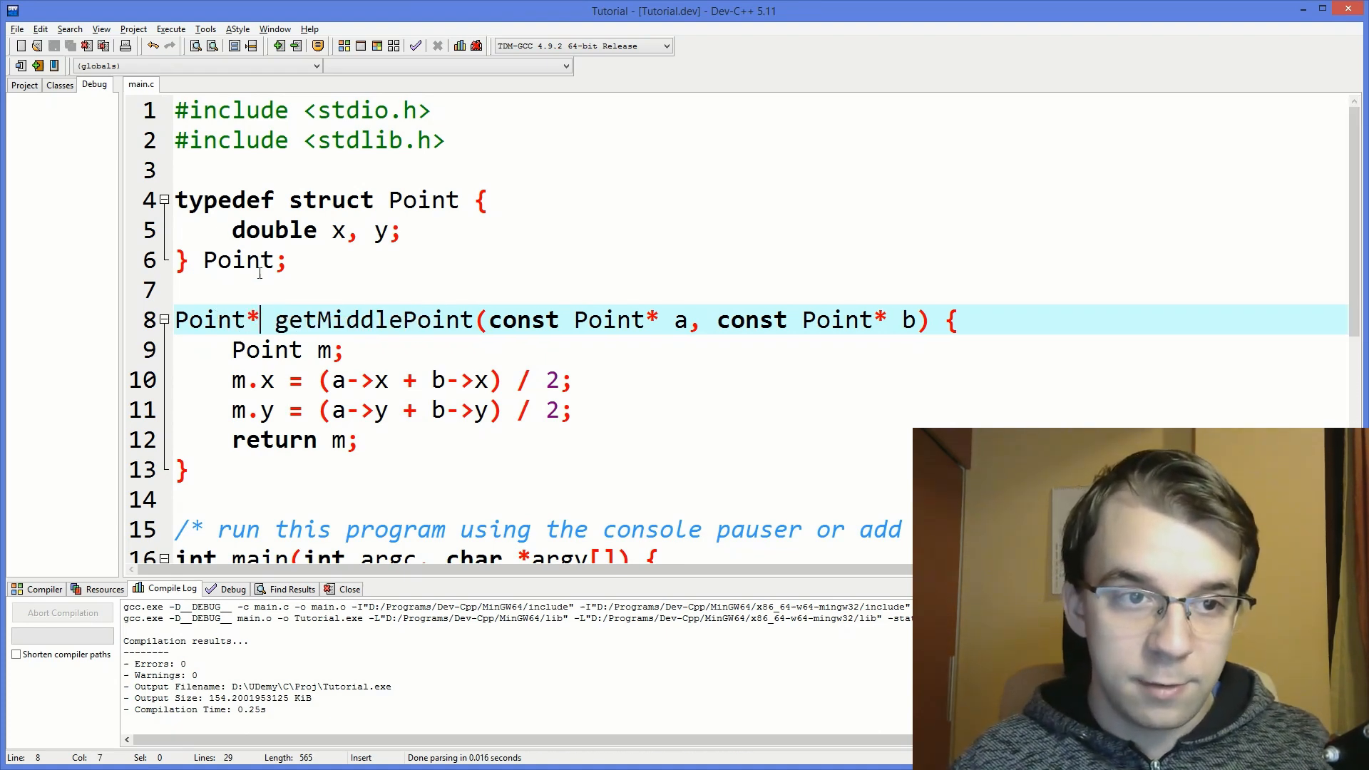
{"action": "left_click", "coordinate": [332, 439]}
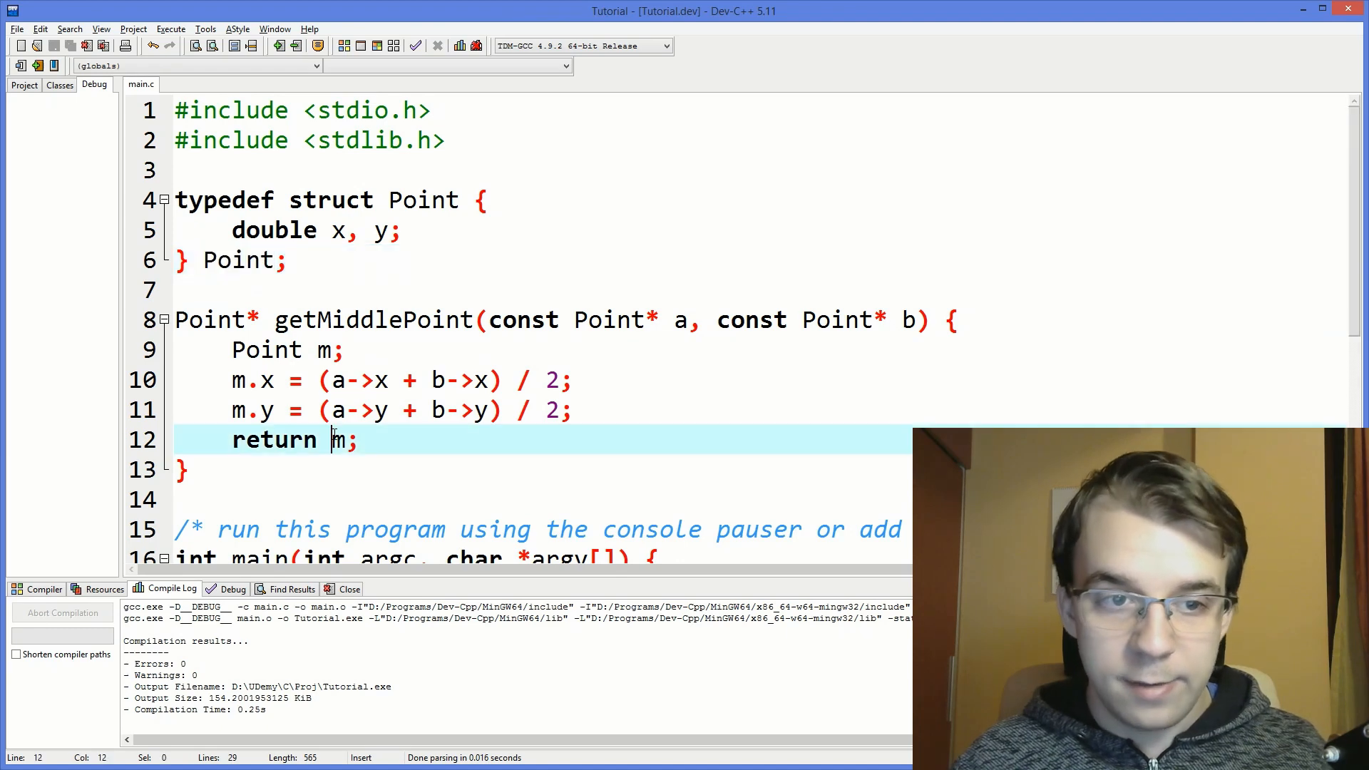
{"action": "type", "text": "&"}
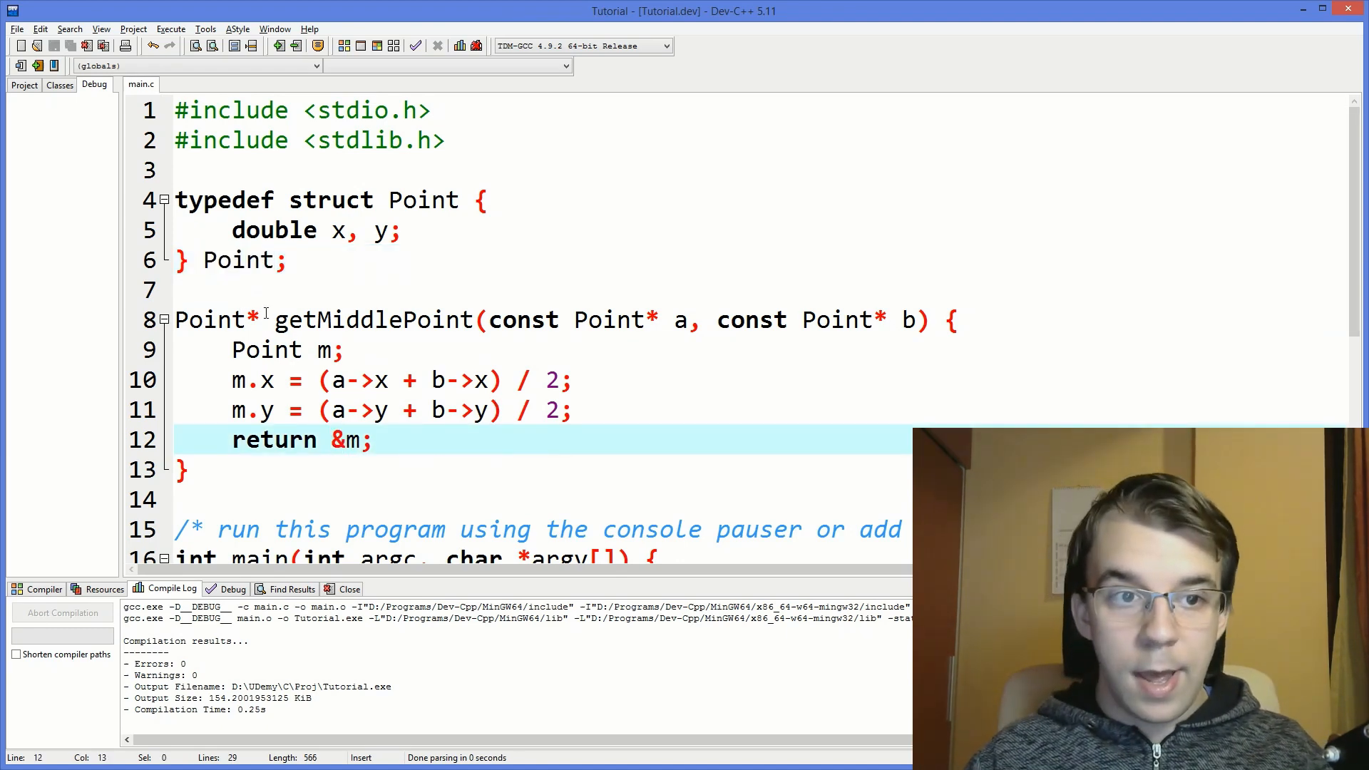
{"action": "scroll", "scroll_direction": "down", "scroll_amount": 3}
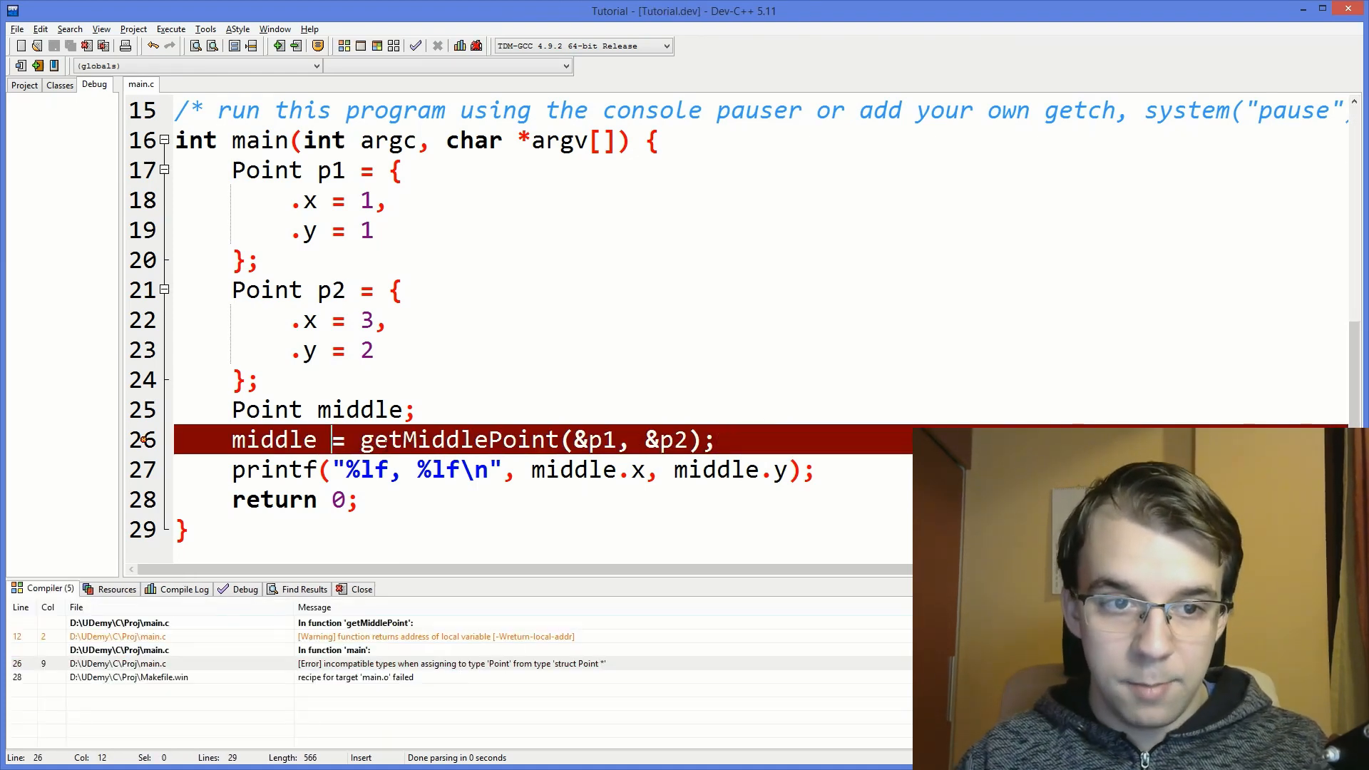
Dereference the call as middle = *getMiddlePoint(...) on line 26, leaving only the warning.
{"action": "left_click", "coordinate": [254, 439]}
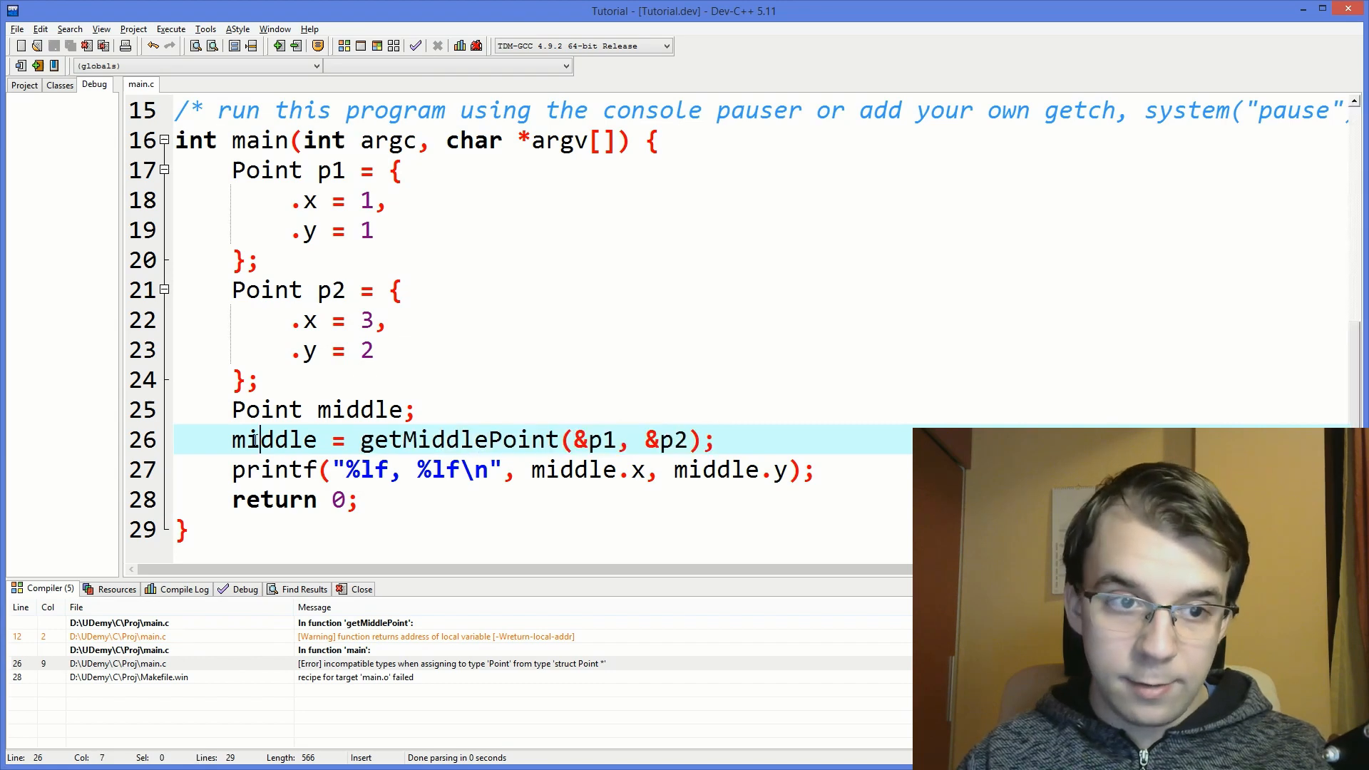
{"action": "double_click", "coordinate": [274, 439]}
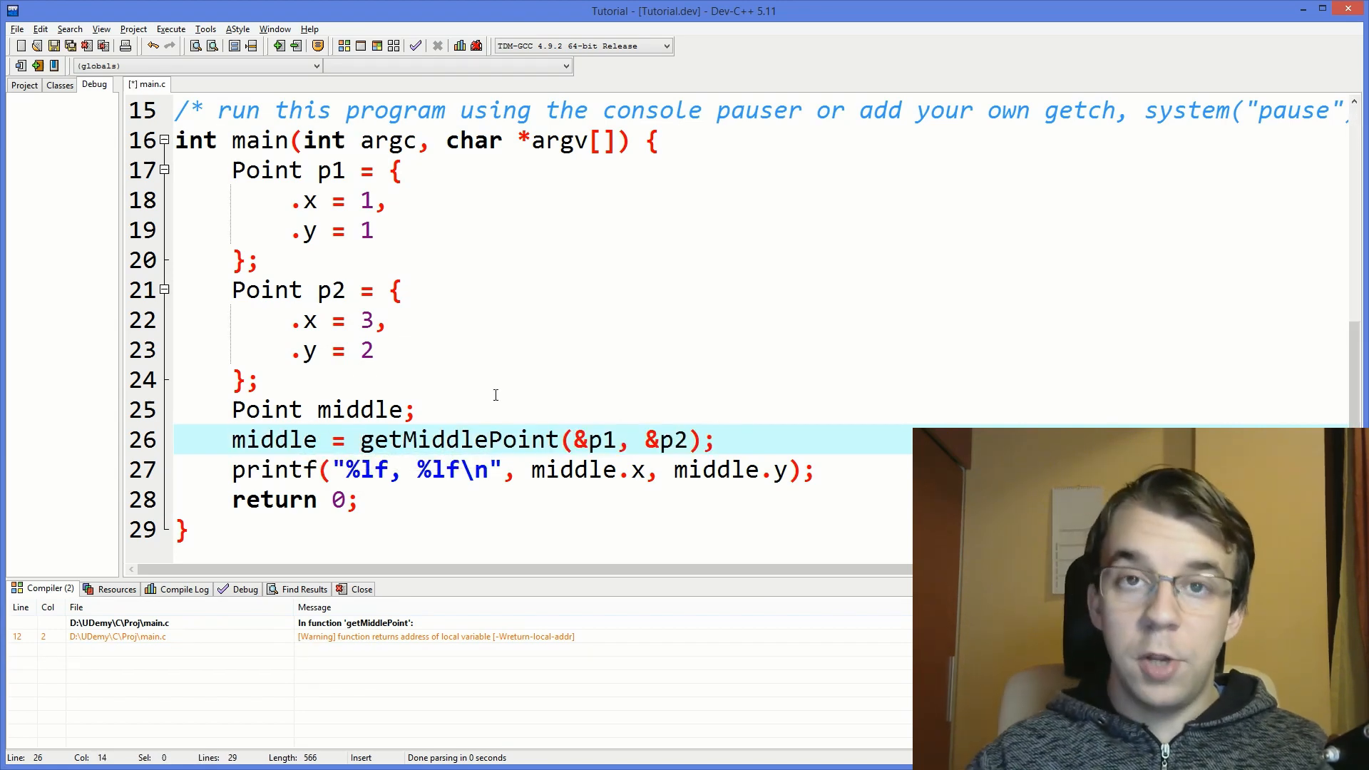
{"action": "type", "text": "*"}
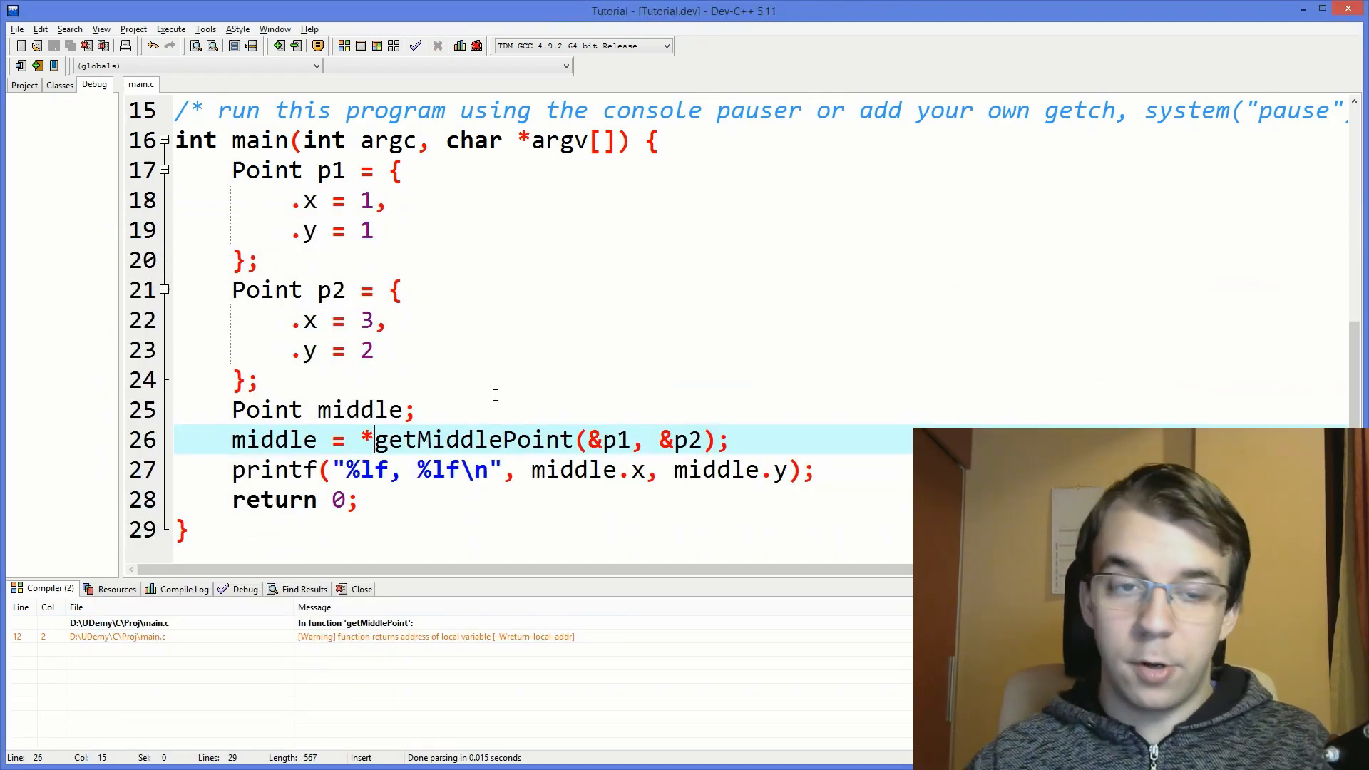
{"action": "scroll", "scroll_direction": "up", "scroll_amount": 3}
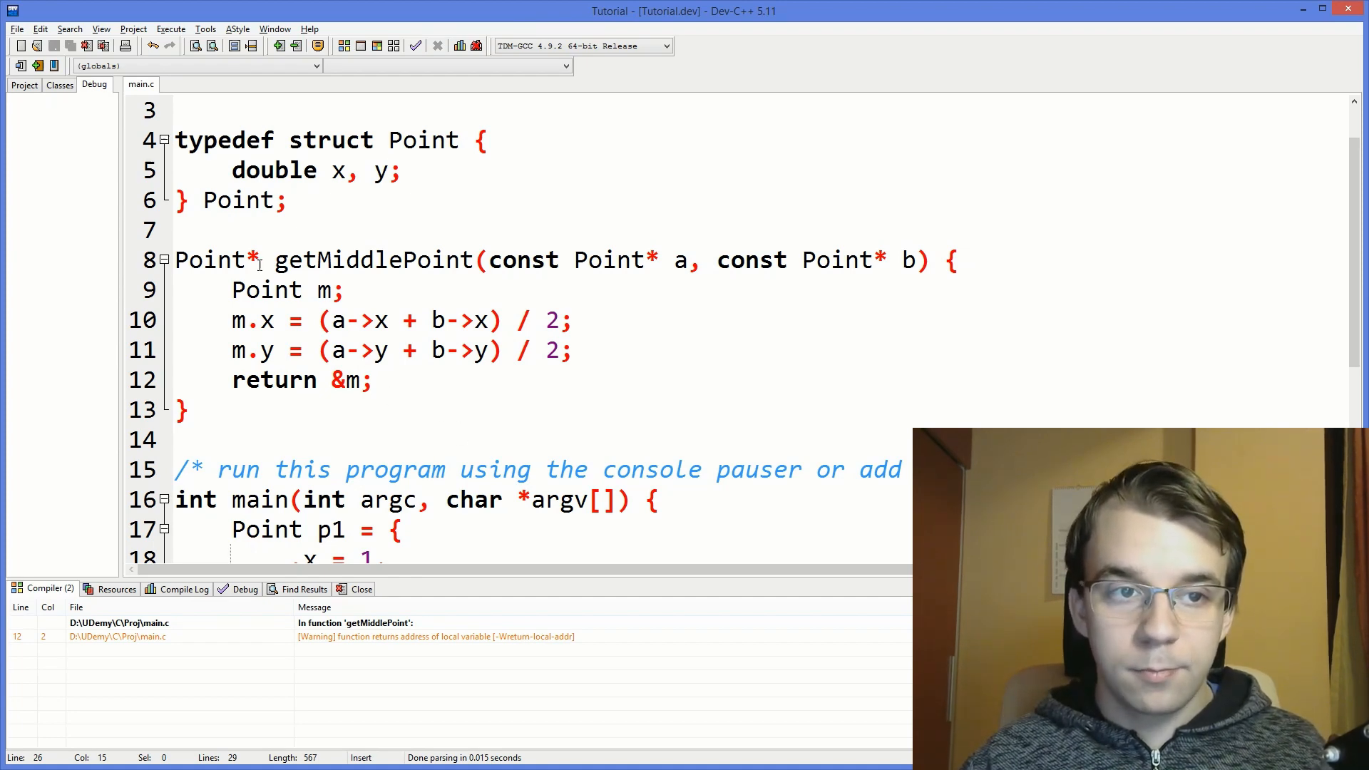
{"action": "mouse_move", "coordinate": [406, 301]}
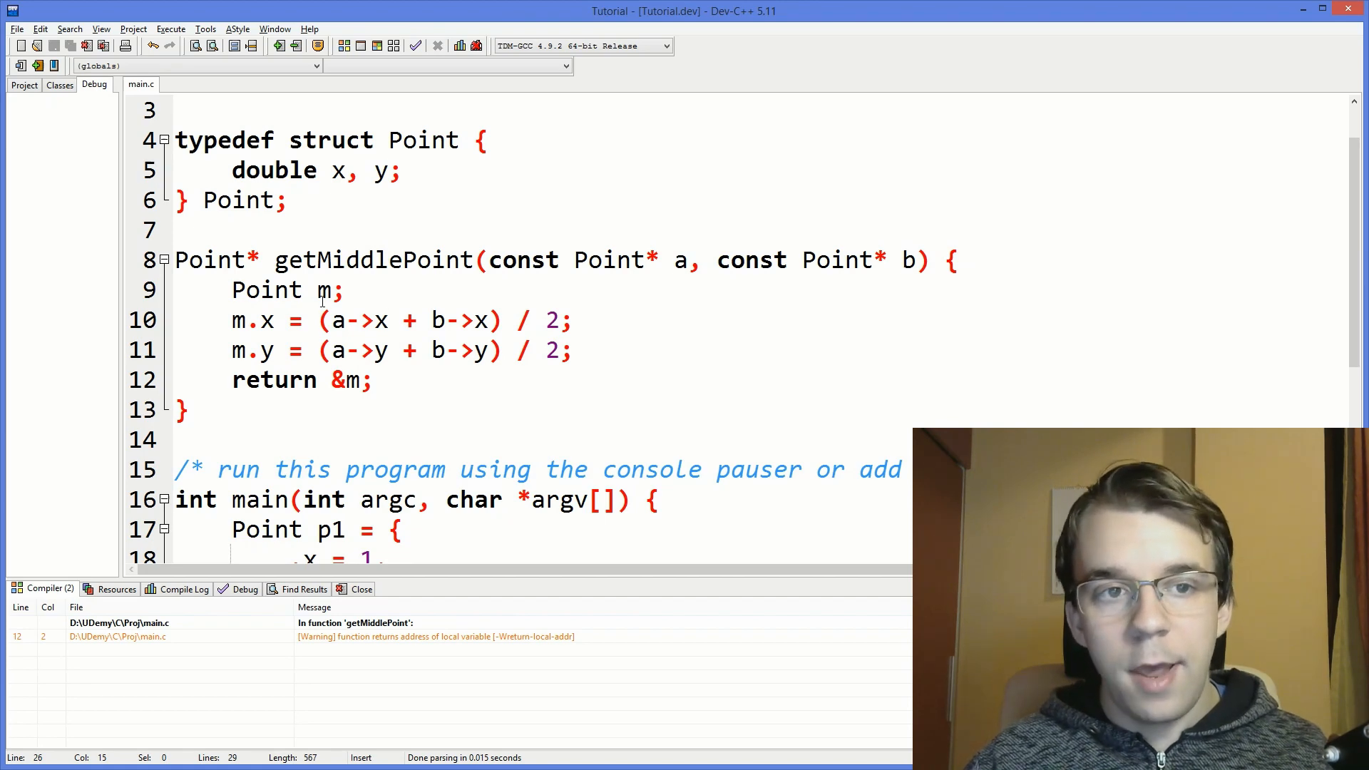
{"action": "double_click", "coordinate": [324, 289]}
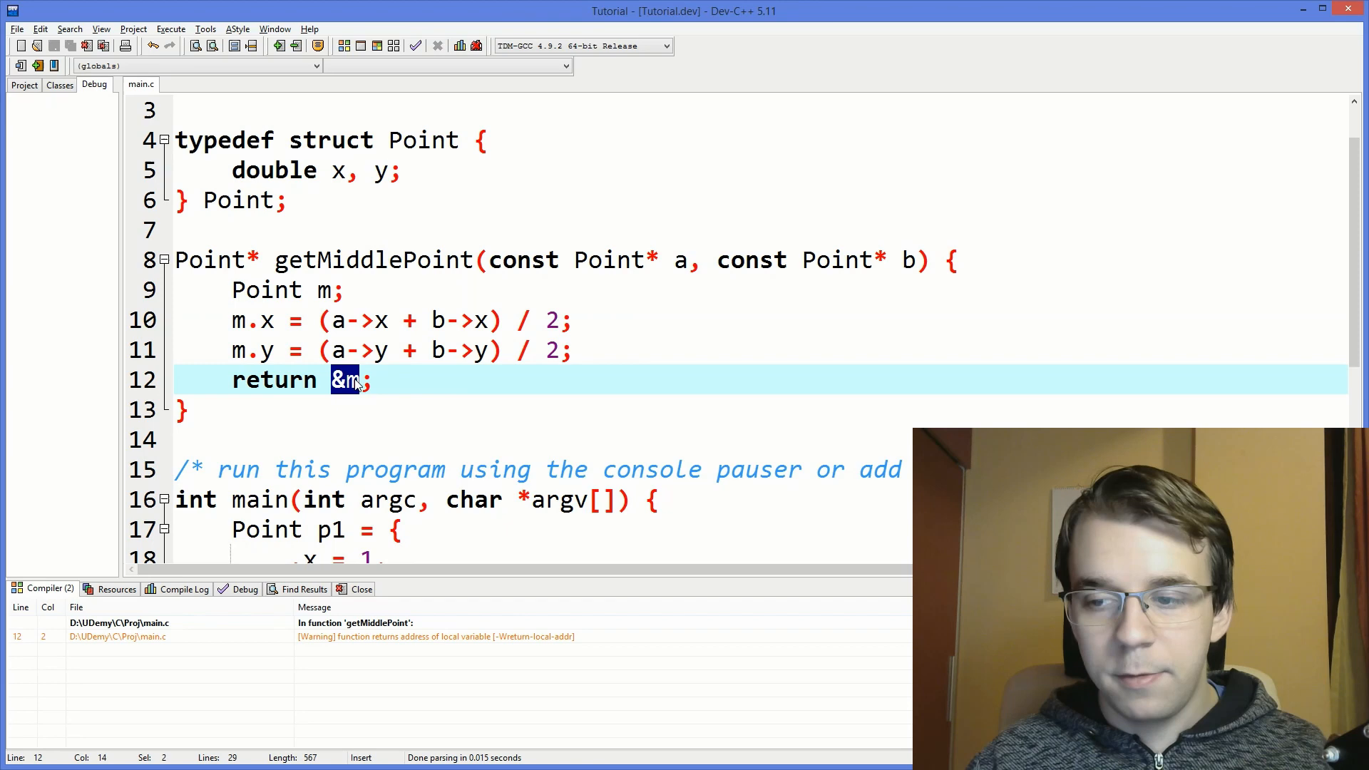
{"action": "left_click", "coordinate": [270, 289]}
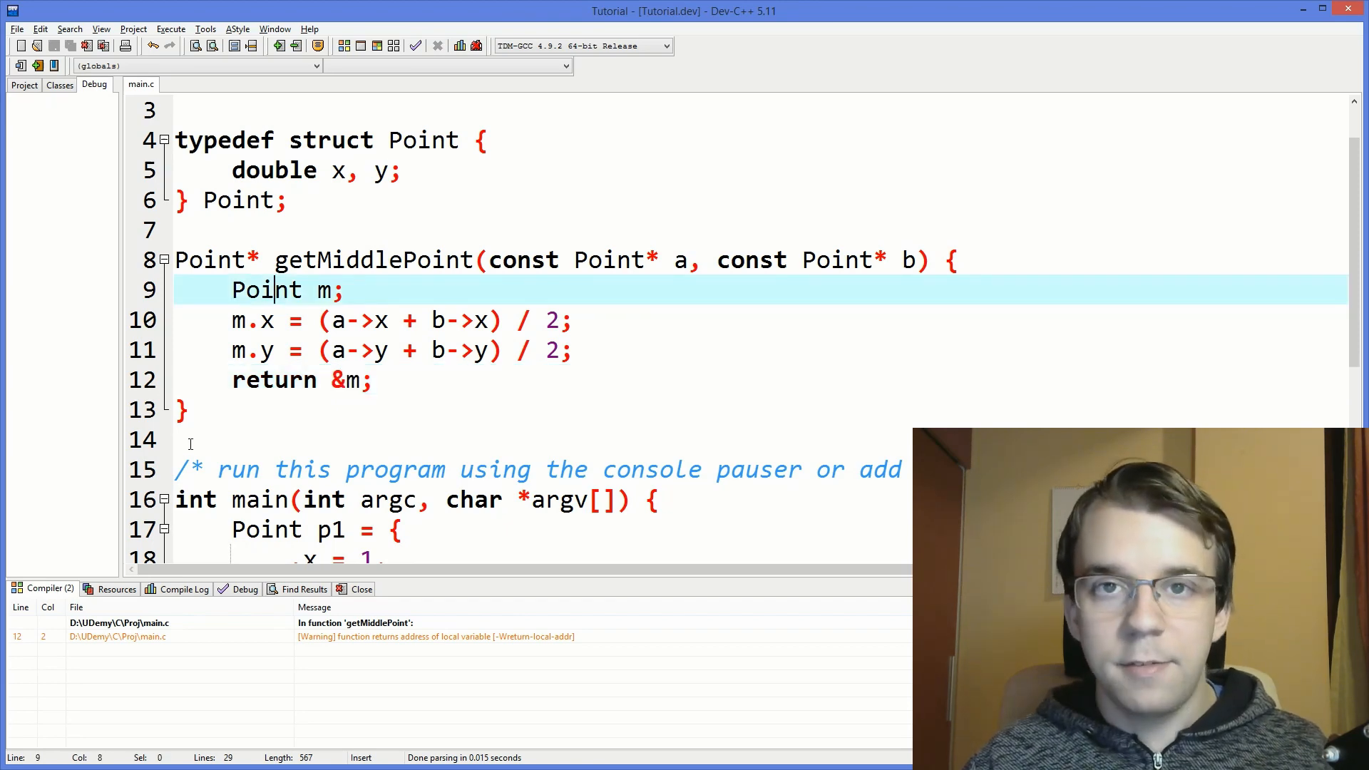
{"action": "left_click", "coordinate": [233, 289]}
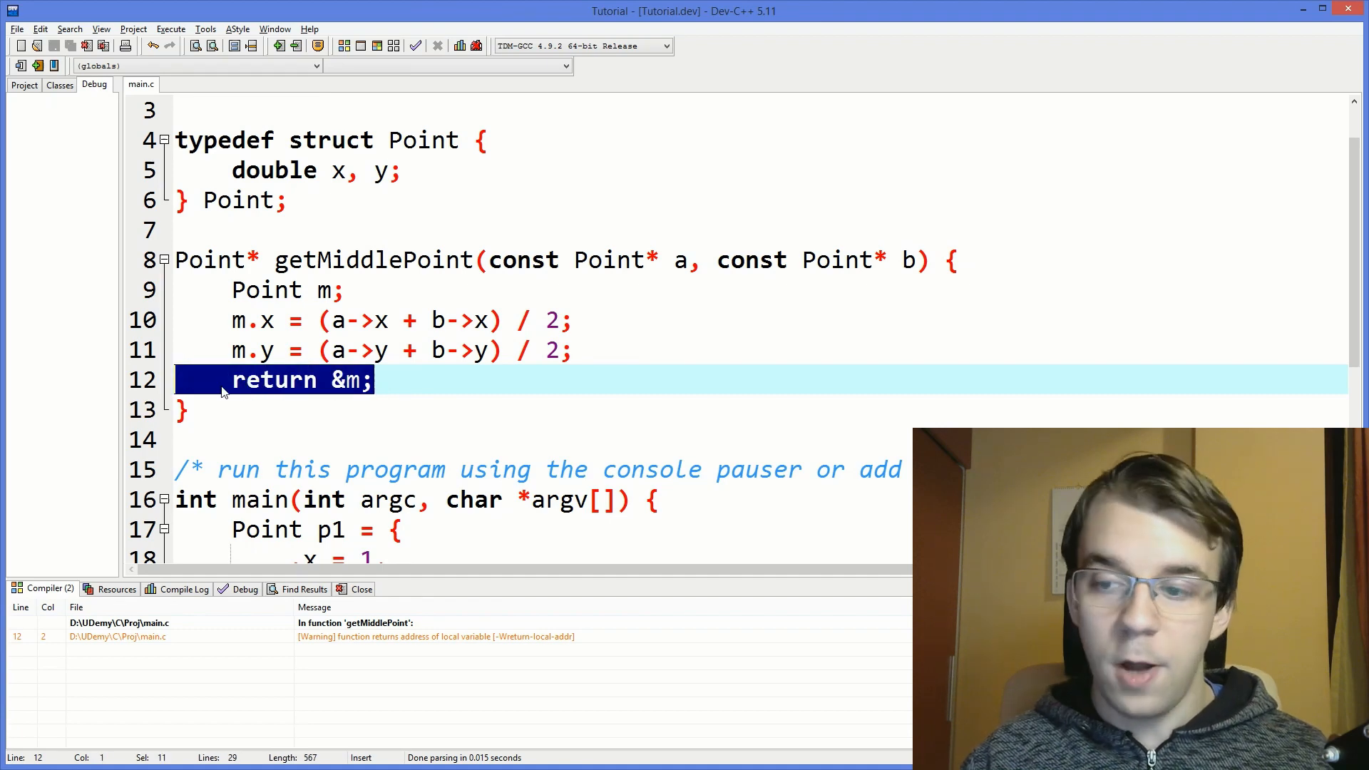
{"action": "mouse_move", "coordinate": [544, 269]}
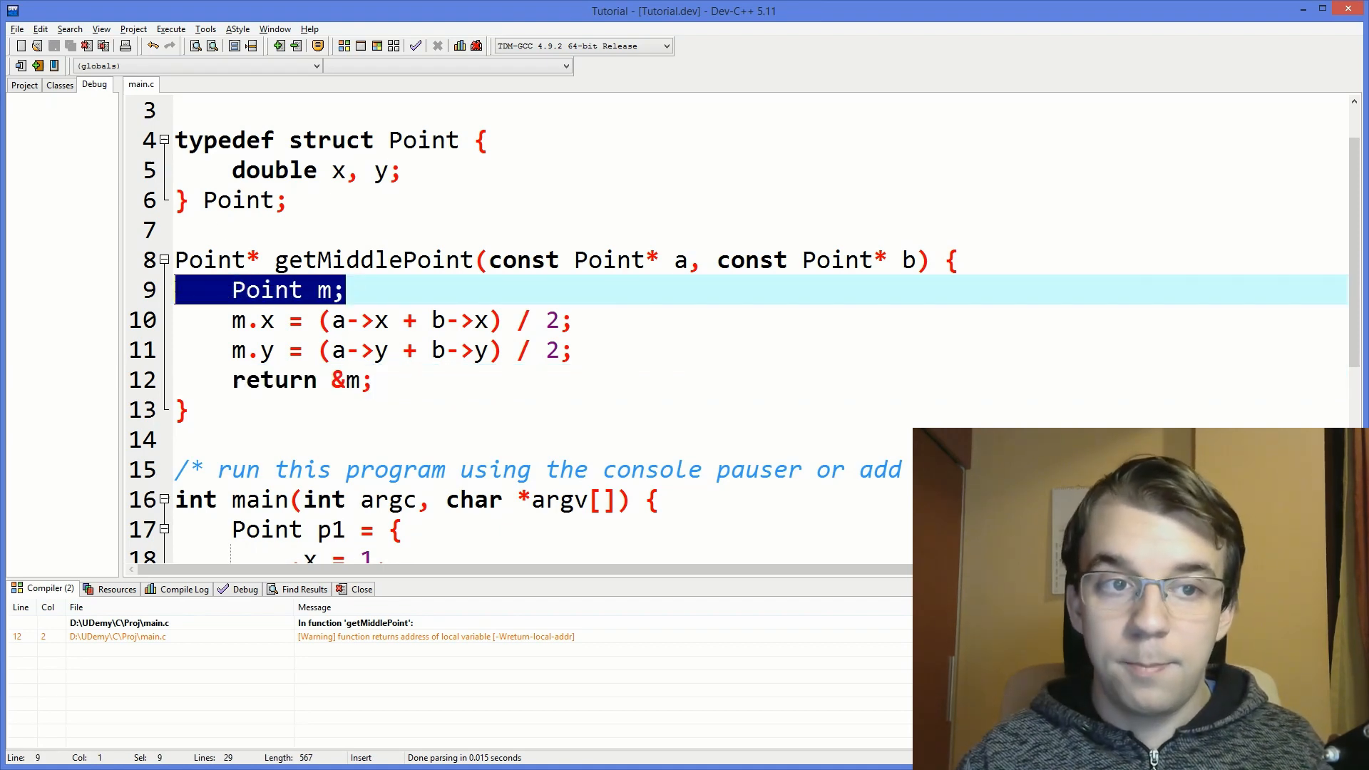
{"action": "scroll", "scroll_direction": "down", "scroll_amount": 3}
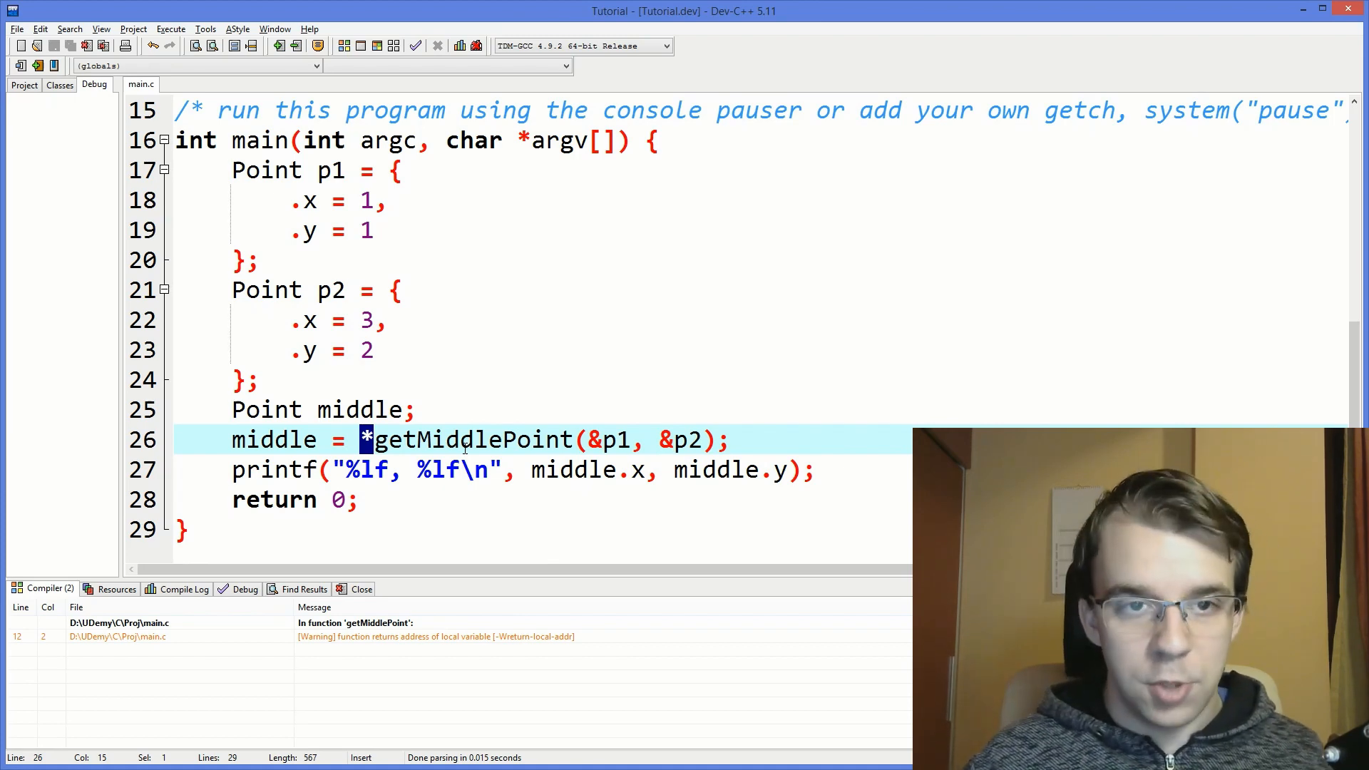
{"action": "scroll", "scroll_direction": "up", "scroll_amount": 3}
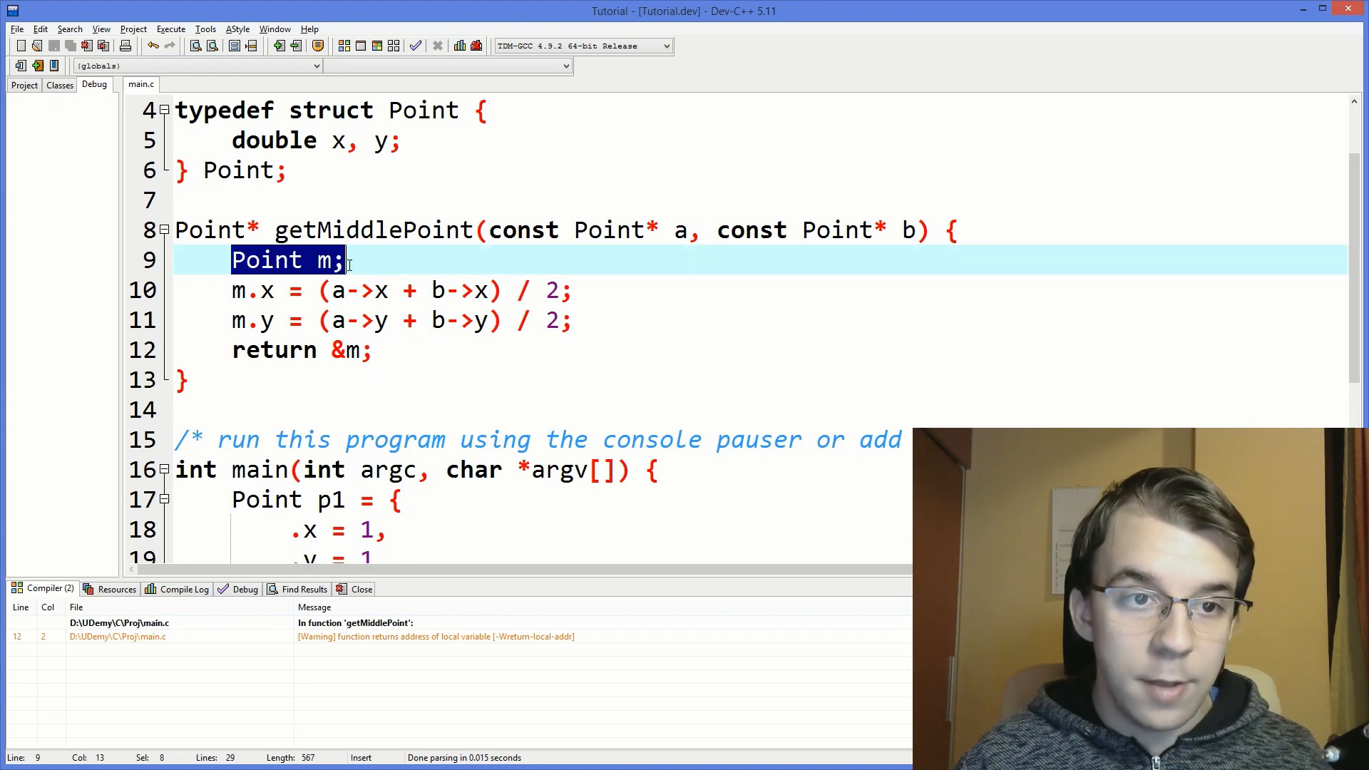
{"action": "left_click", "coordinate": [305, 260]}
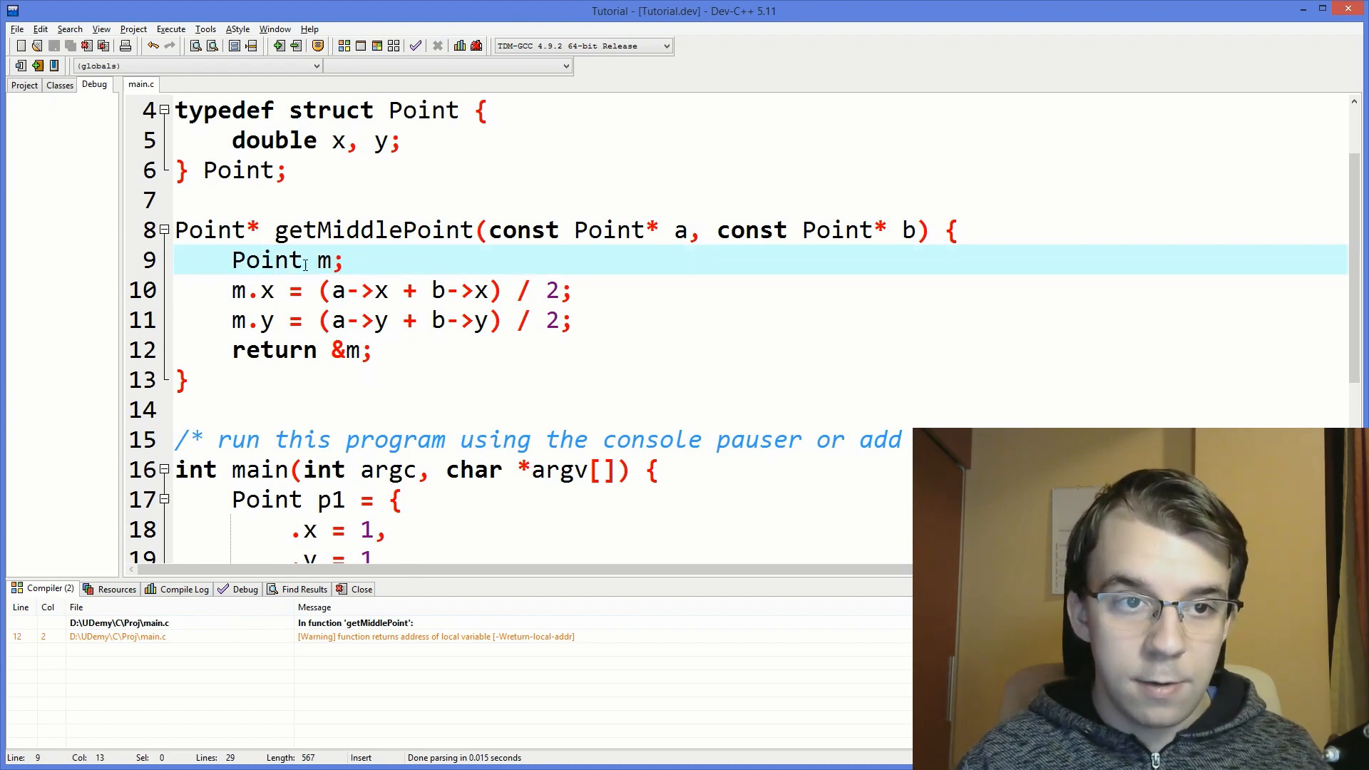
Allocate Point* m = malloc(sizeof(Point)) and return m instead of &m.
{"action": "type", "text": "*"}
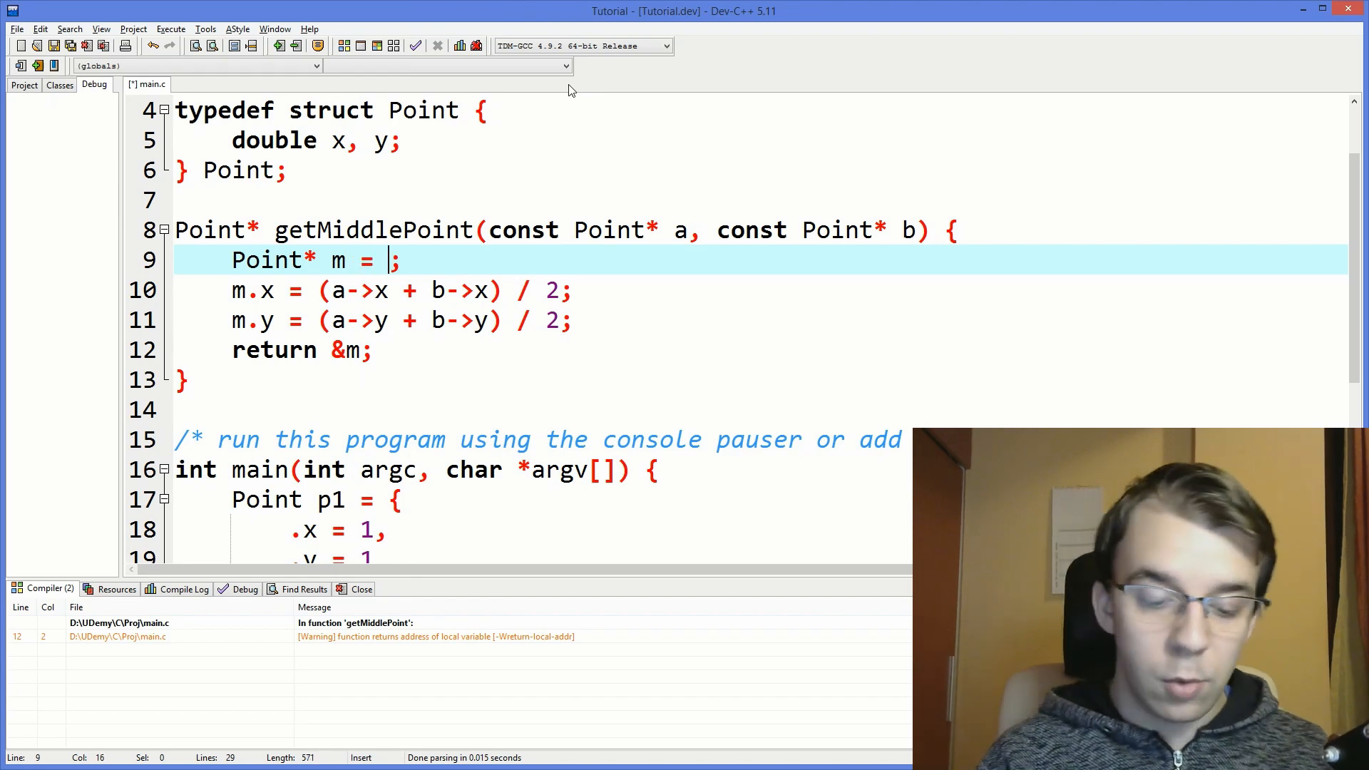
{"action": "type", "text": "malloc("}
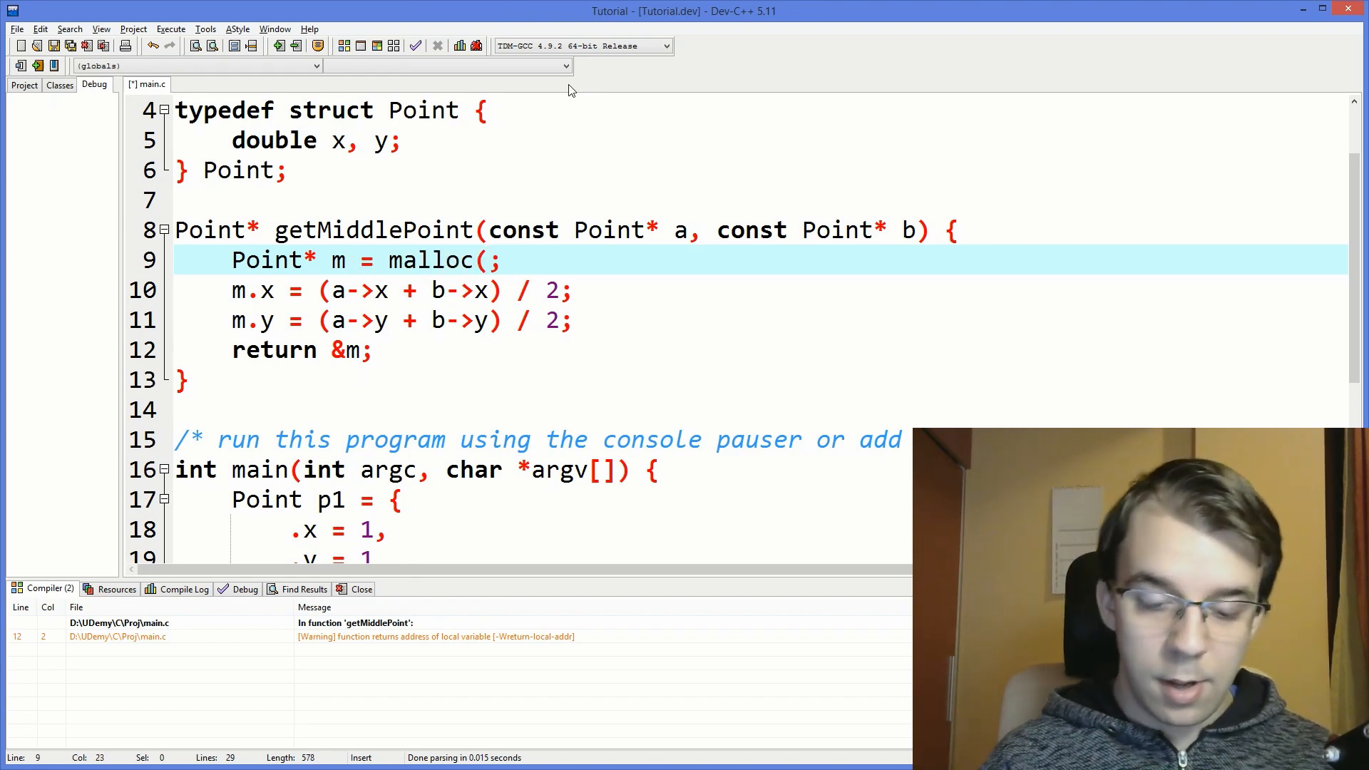
{"action": "type", "text": "sizeof(Point"}
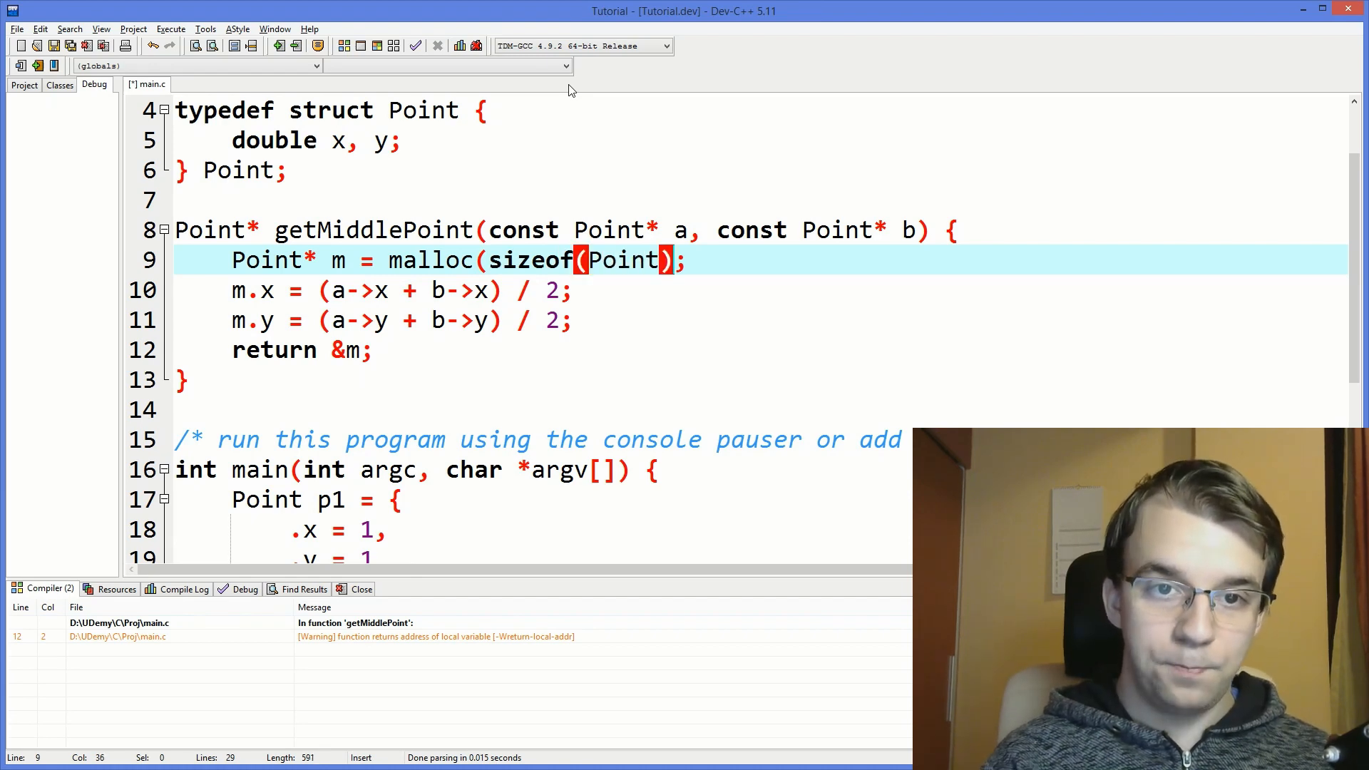
{"action": "type", "text": ")"}
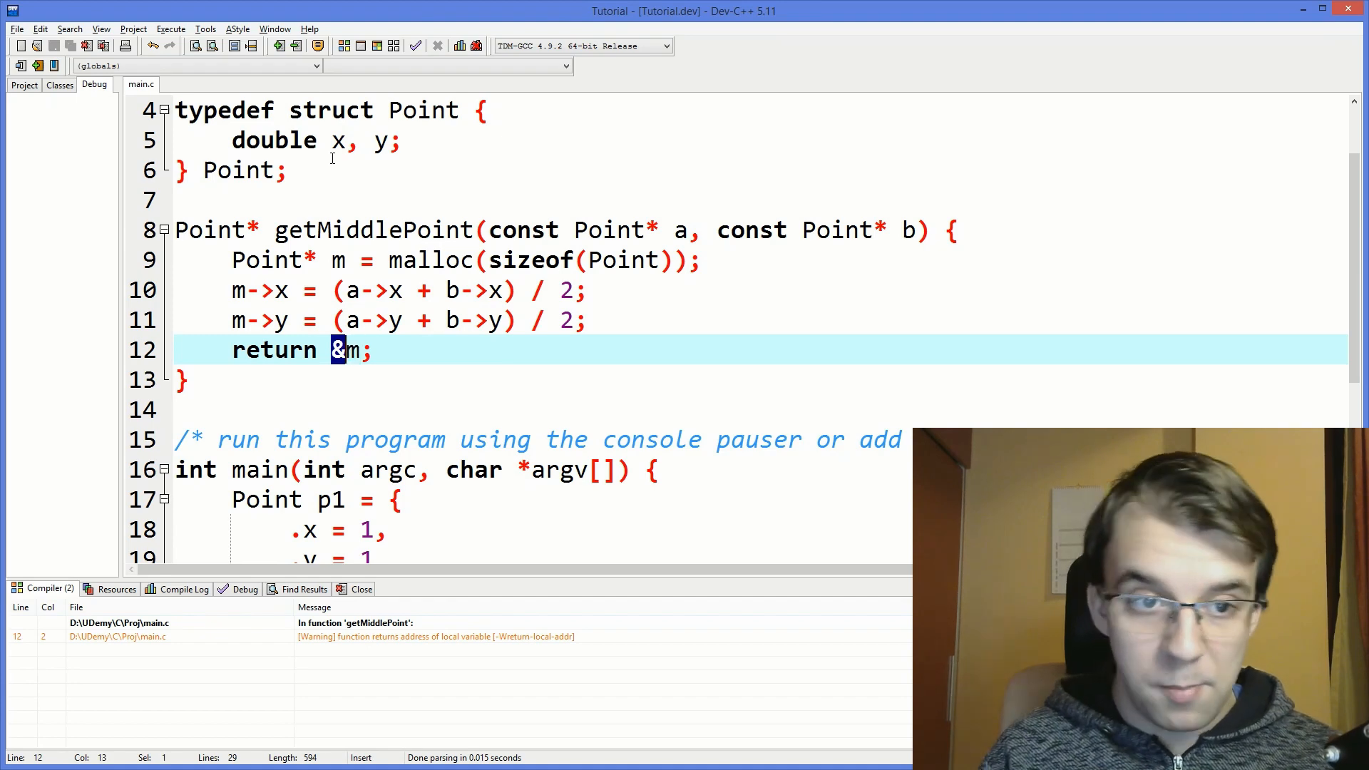
{"action": "key", "text": "Backspace"}
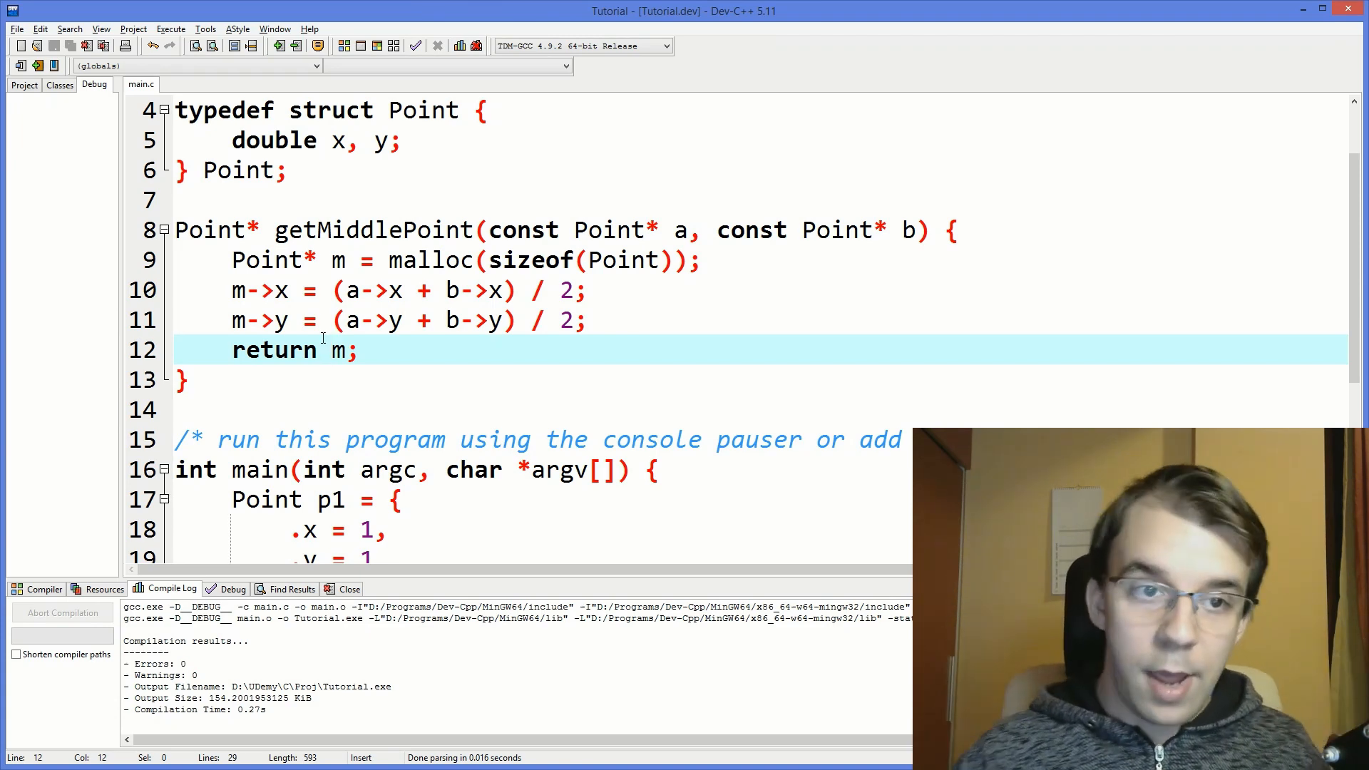
{"action": "scroll", "scroll_direction": "down", "scroll_amount": 3}
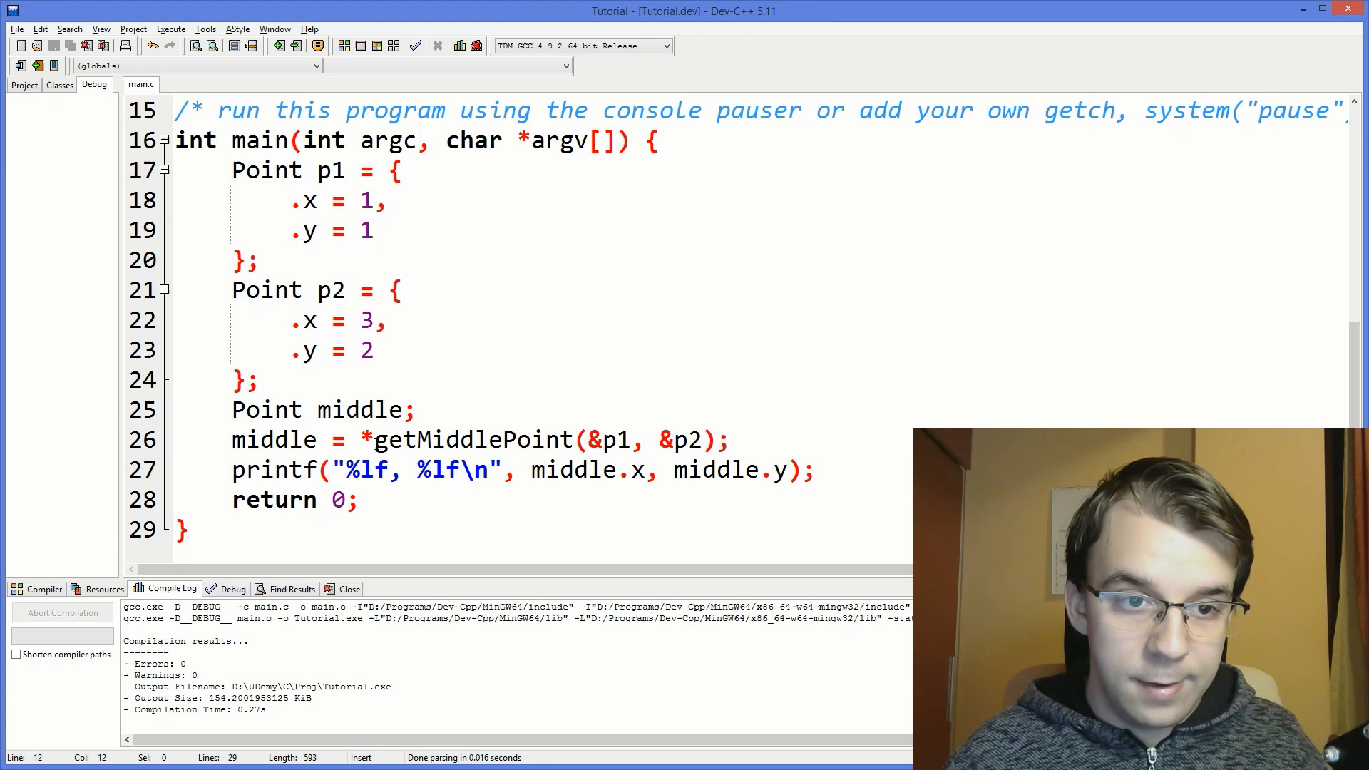
{"action": "mouse_move", "coordinate": [267, 410]}
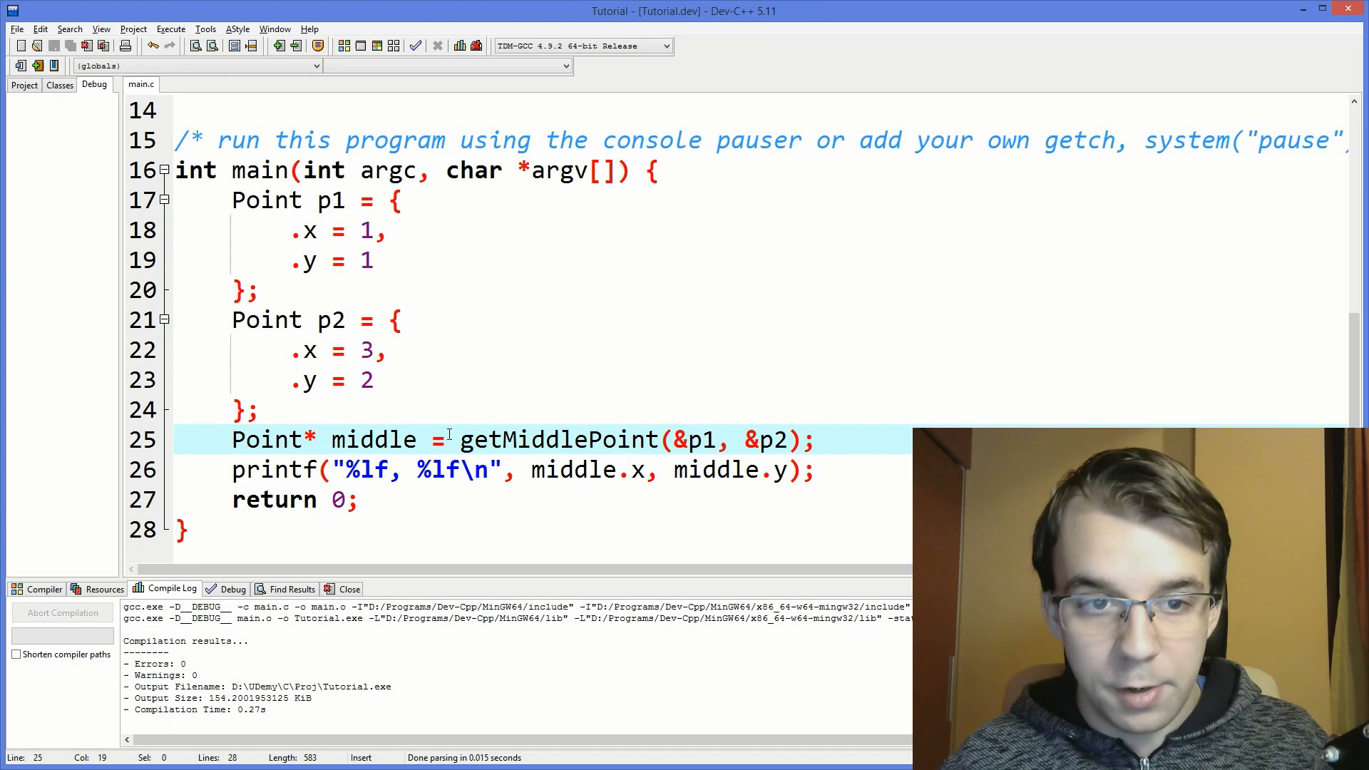
Change the printf to read middle->x and middle->y and add a blank line after it.
{"action": "left_click", "coordinate": [374, 440]}
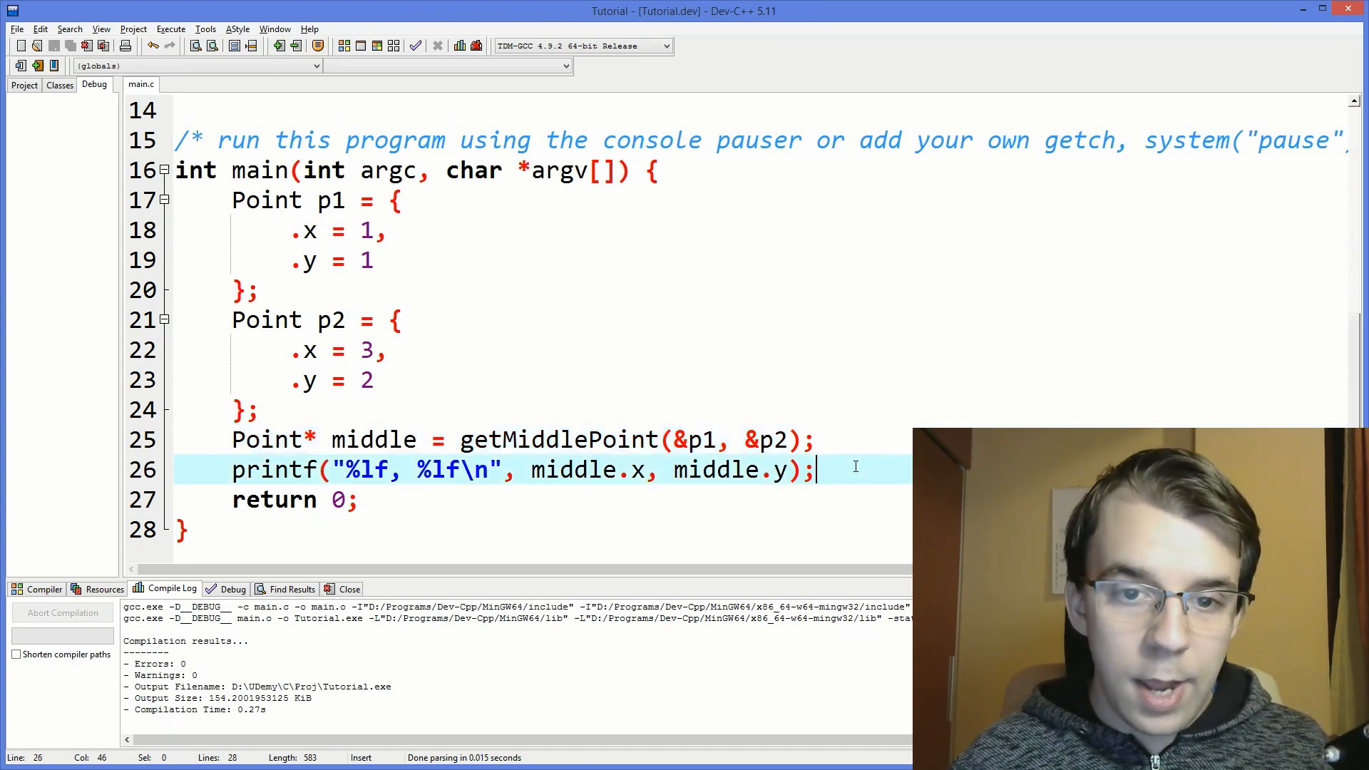
{"action": "key", "text": "Backspace"}
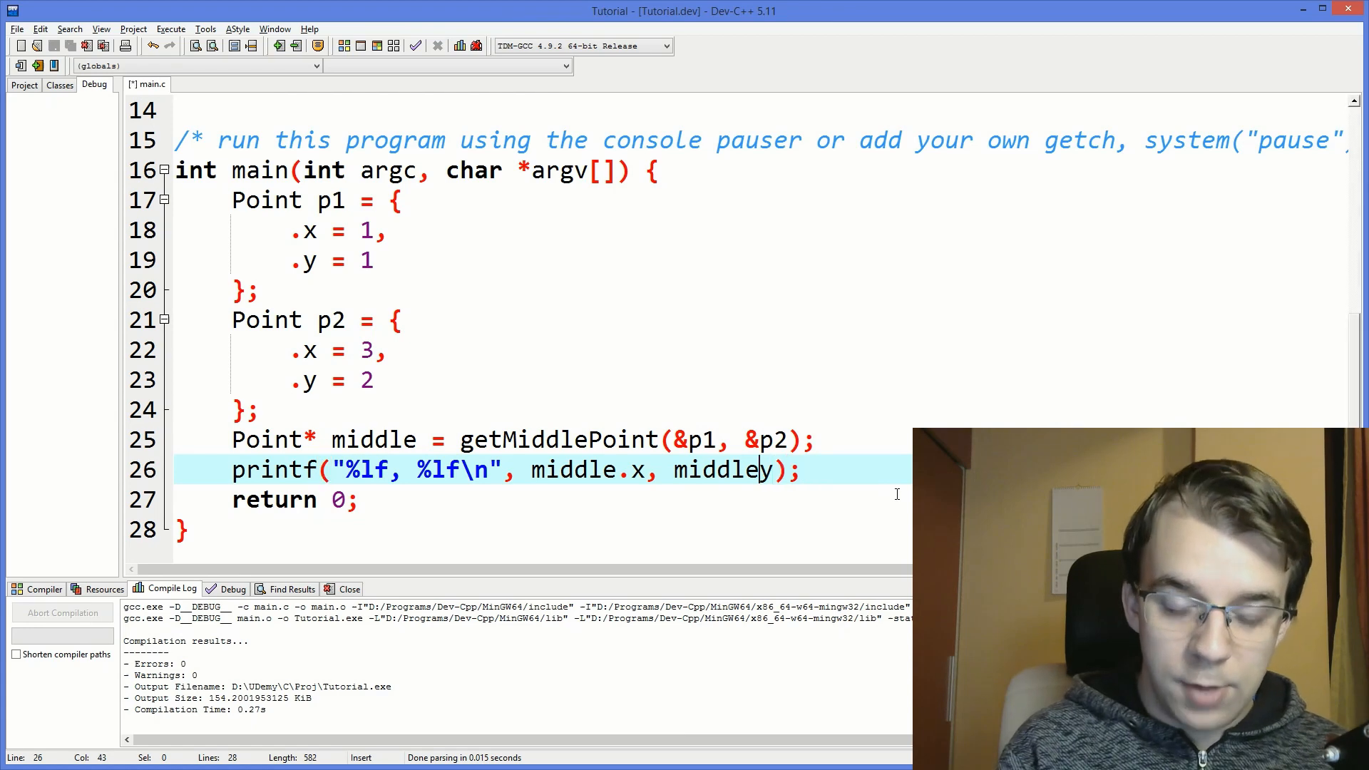
{"action": "type", "text": "->"}
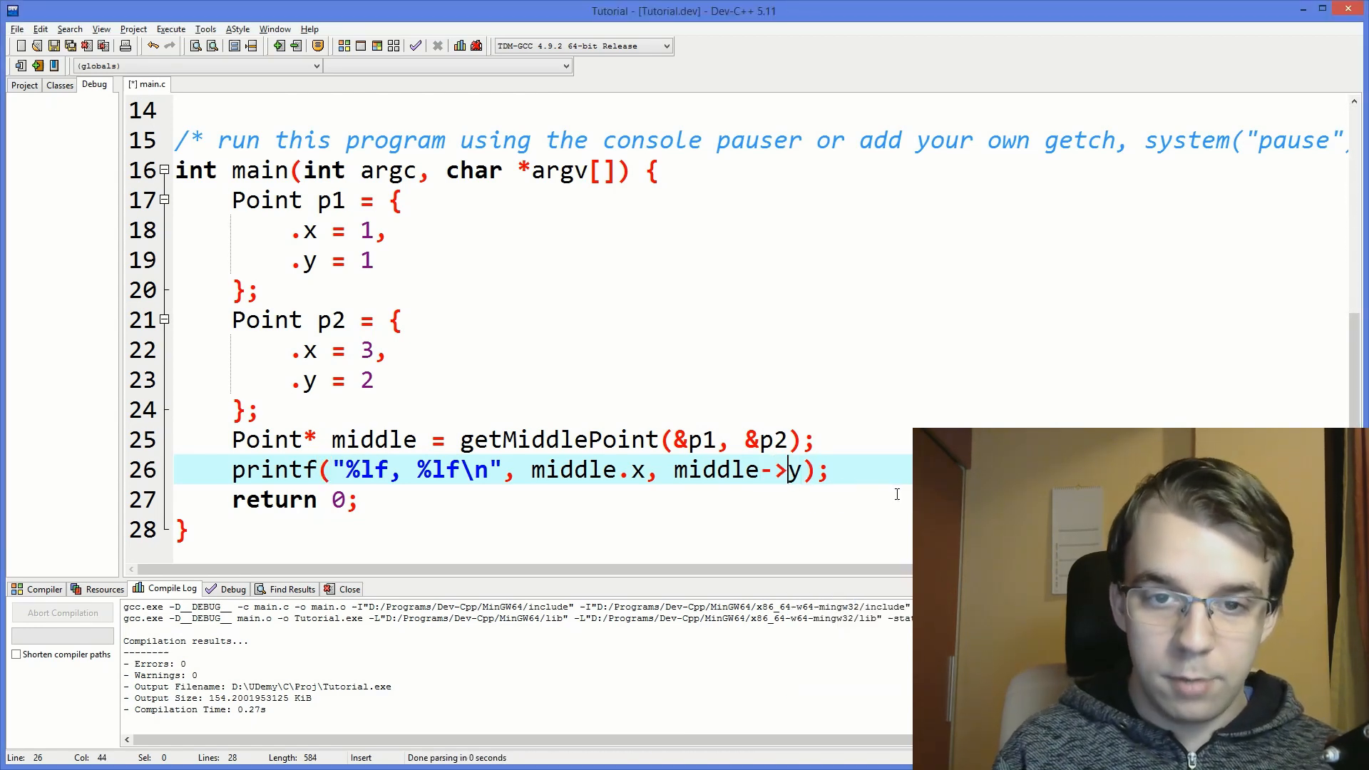
{"action": "type", "text": "_"}
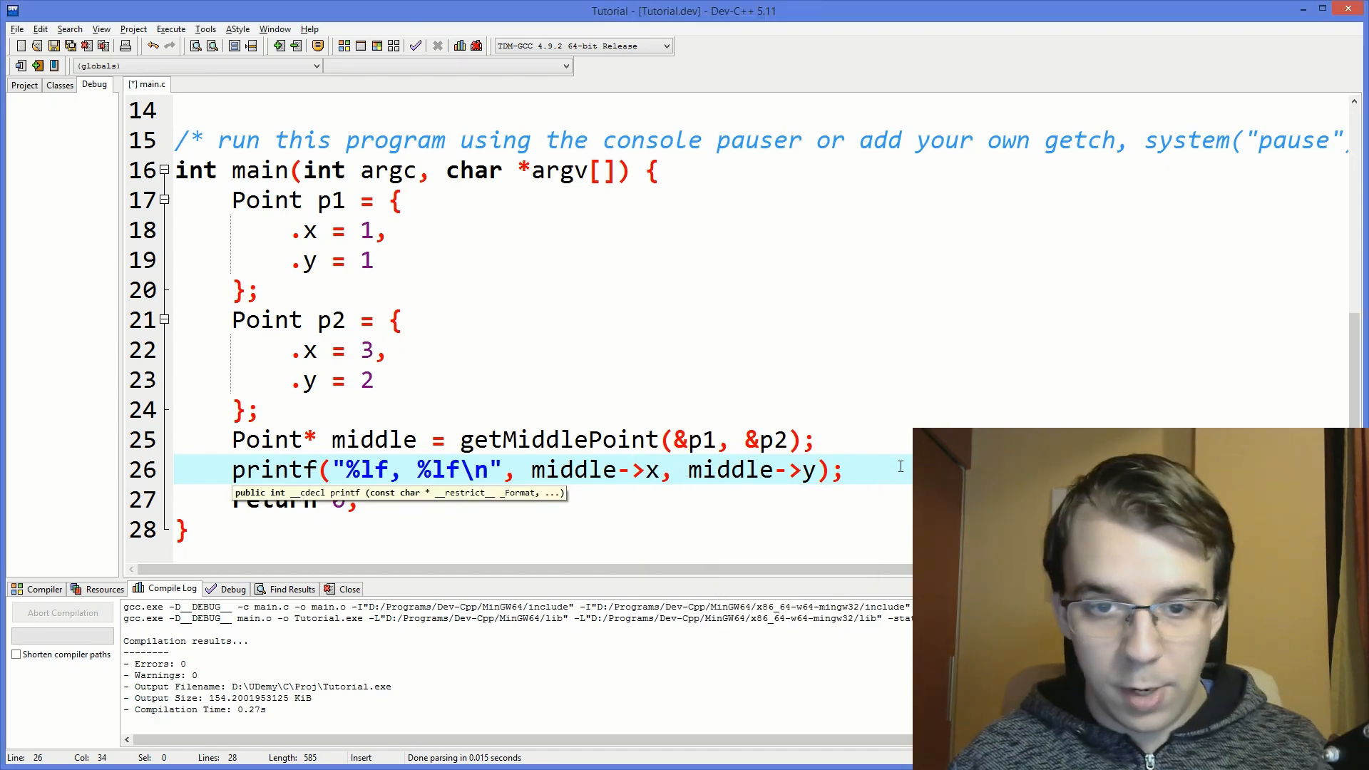
{"action": "key", "text": "Return"}
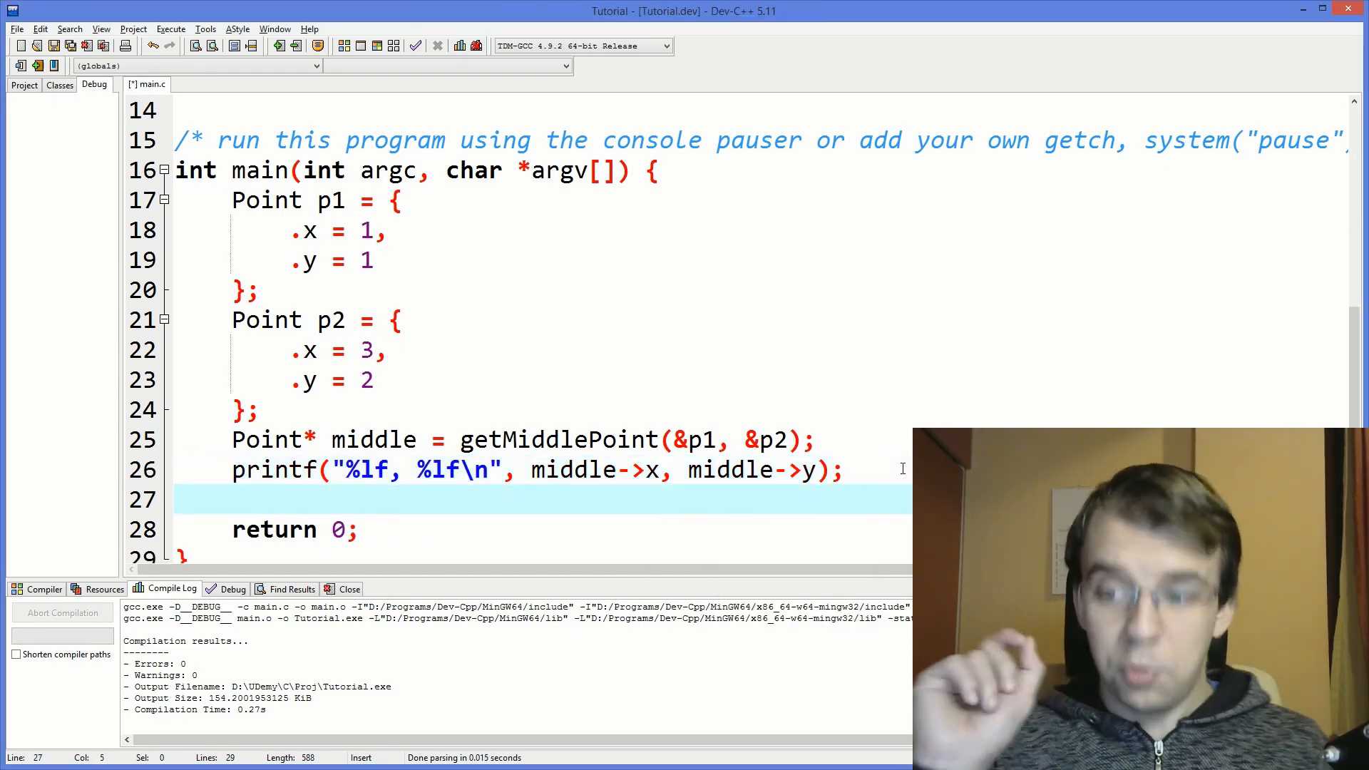
Add free(middle); on the line before return 0 to release the malloc'd midpoint.
{"action": "scroll", "scroll_direction": "up", "scroll_amount": 3}
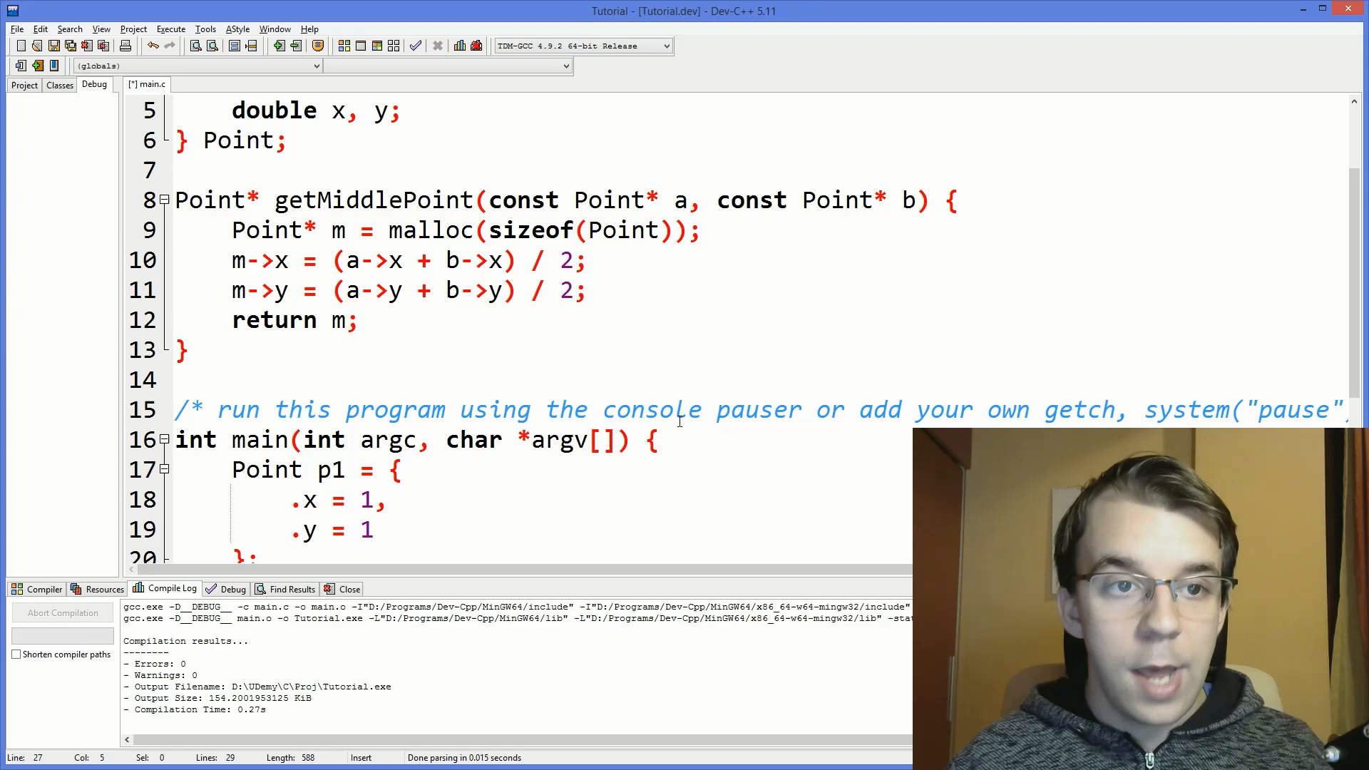
{"action": "left_click", "coordinate": [589, 291]}
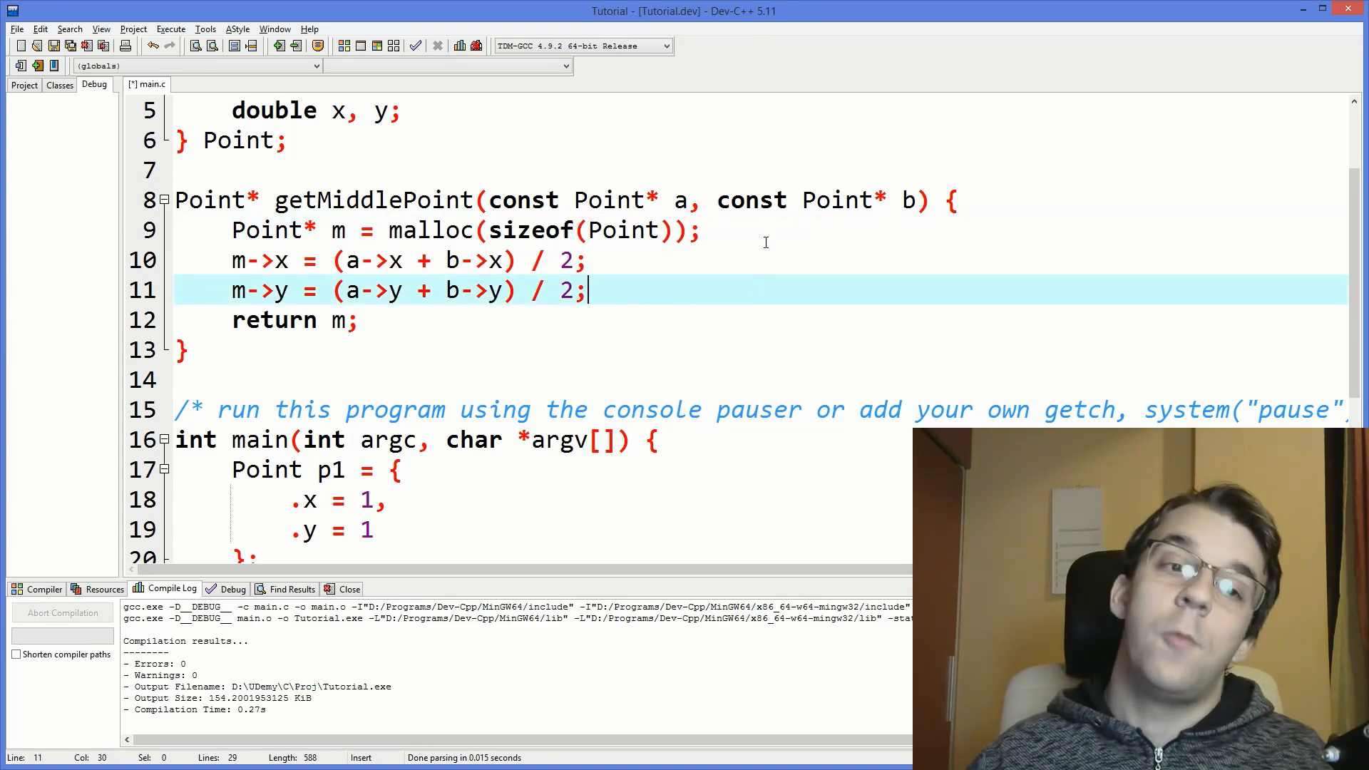
{"action": "scroll", "scroll_direction": "down", "scroll_amount": 3}
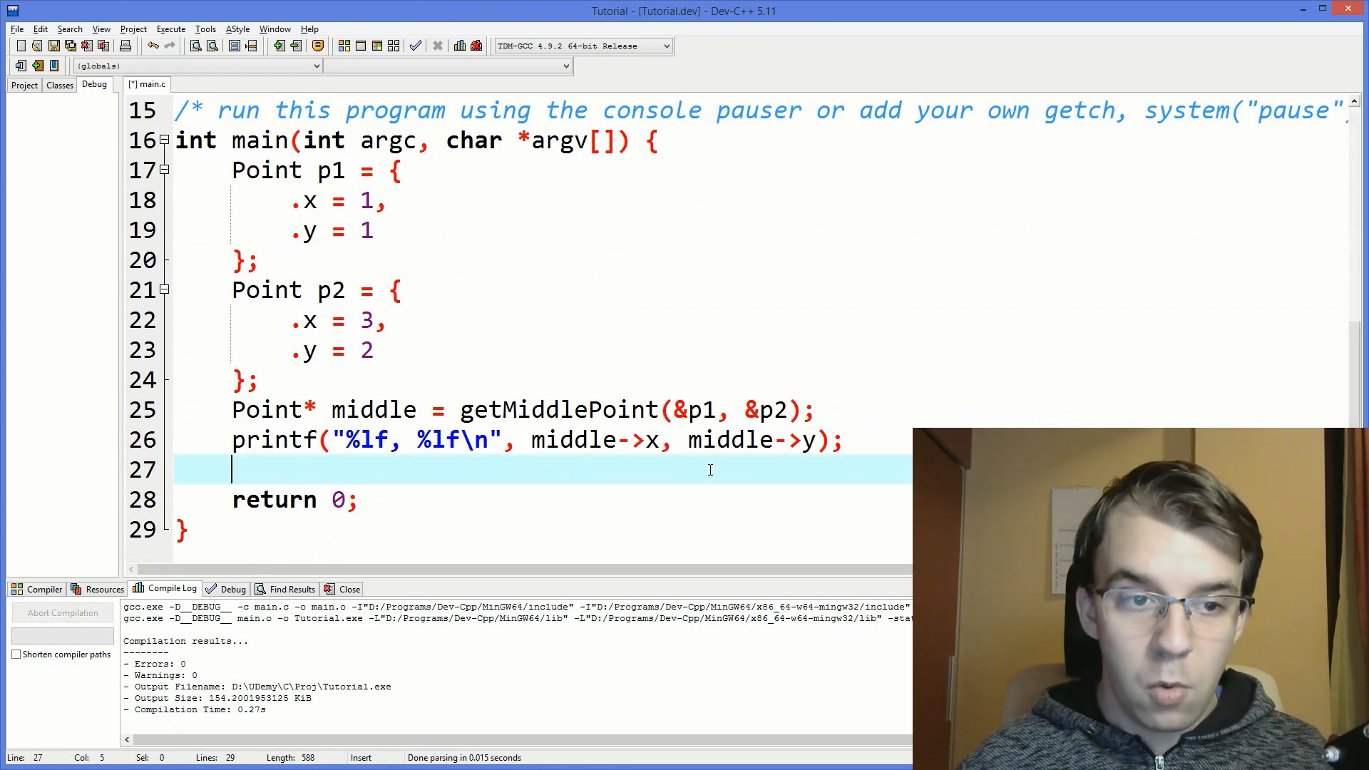
{"action": "type", "text": "free("}
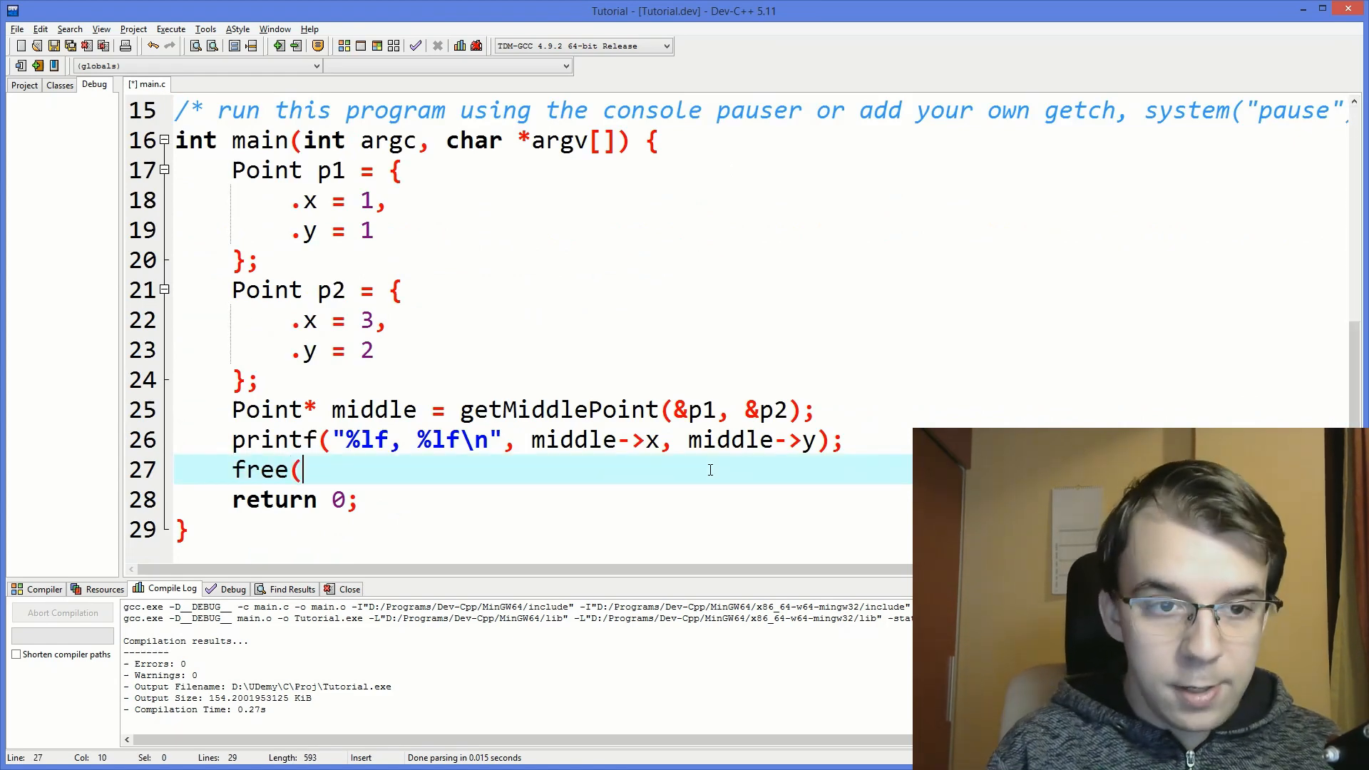
{"action": "type", "text": "middle);"}
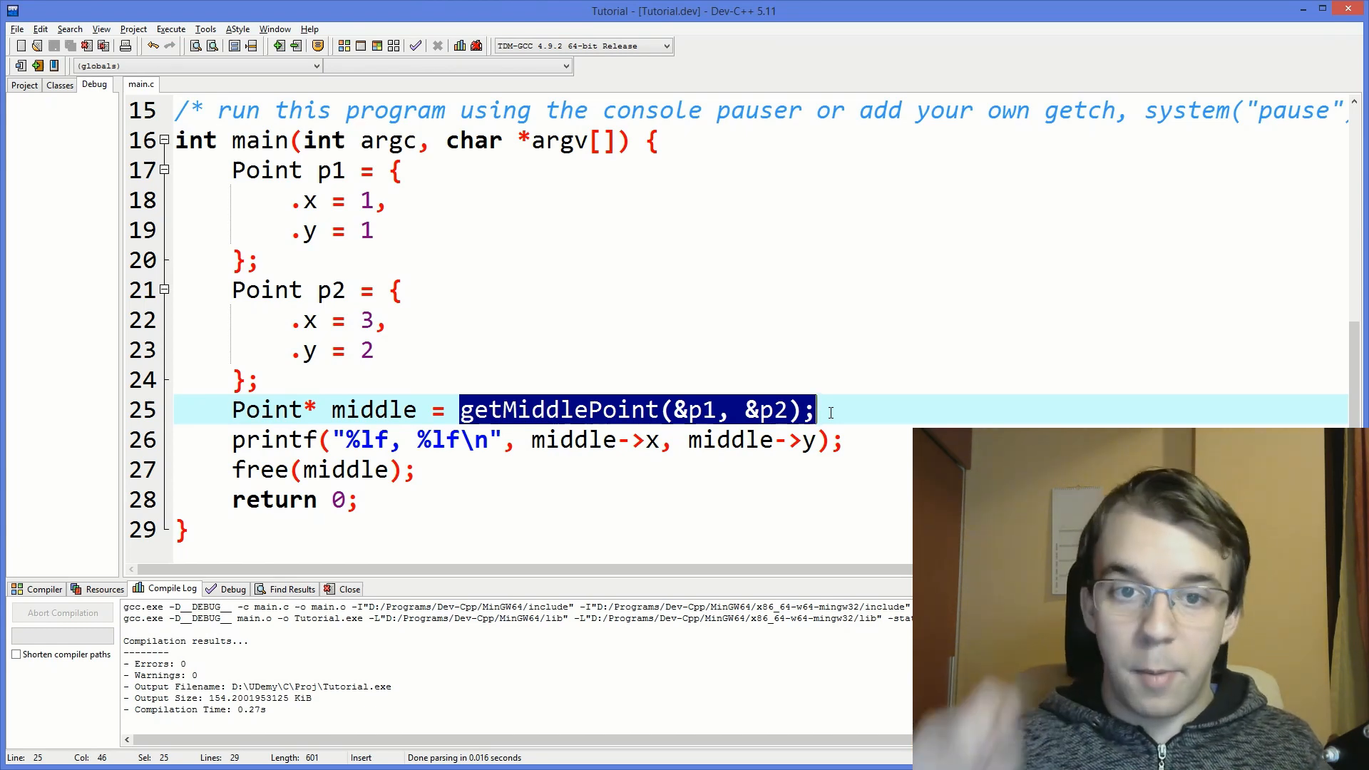
{"action": "scroll", "scroll_direction": "up", "scroll_amount": 3}
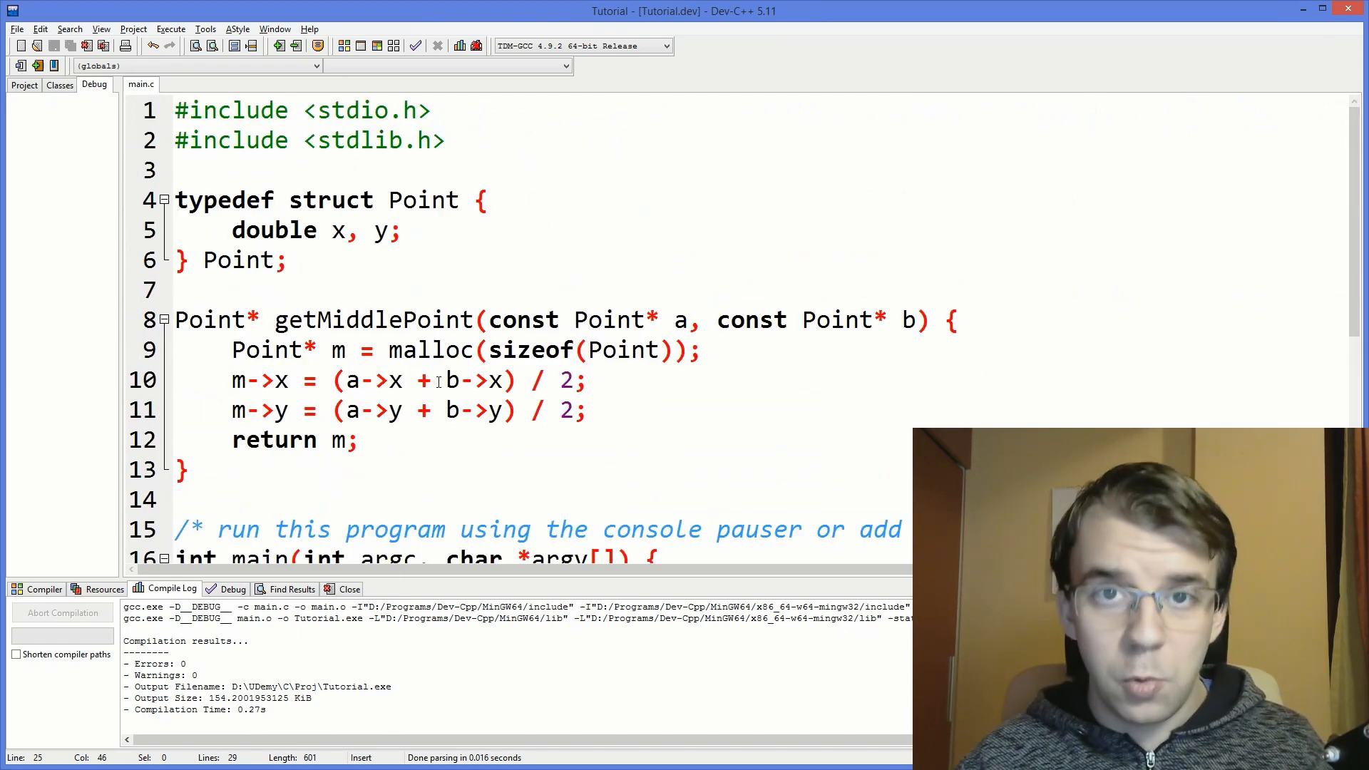
Give getMiddlePoint a void return type and a new Point* out parameter.
{"action": "double_click", "coordinate": [216, 319]}
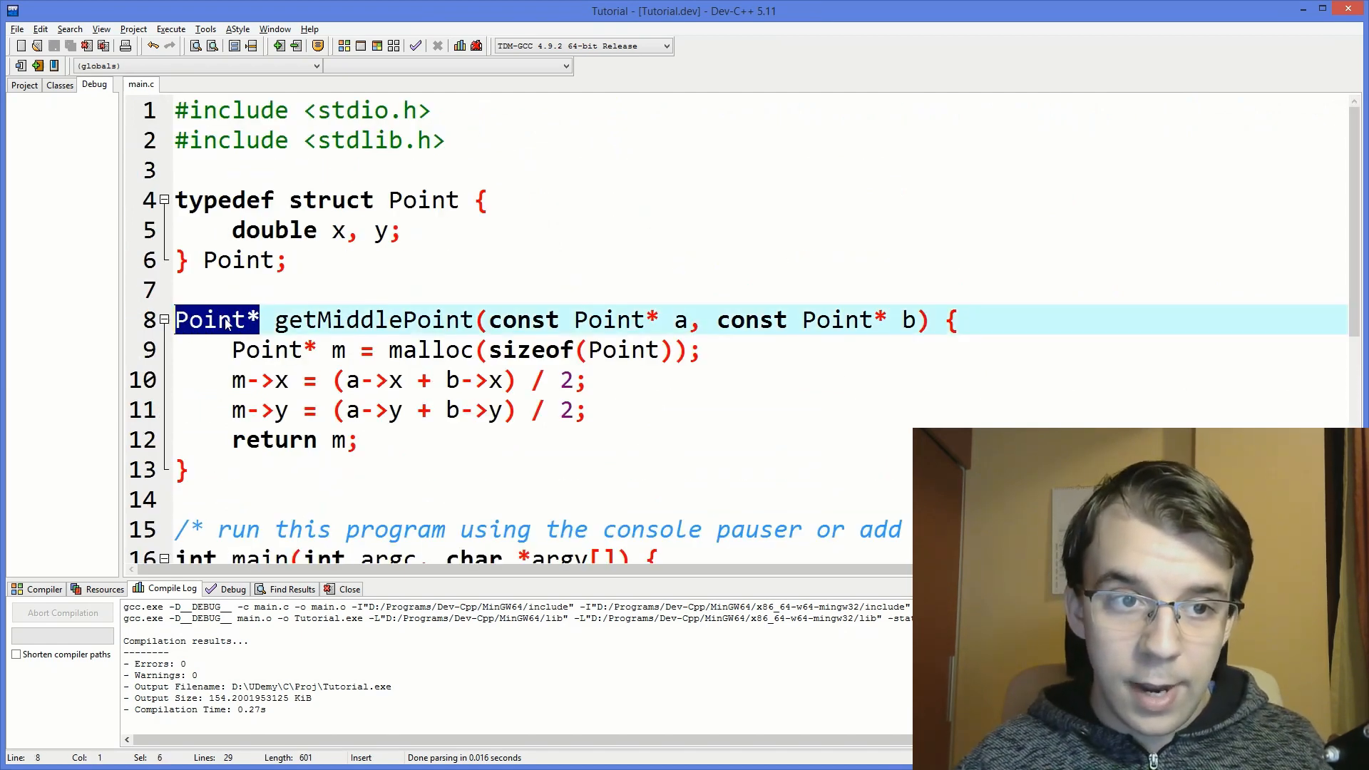
{"action": "type", "text": "void"}
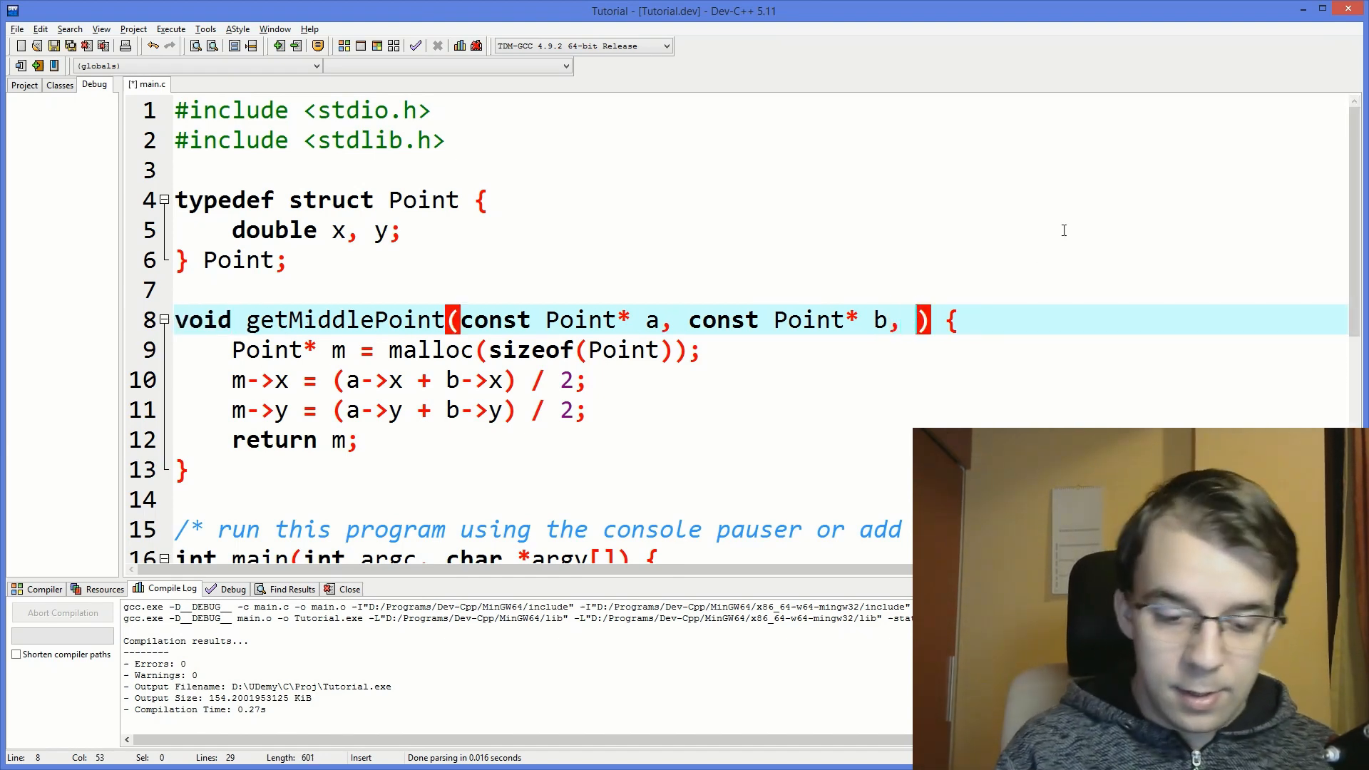
{"action": "type", "text": "Point*"}
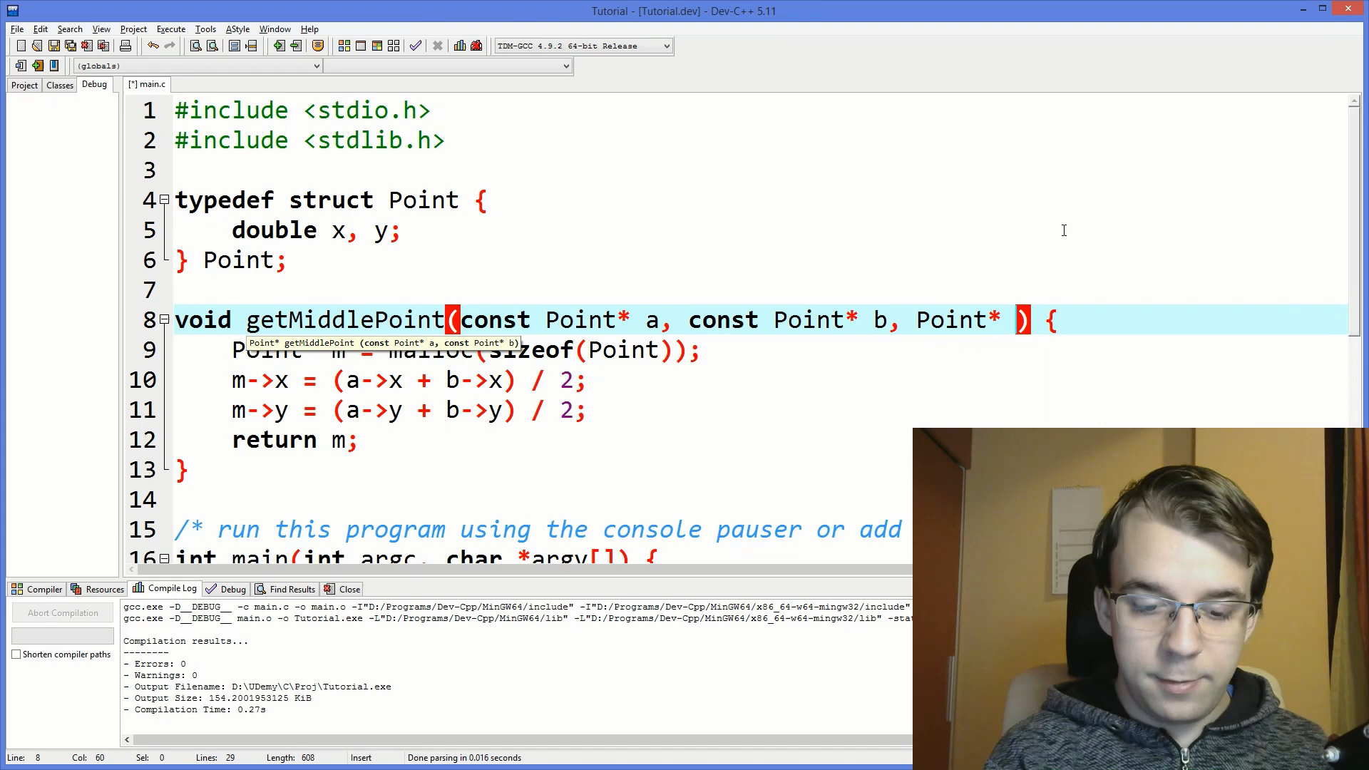
{"action": "type", "text": "out"}
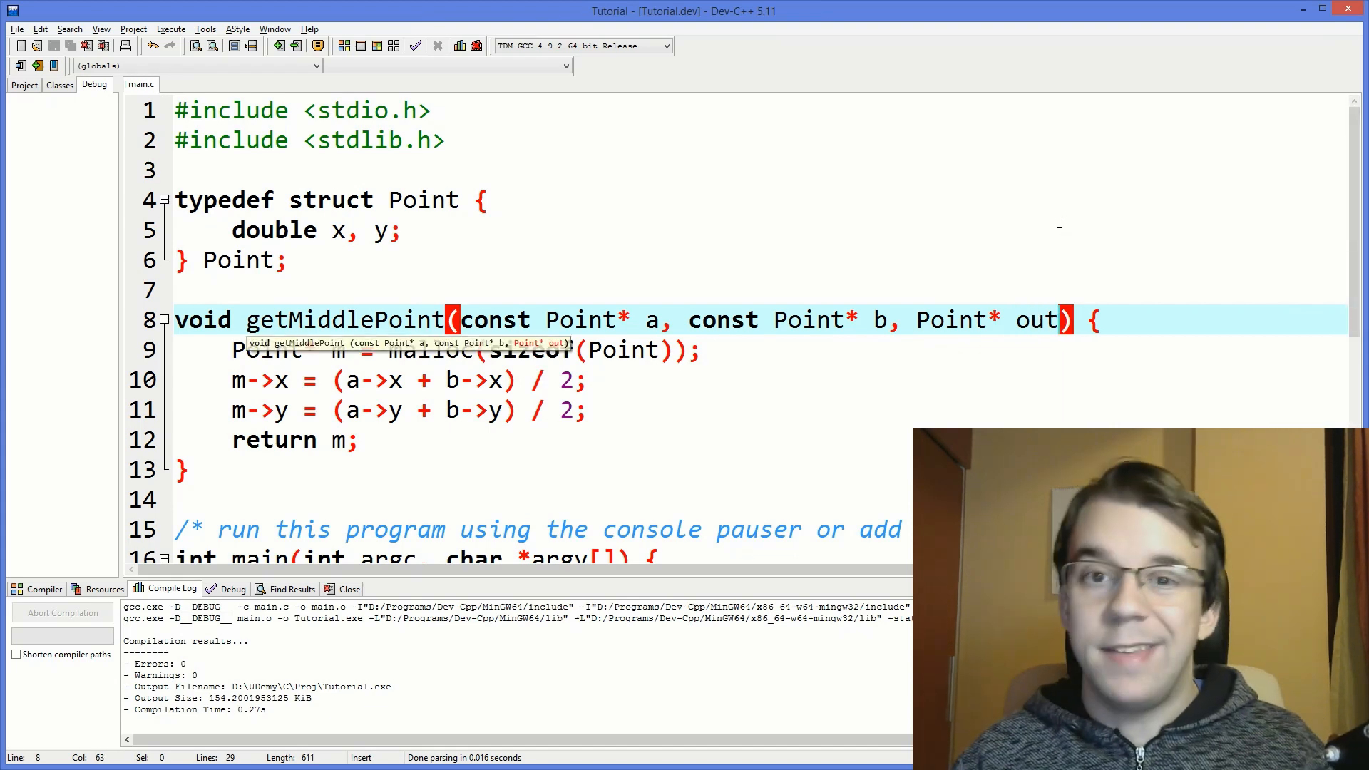
{"action": "double_click", "coordinate": [1035, 319]}
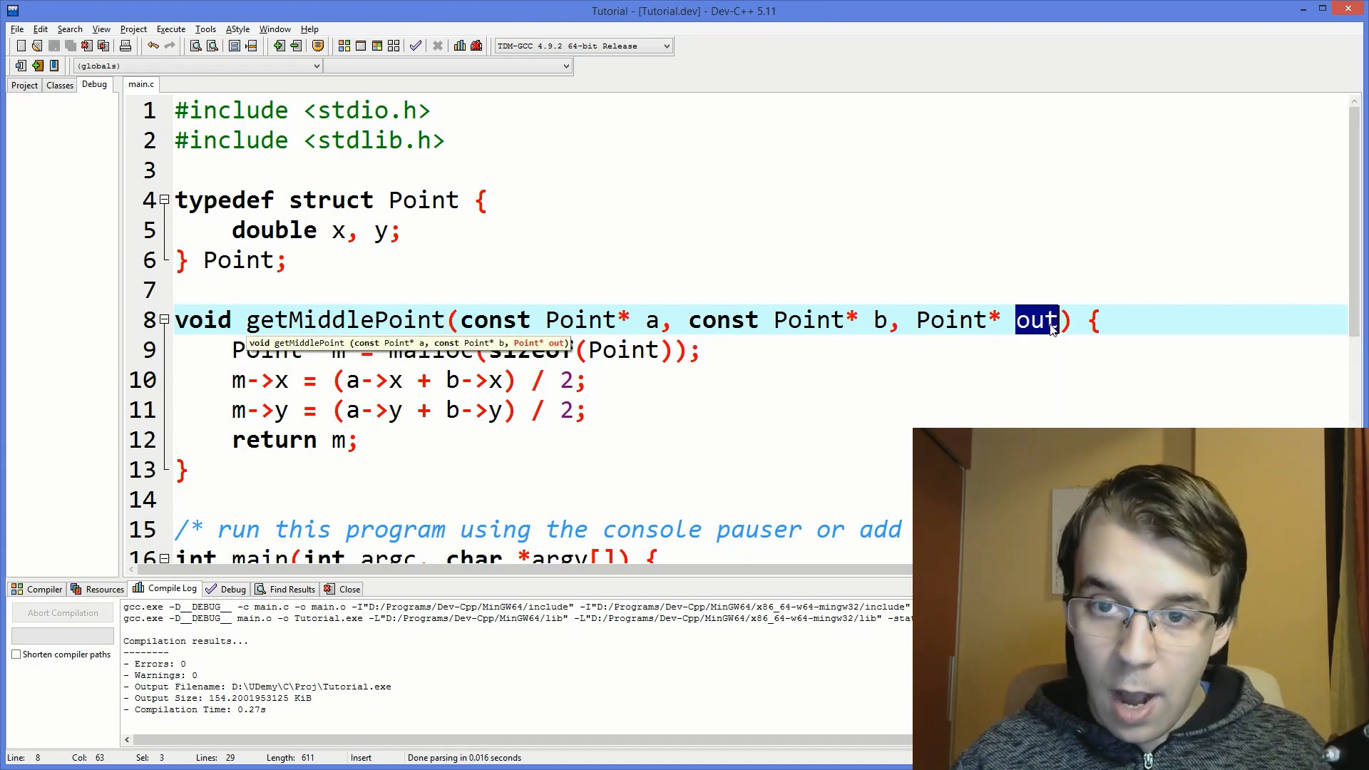
{"action": "mouse_move", "coordinate": [1035, 328]}
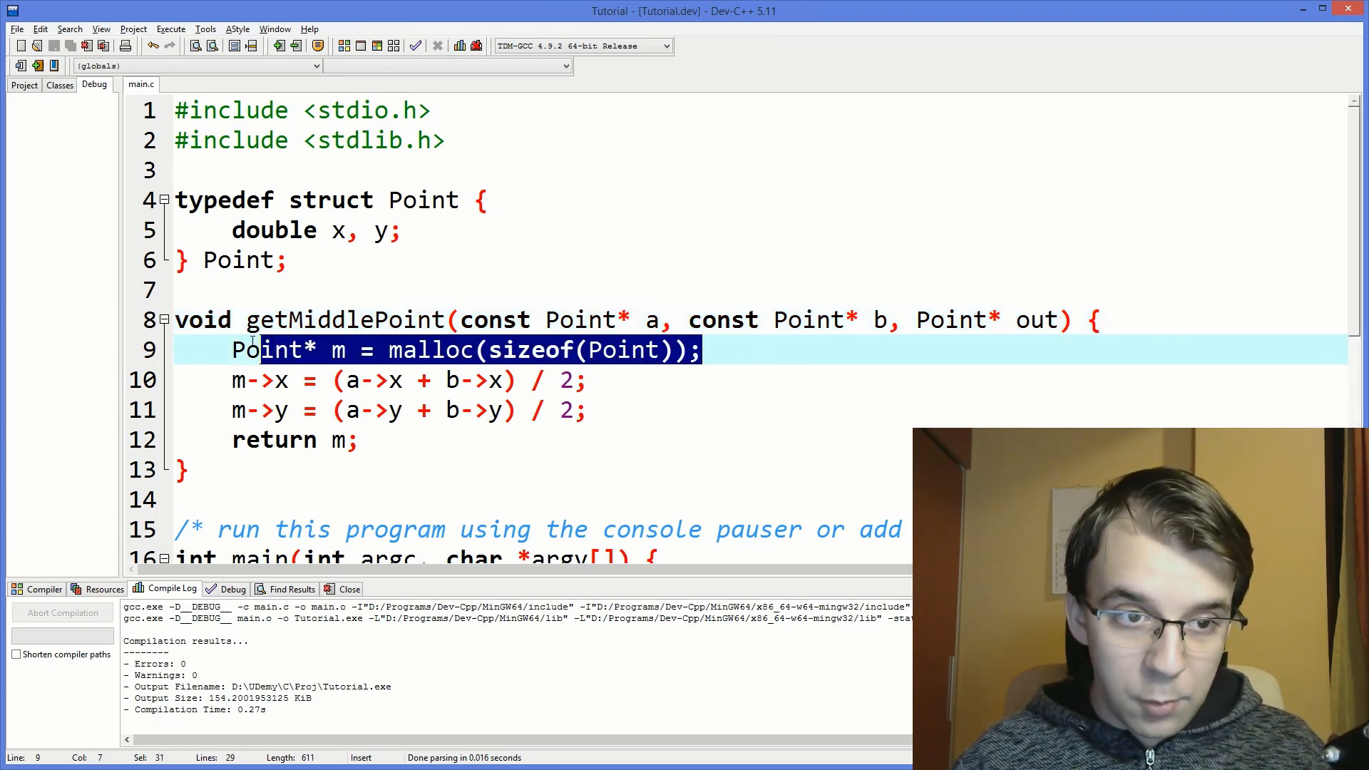
Remove the malloc line and write the averaged coordinates into out instead of m.
{"action": "key", "text": "Delete"}
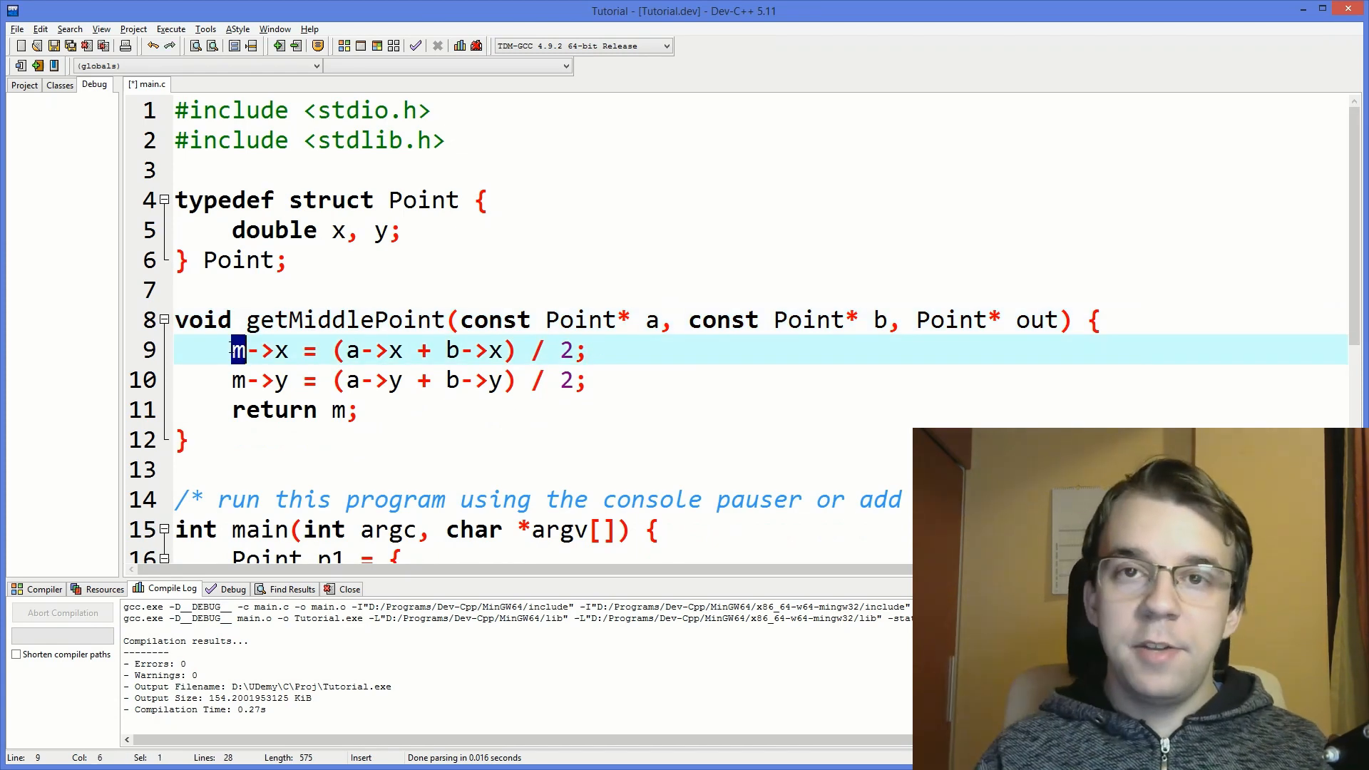
{"action": "type", "text": "out"}
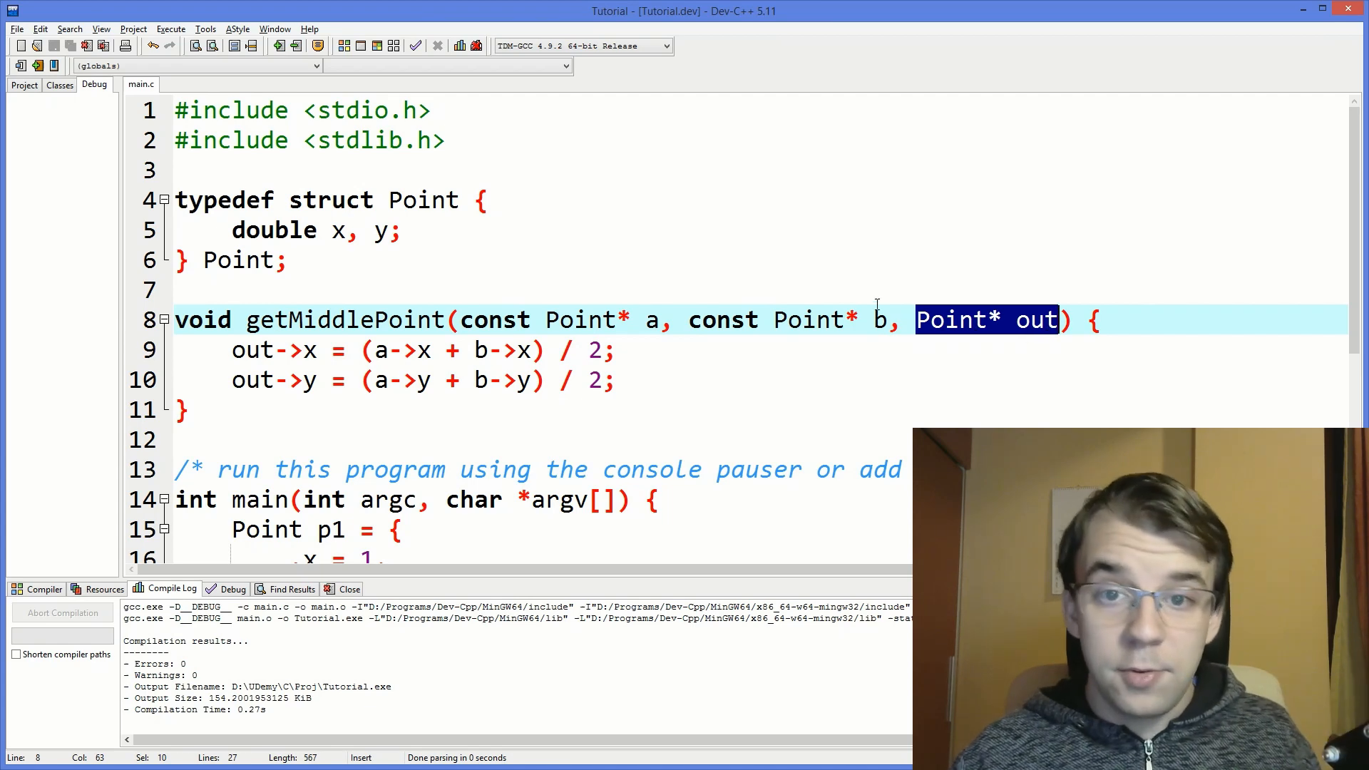
{"action": "mouse_move", "coordinate": [941, 258]}
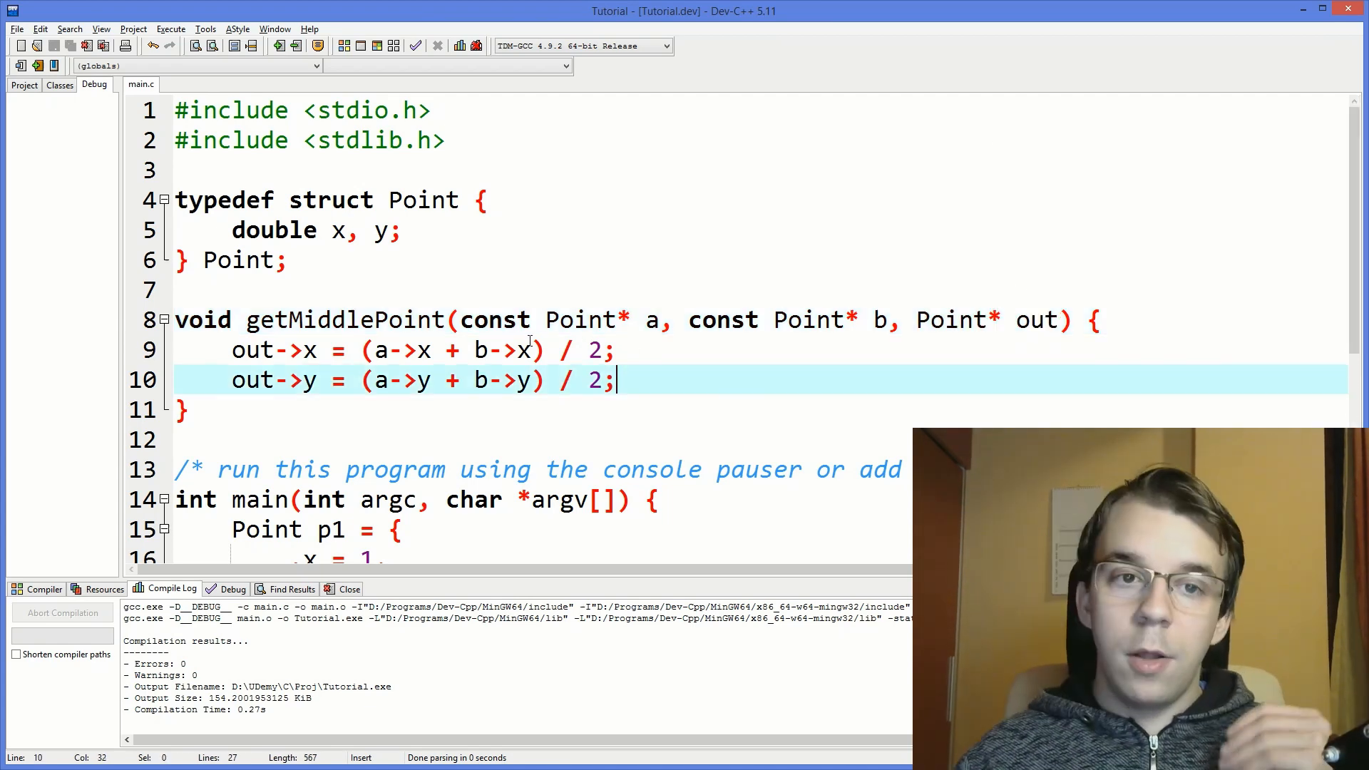
{"action": "double_click", "coordinate": [495, 320]}
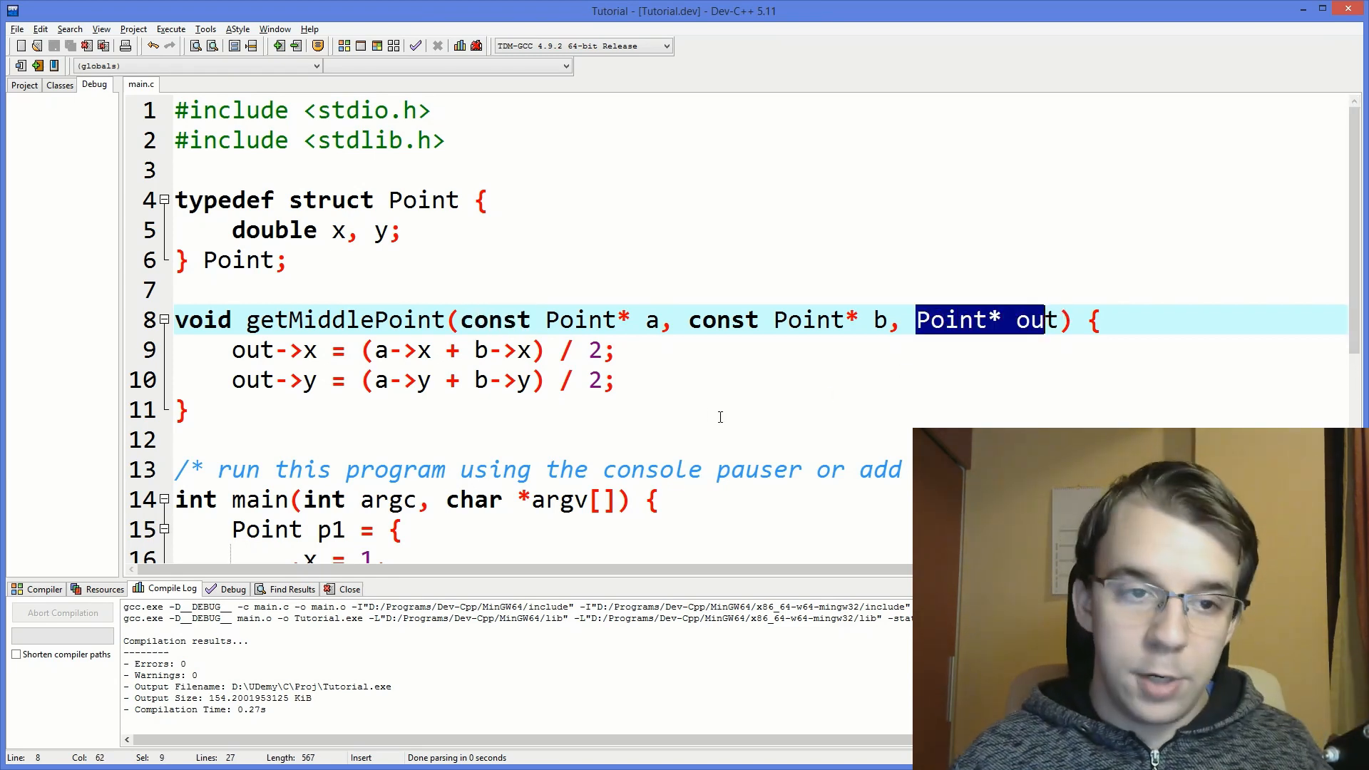
{"action": "mouse_move", "coordinate": [978, 328]}
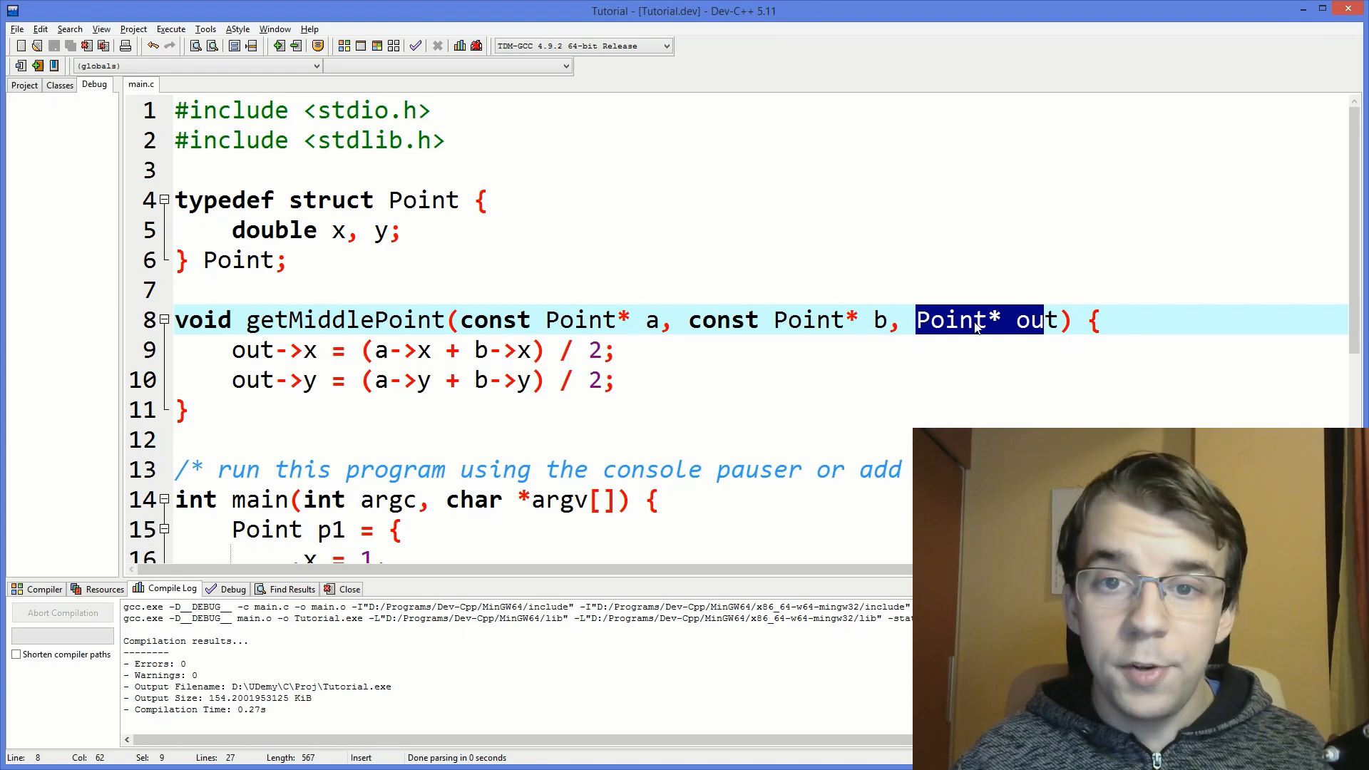
{"action": "scroll", "scroll_direction": "down", "scroll_amount": 3}
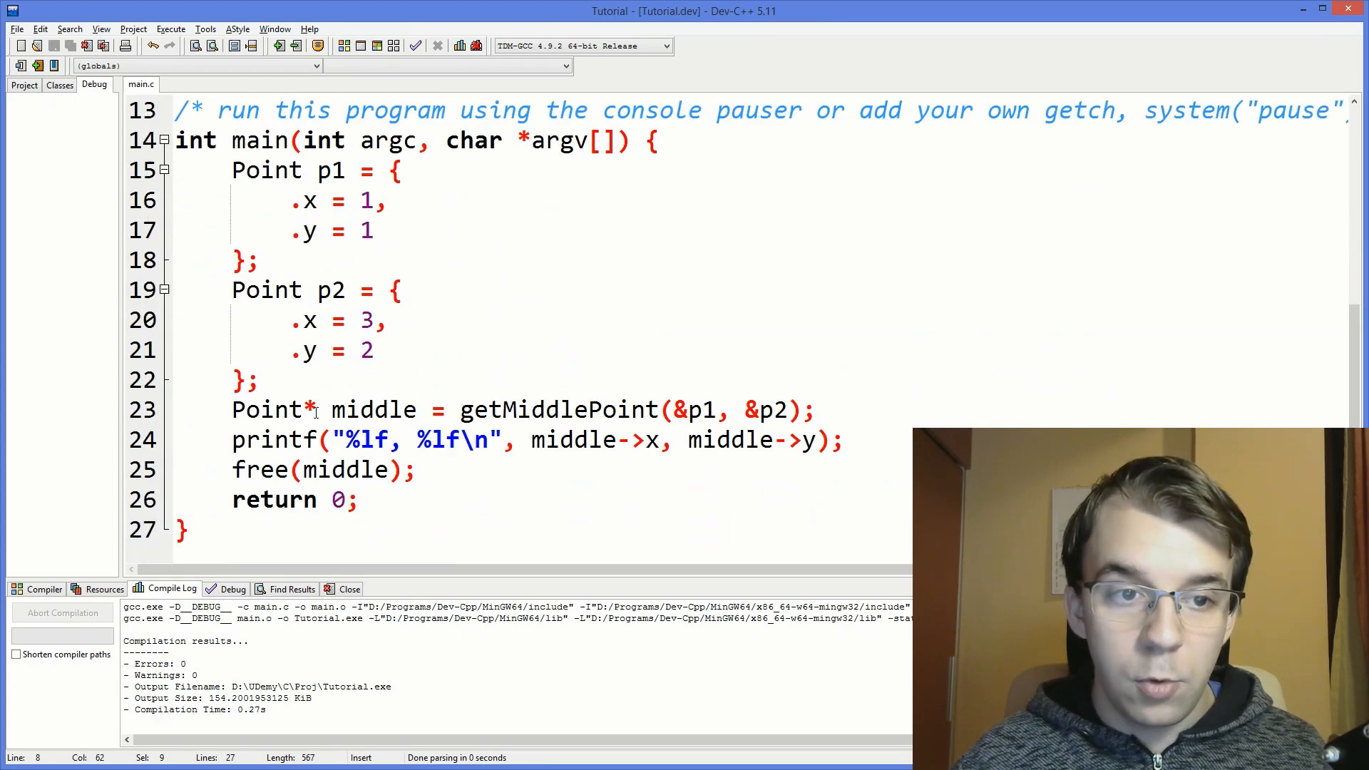
Declare middle as a plain Point on its own line, separate from the call.
{"action": "left_click", "coordinate": [320, 410]}
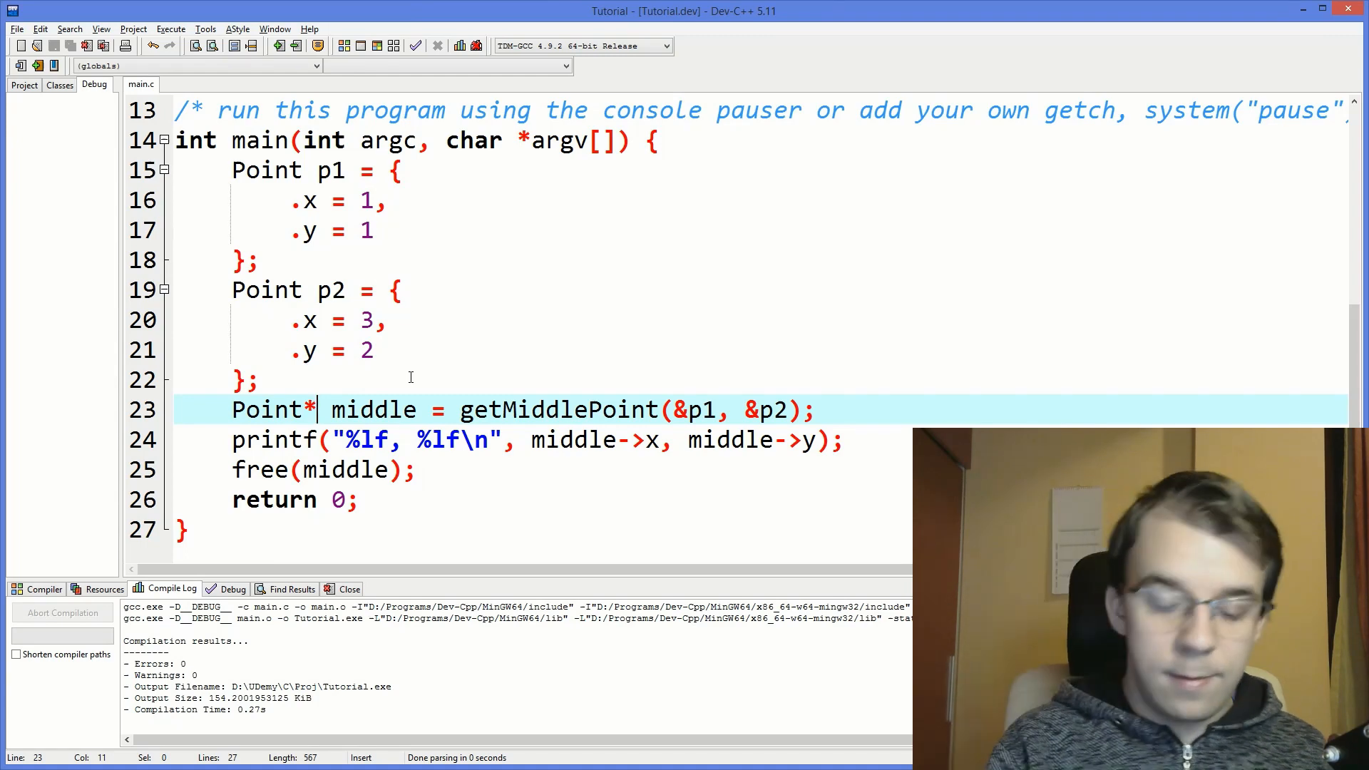
{"action": "key", "text": "Backspace"}
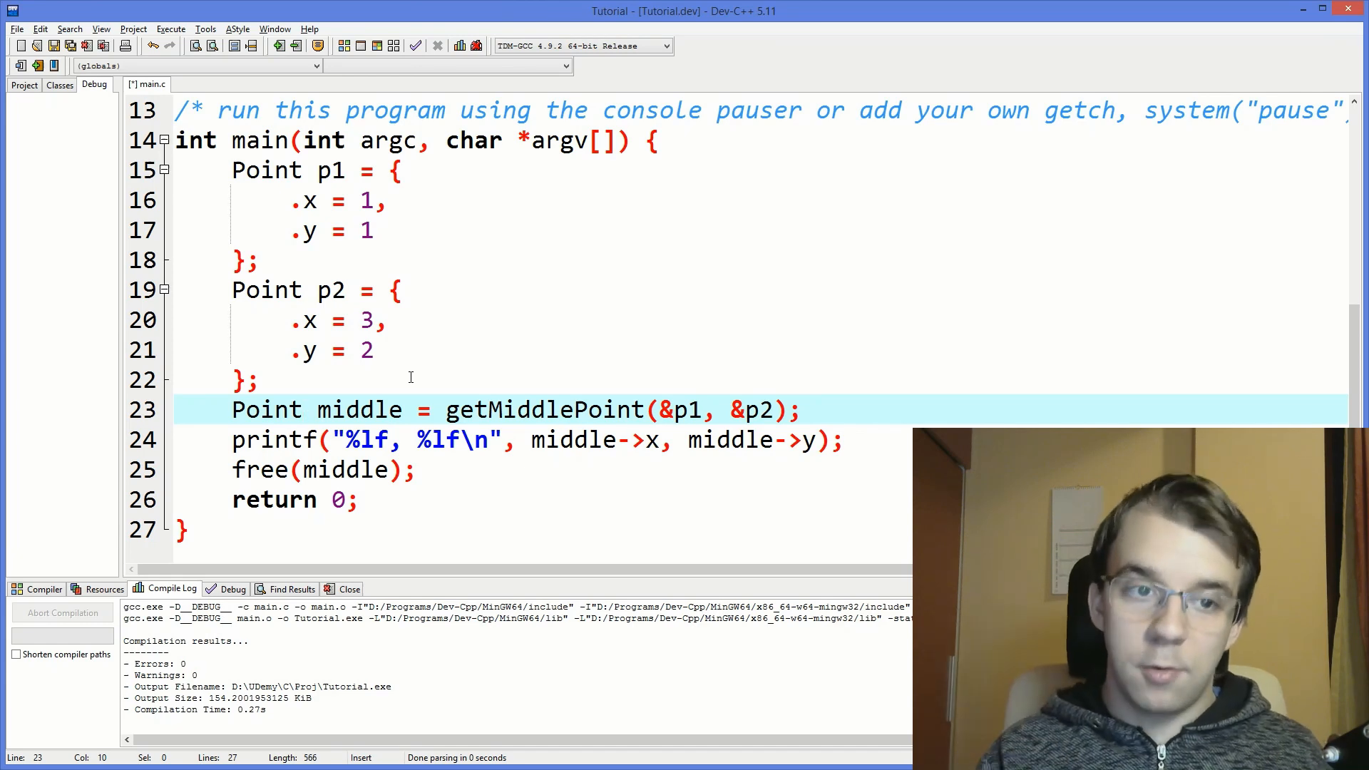
{"action": "left_click", "coordinate": [402, 409]}
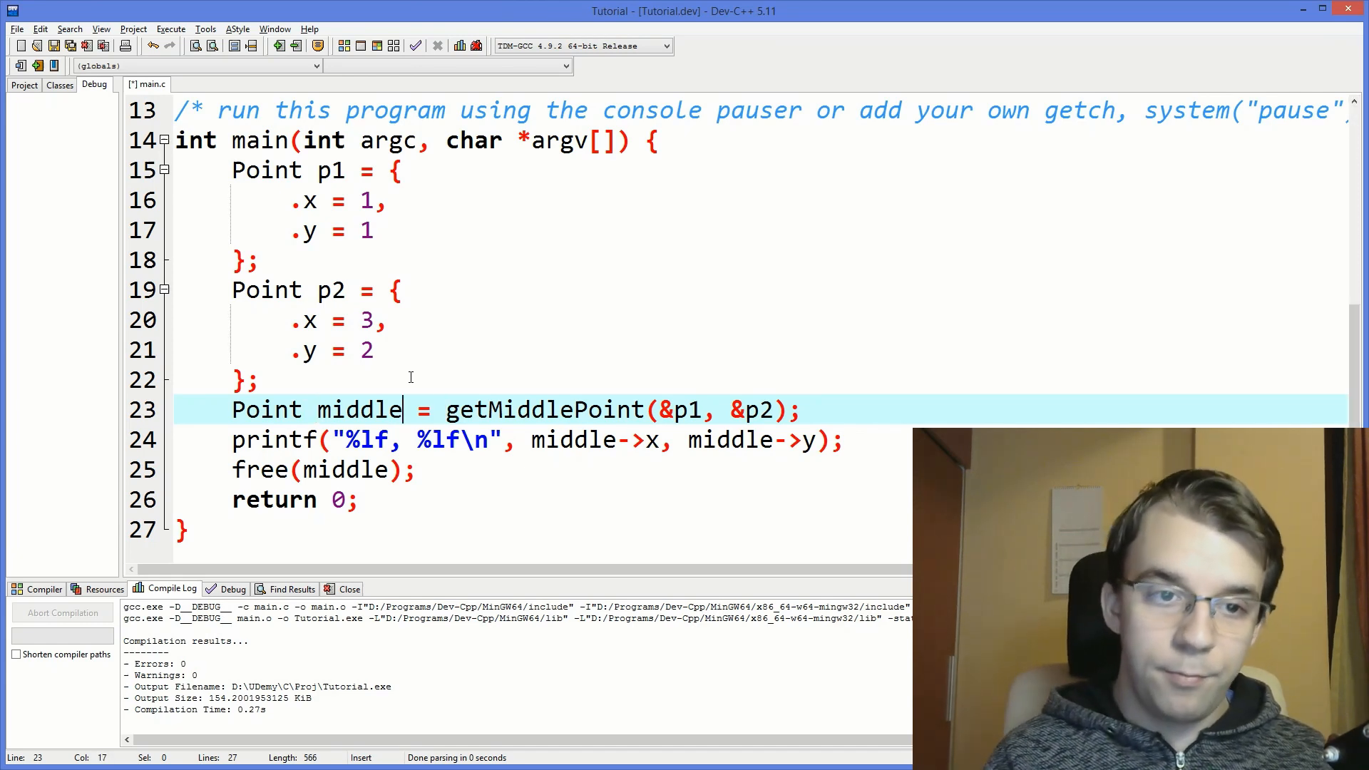
{"action": "key", "text": "Enter"}
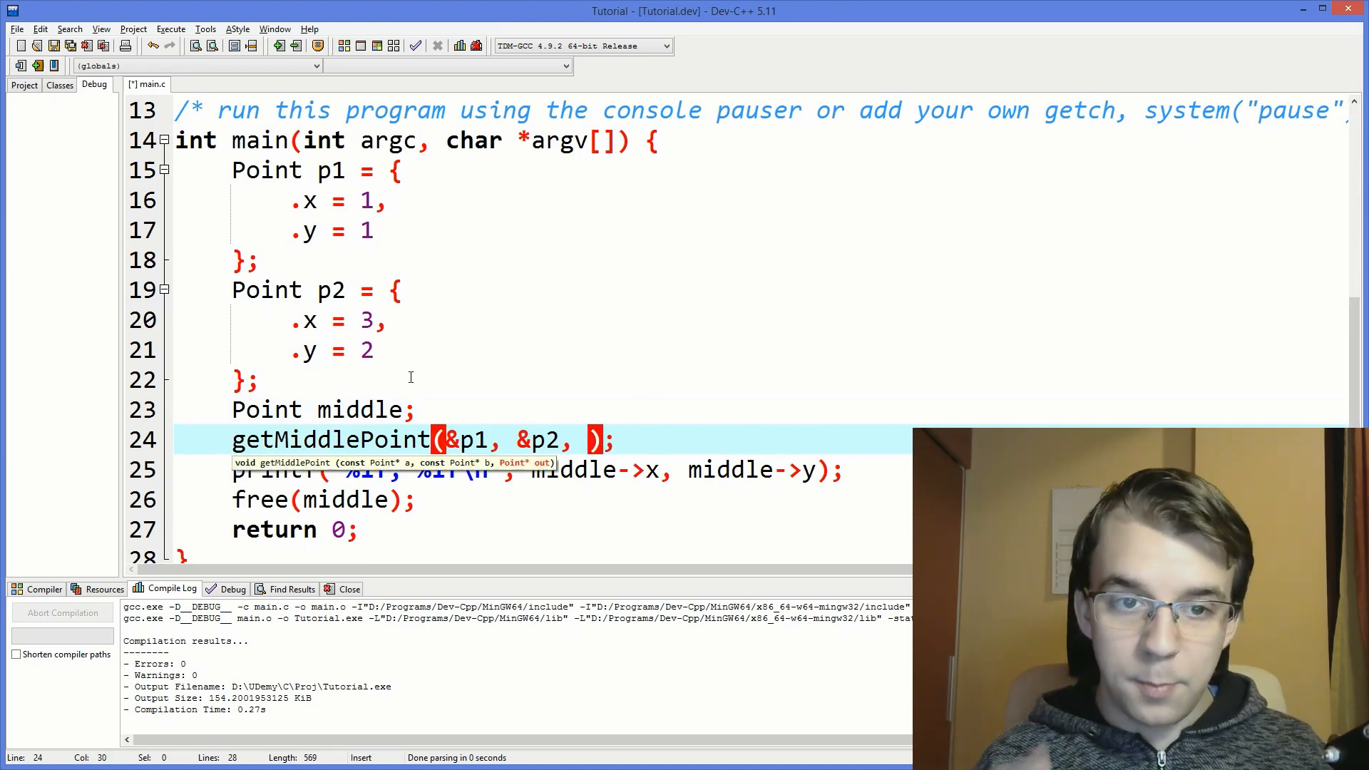
Pass &middle as the third argument to getMiddlePoint and move to the printf line.
{"action": "type", "text": "&m"}
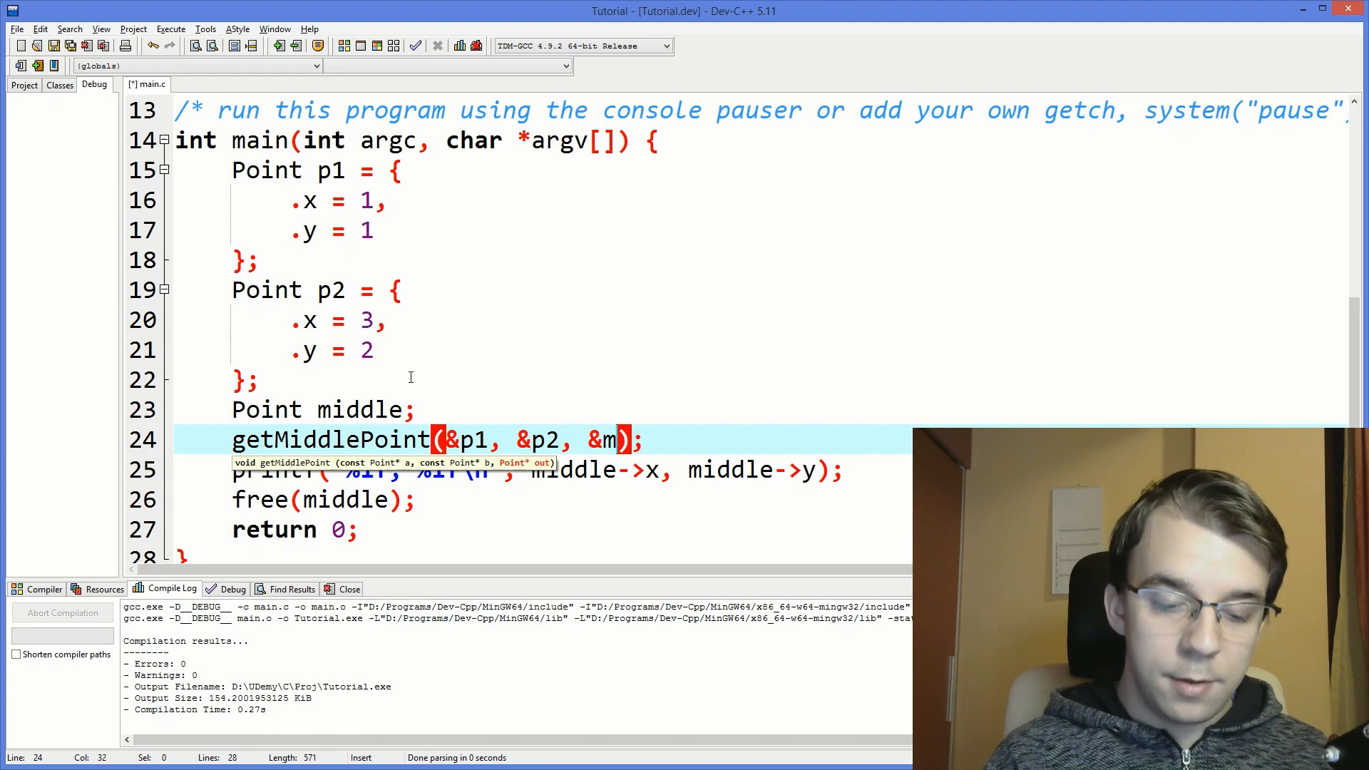
{"action": "left_click", "coordinate": [418, 409]}
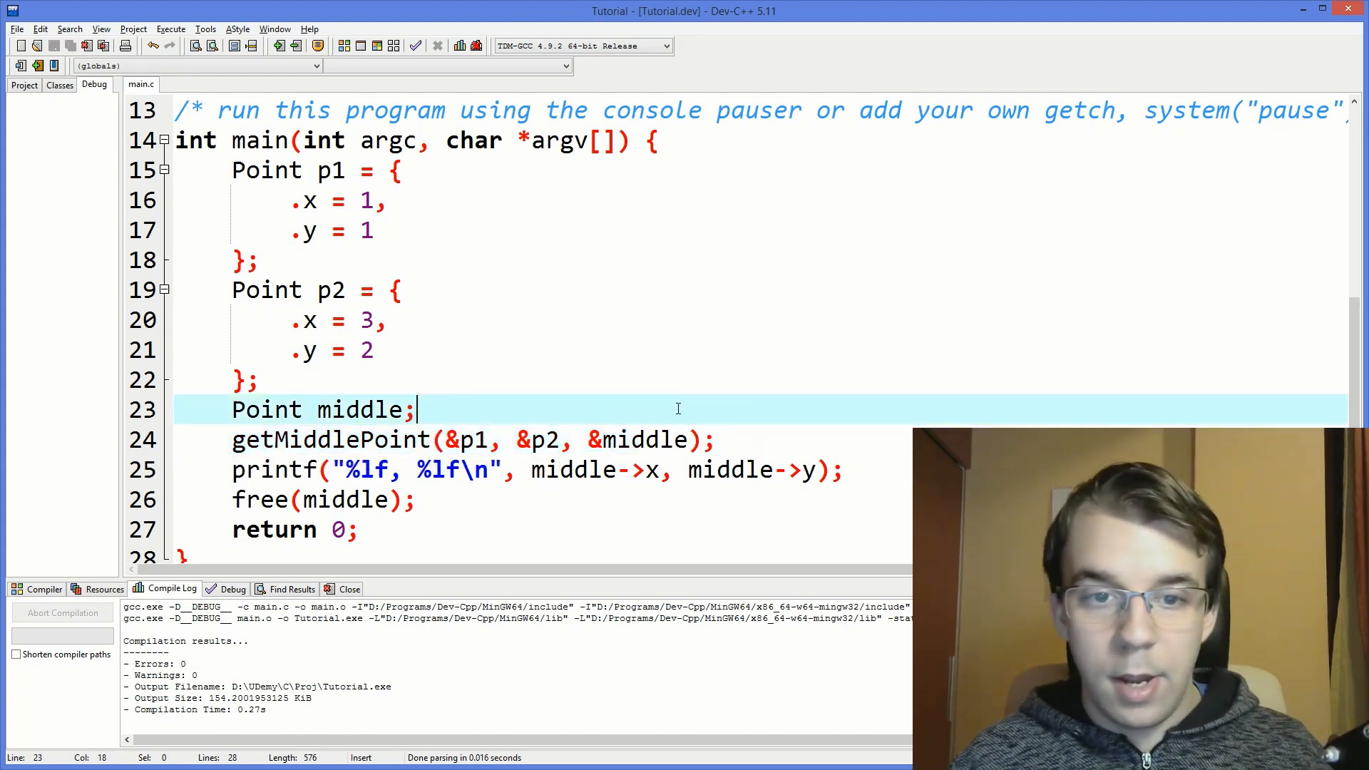
{"action": "left_click", "coordinate": [633, 469]}
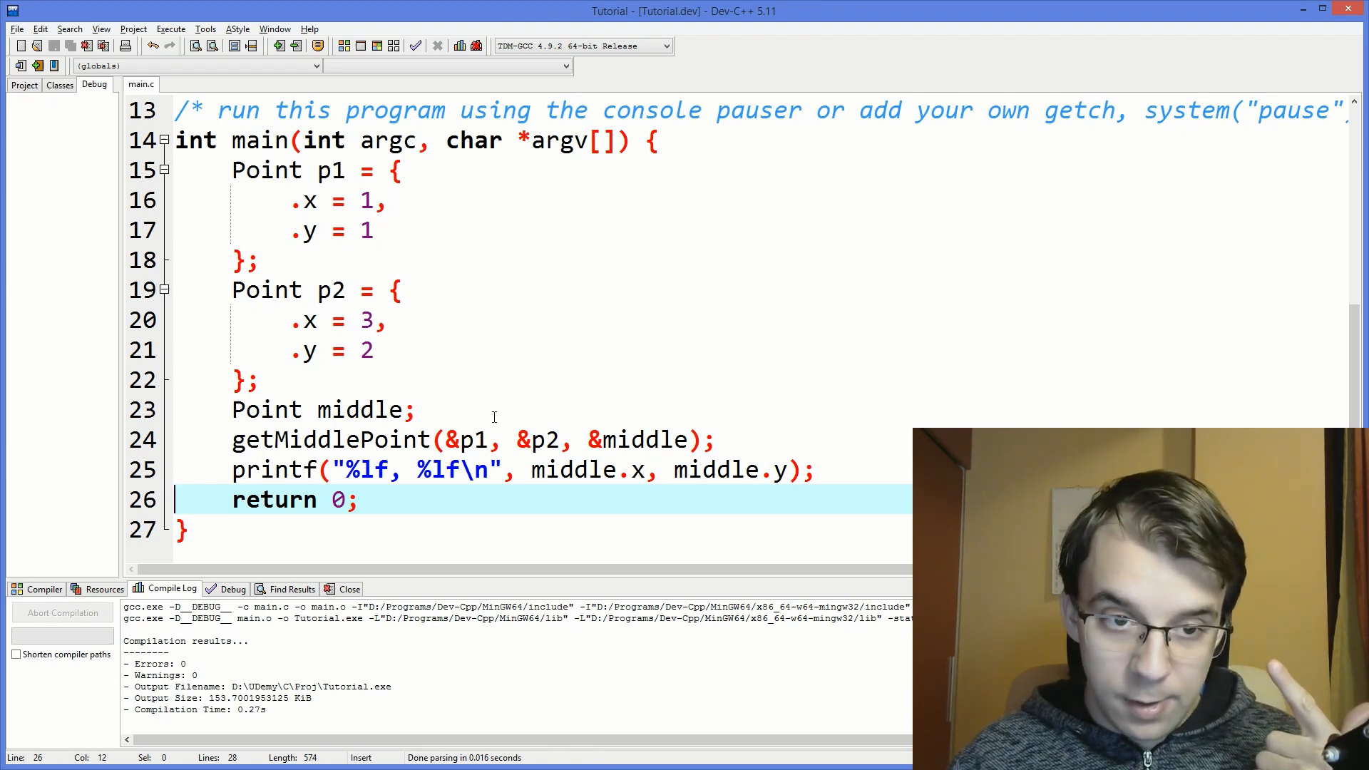
{"action": "scroll", "scroll_direction": "up", "scroll_amount": 3}
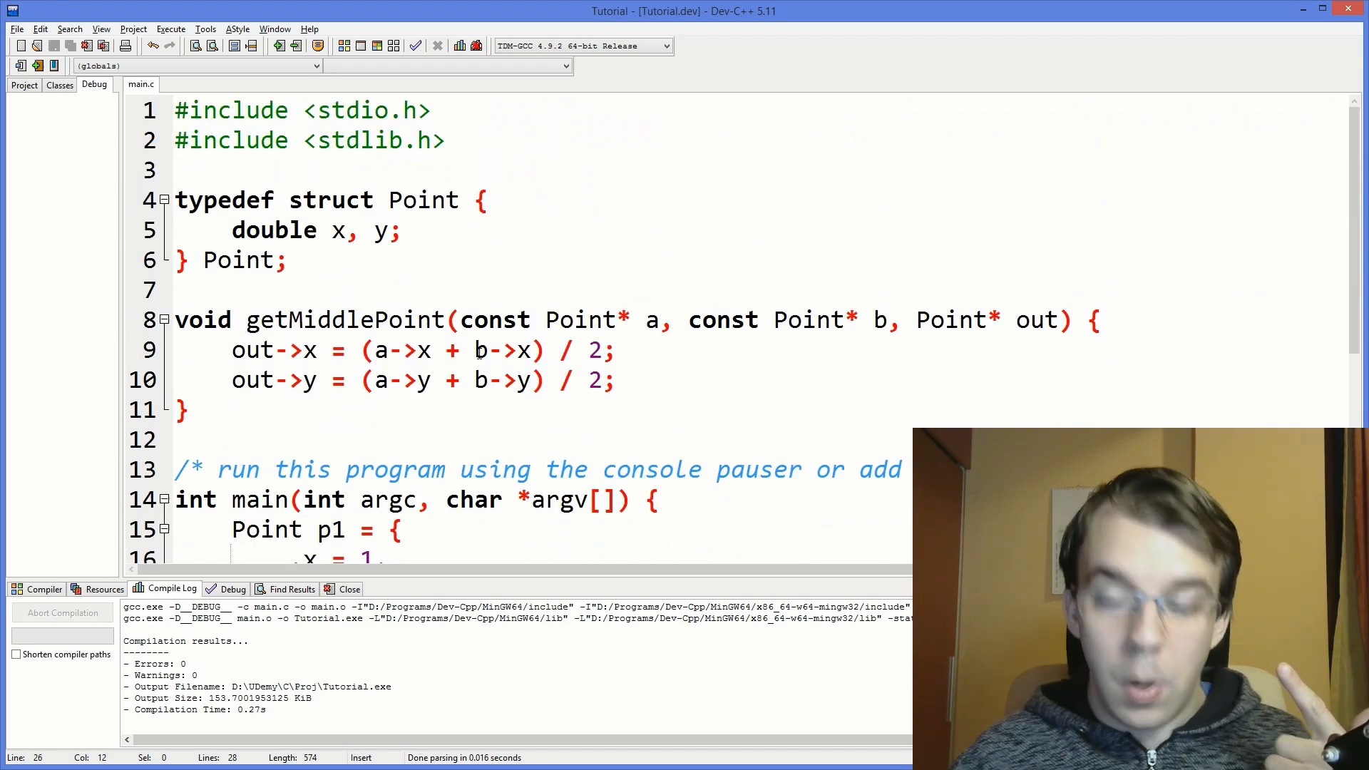
{"action": "mouse_move", "coordinate": [487, 351]}
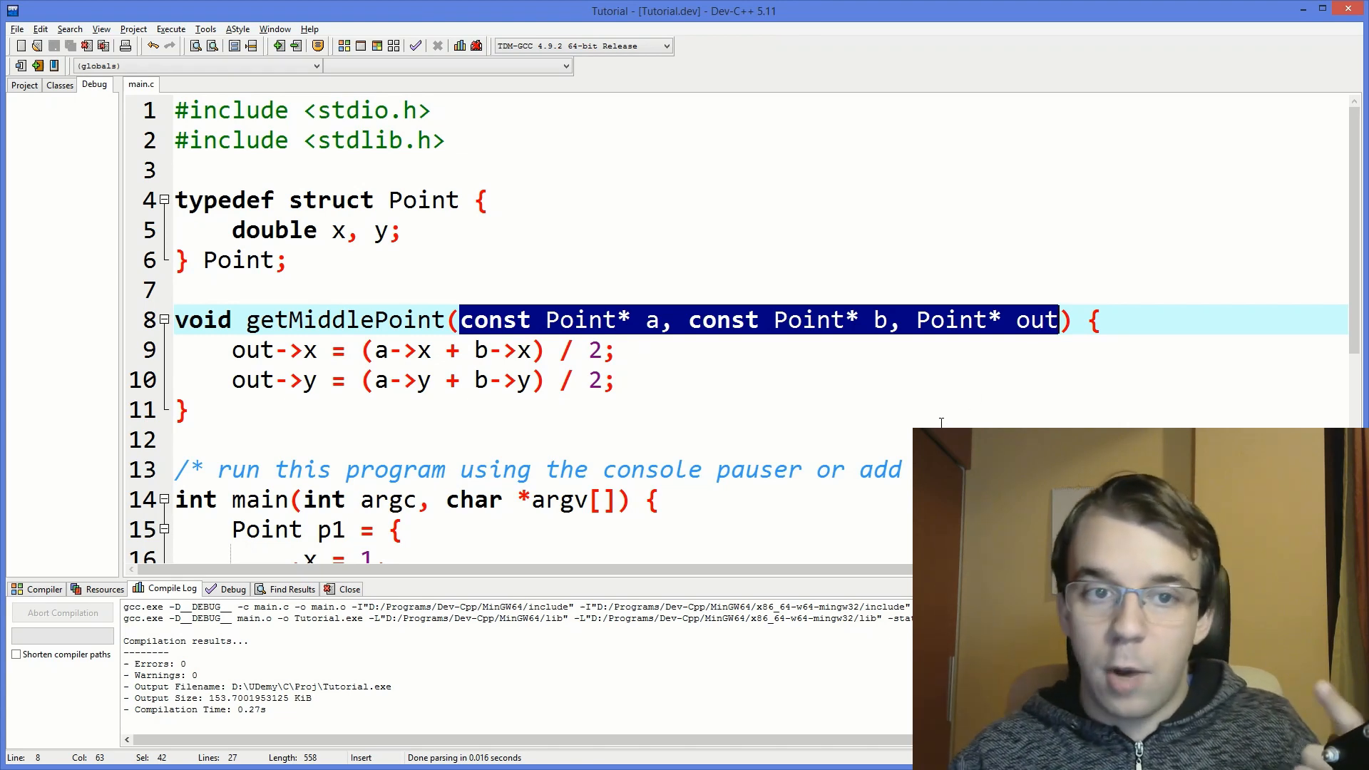
{"action": "left_click", "coordinate": [617, 379]}
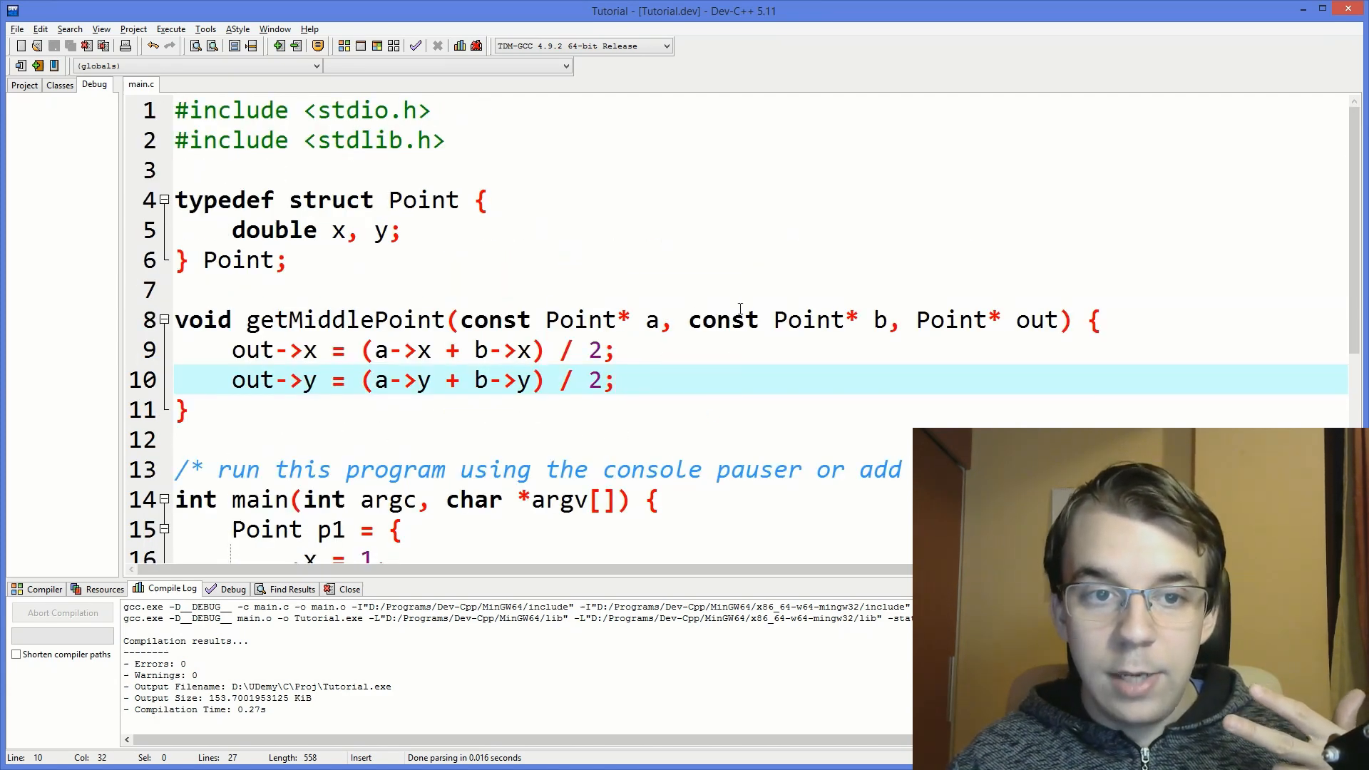
{"action": "mouse_move", "coordinate": [917, 361]}
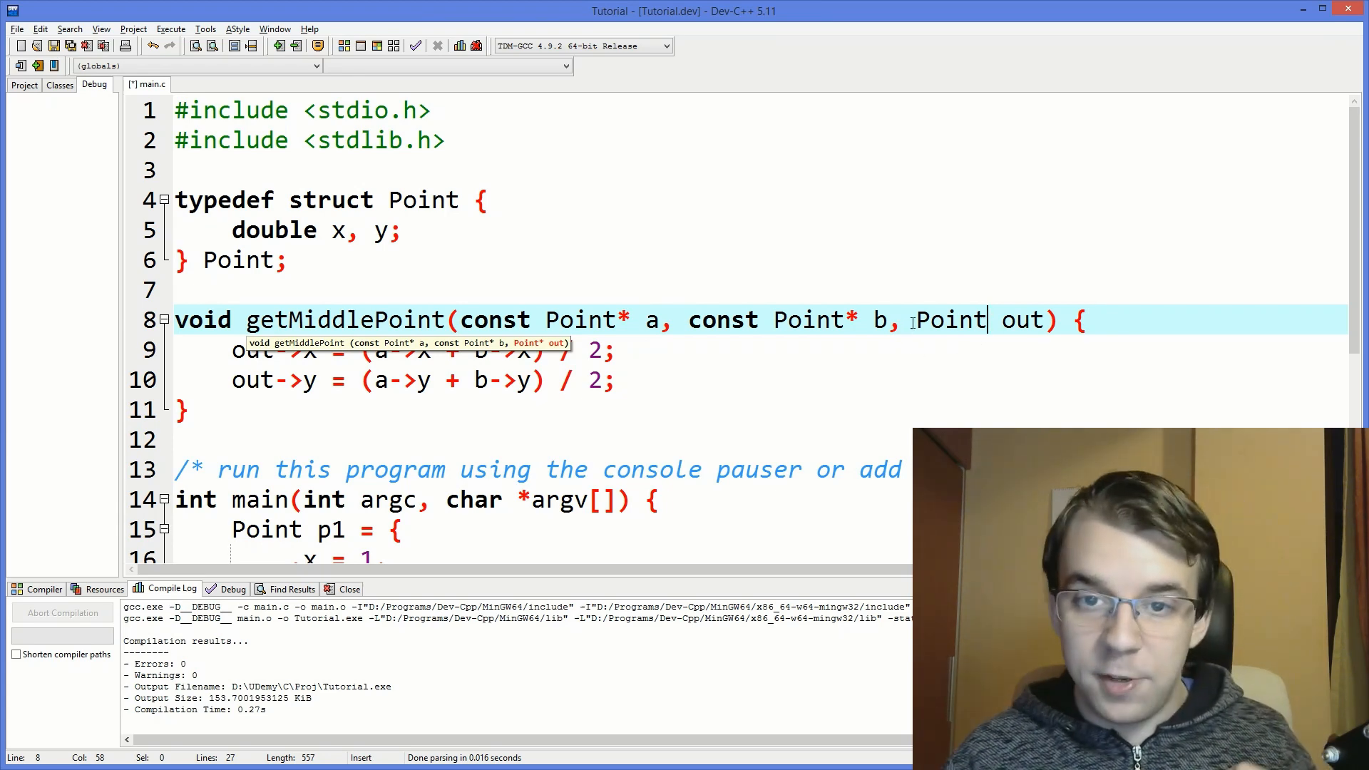
Mark the out parameter now declared as a by-value Point.
{"action": "double_click", "coordinate": [951, 319]}
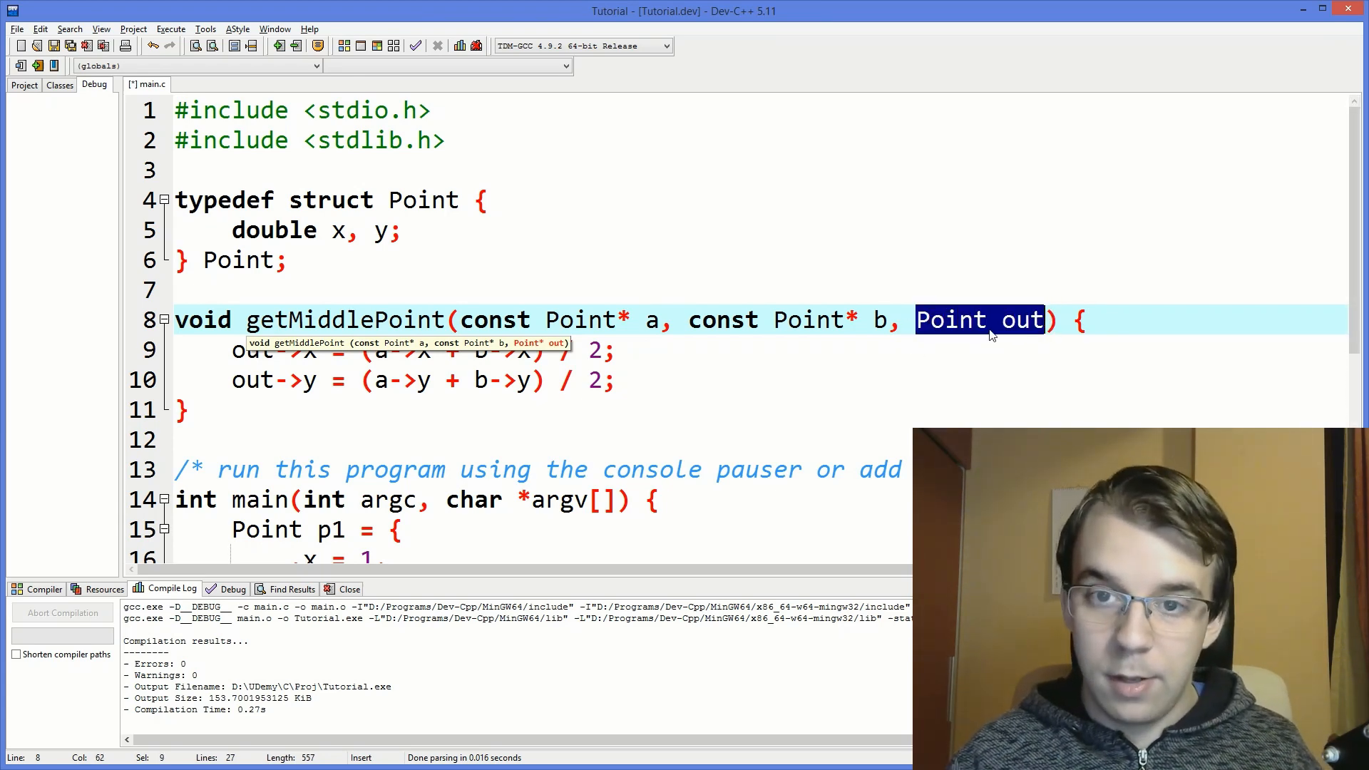